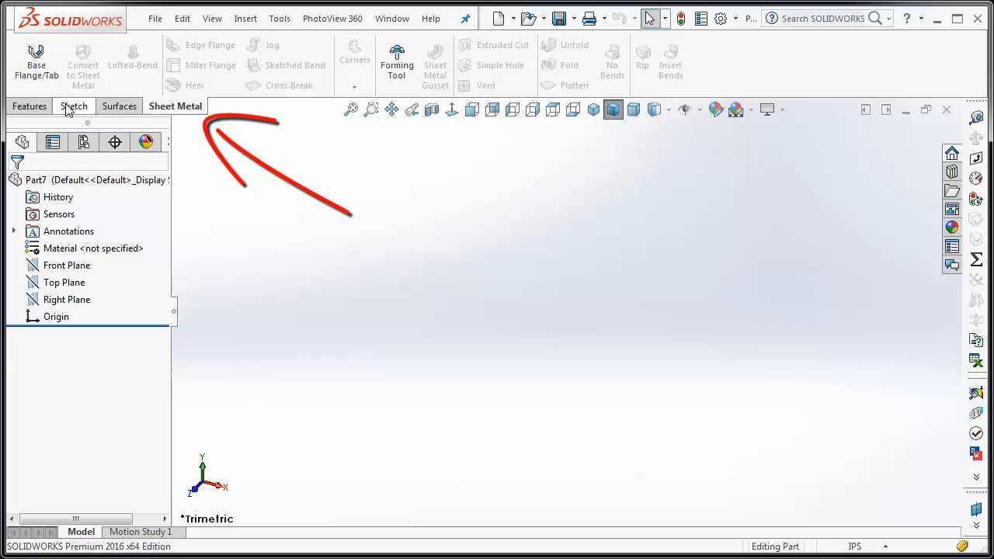
Turn on the Sheet Metal command group after reviewing the Sketch and Features tool sets
{"action": "left_click", "coordinate": [74, 106]}
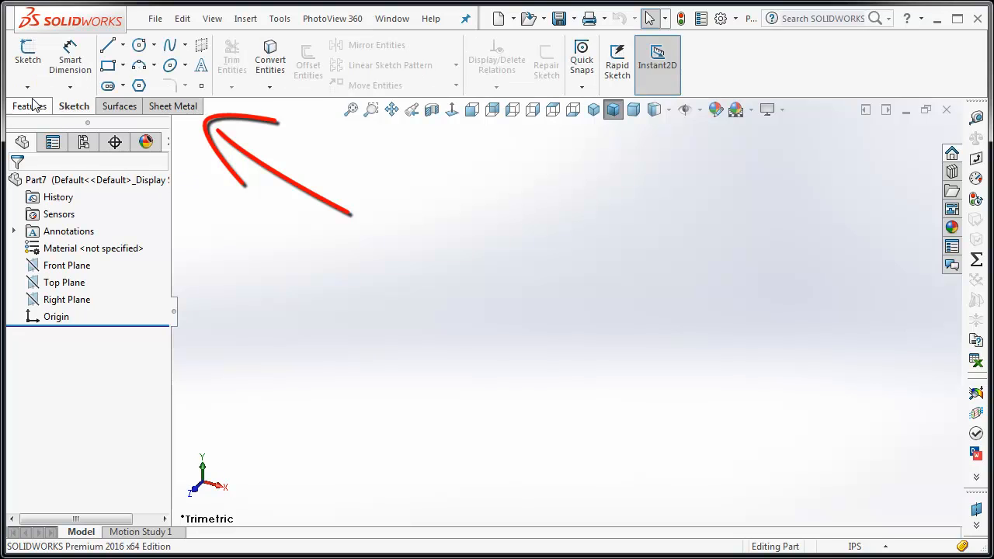
{"action": "left_click", "coordinate": [30, 105]}
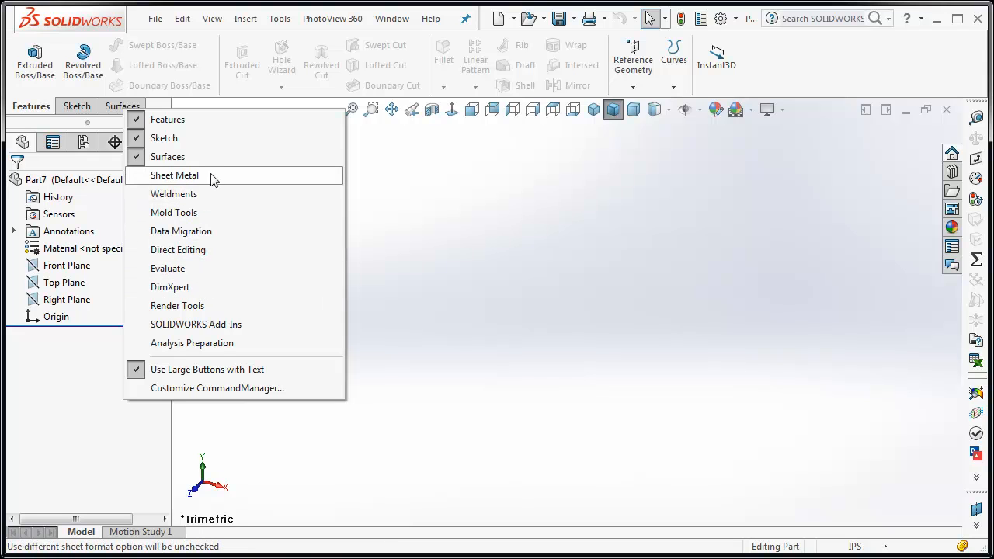
{"action": "left_click", "coordinate": [174, 175]}
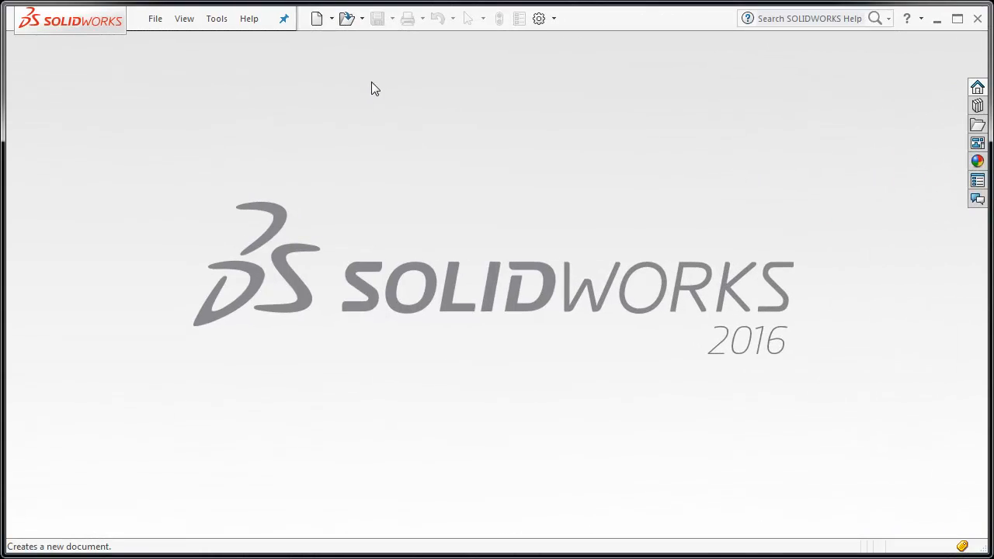
{"action": "mouse_move", "coordinate": [324, 39]}
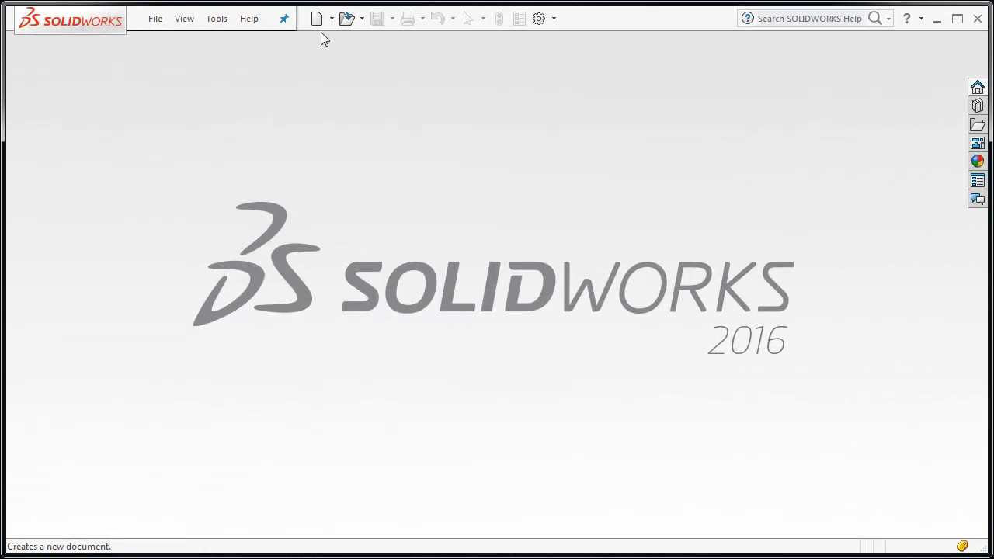
{"action": "mouse_move", "coordinate": [317, 18]}
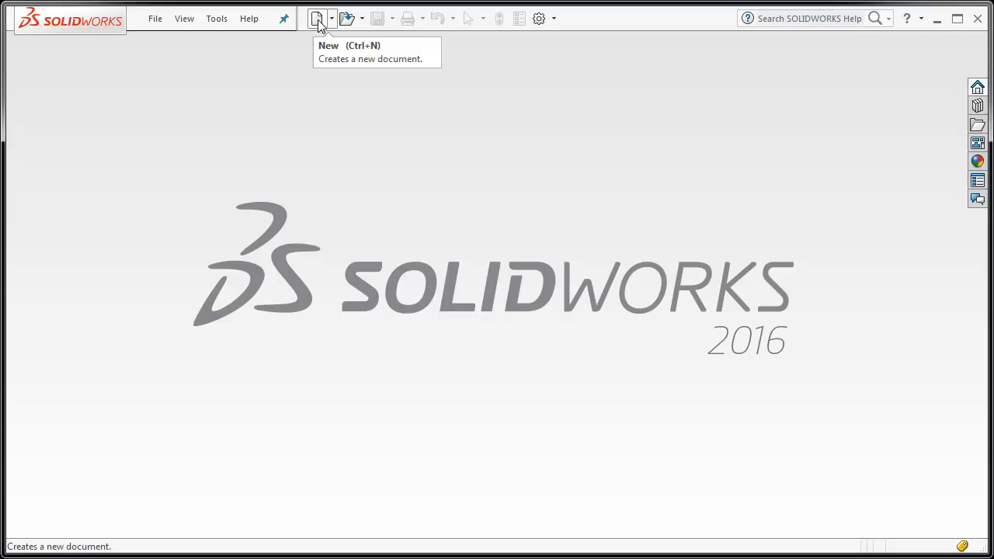
Create a new part from the ANSI_Part template after glancing at the Tutorial templates
{"action": "left_click", "coordinate": [317, 18]}
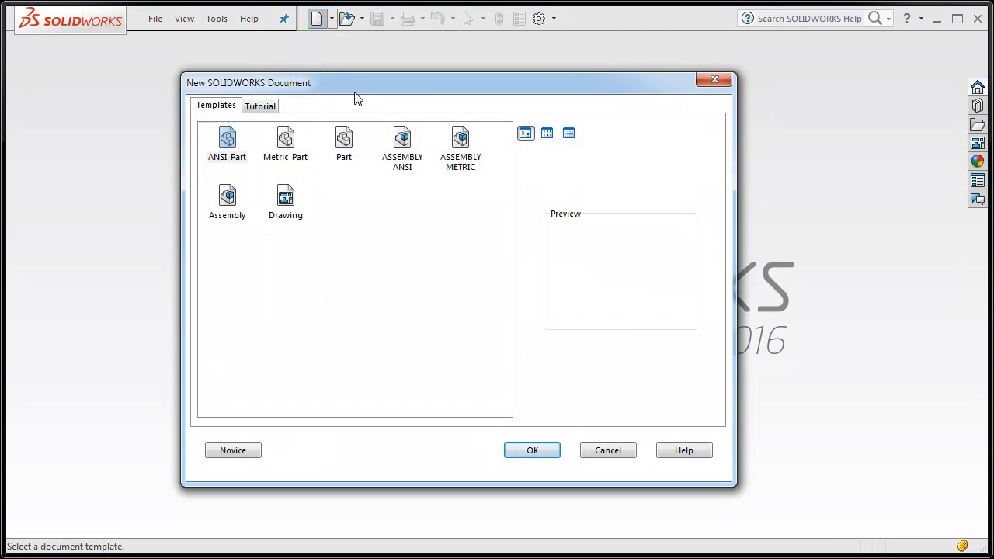
{"action": "left_click", "coordinate": [260, 106]}
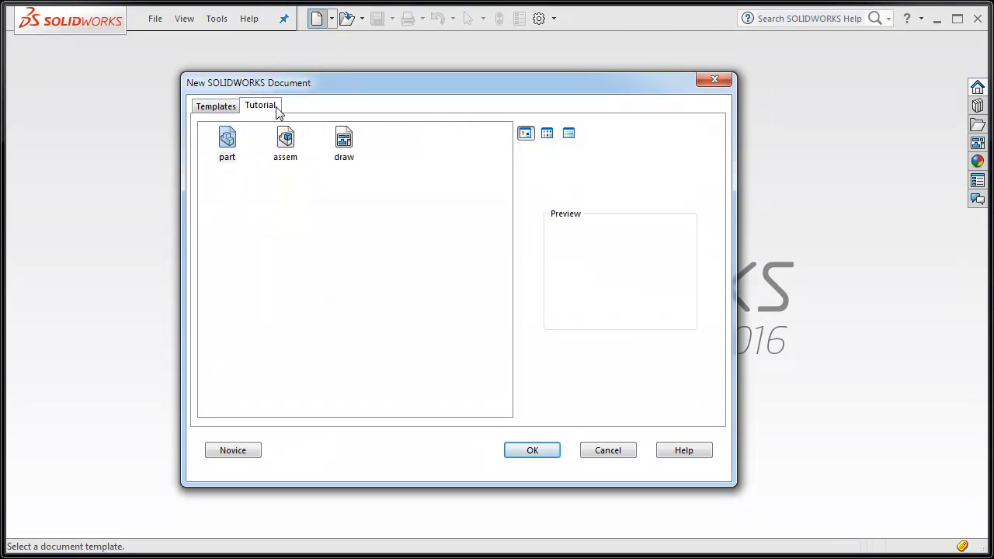
{"action": "left_click", "coordinate": [216, 105]}
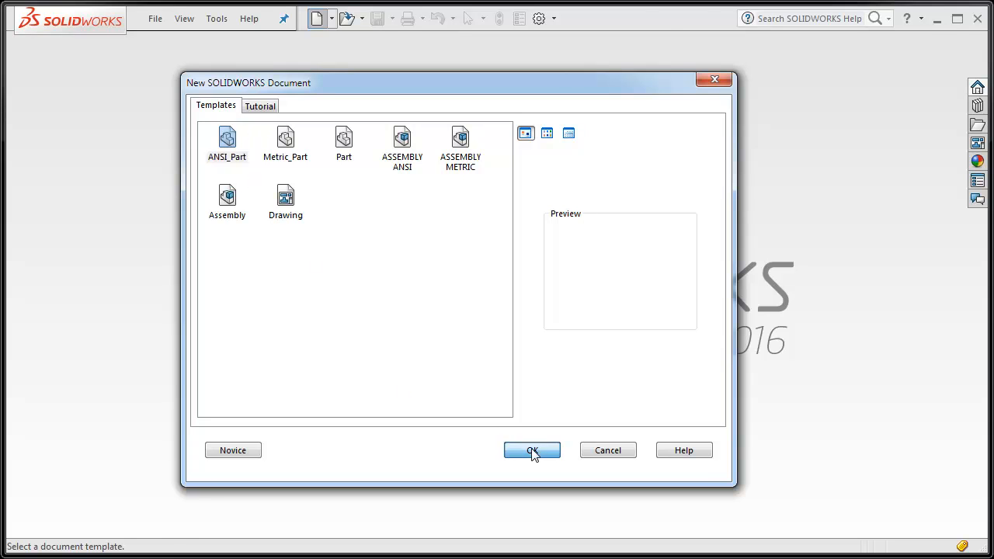
{"action": "left_click", "coordinate": [532, 450]}
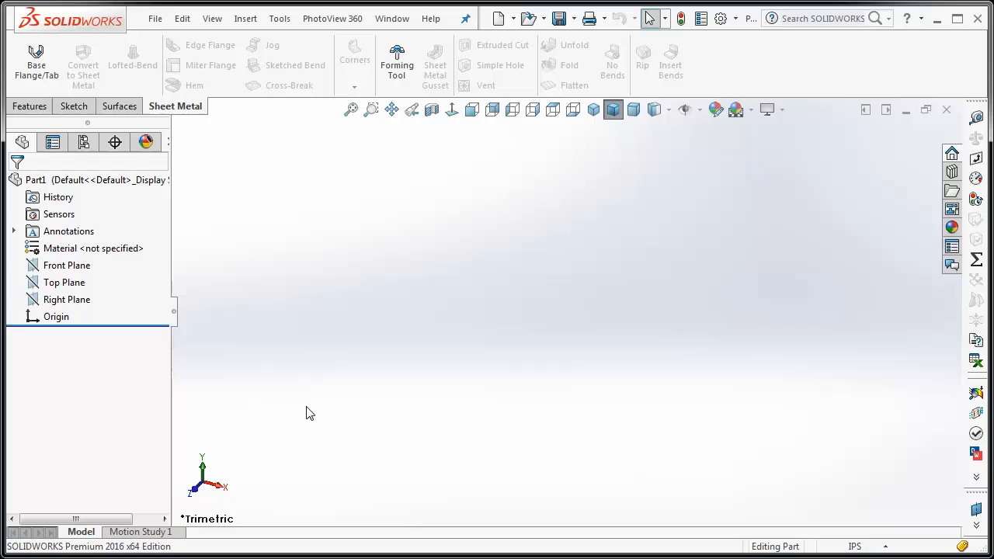
Start Sketch1 on the Top Plane selected in the FeatureManager tree
{"action": "left_click", "coordinate": [64, 282]}
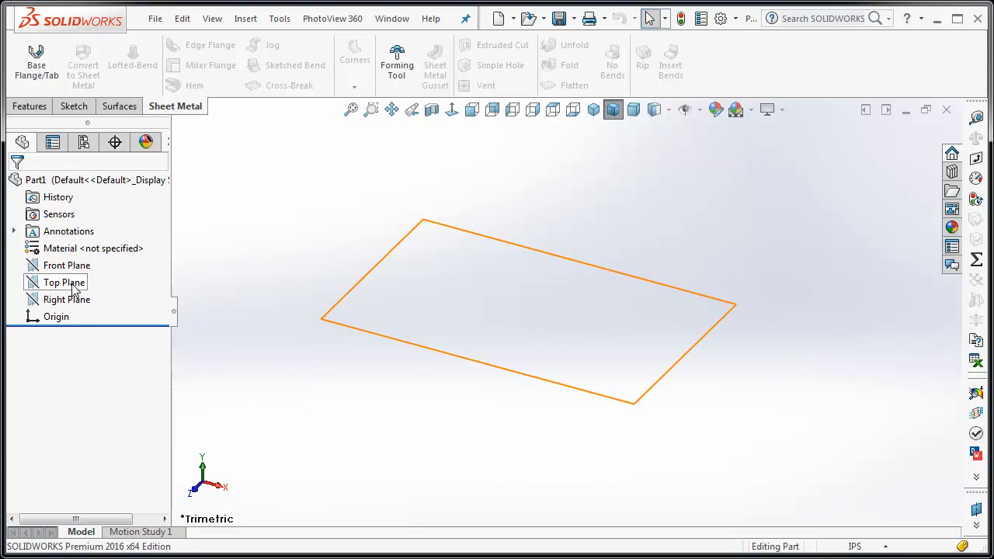
{"action": "left_click", "coordinate": [66, 282]}
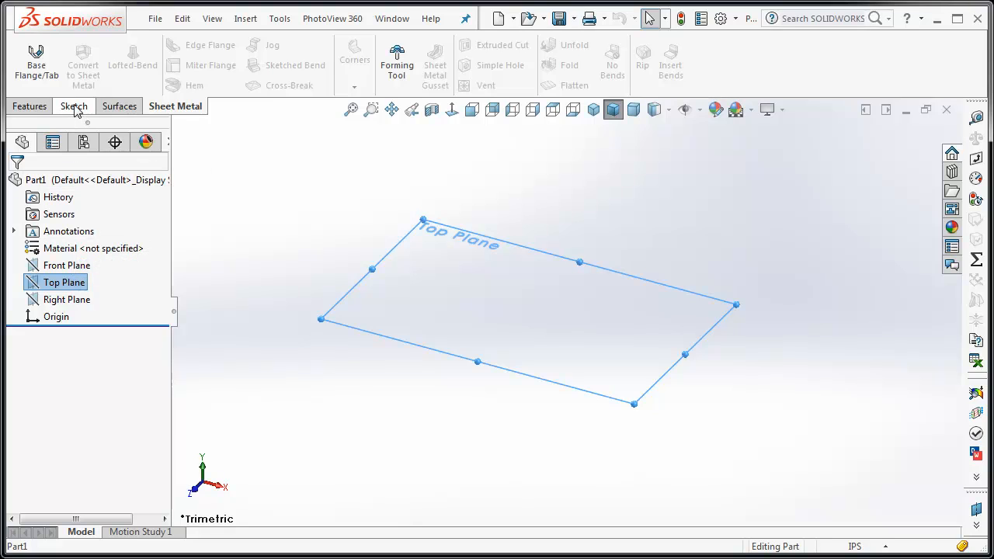
{"action": "left_click", "coordinate": [73, 107]}
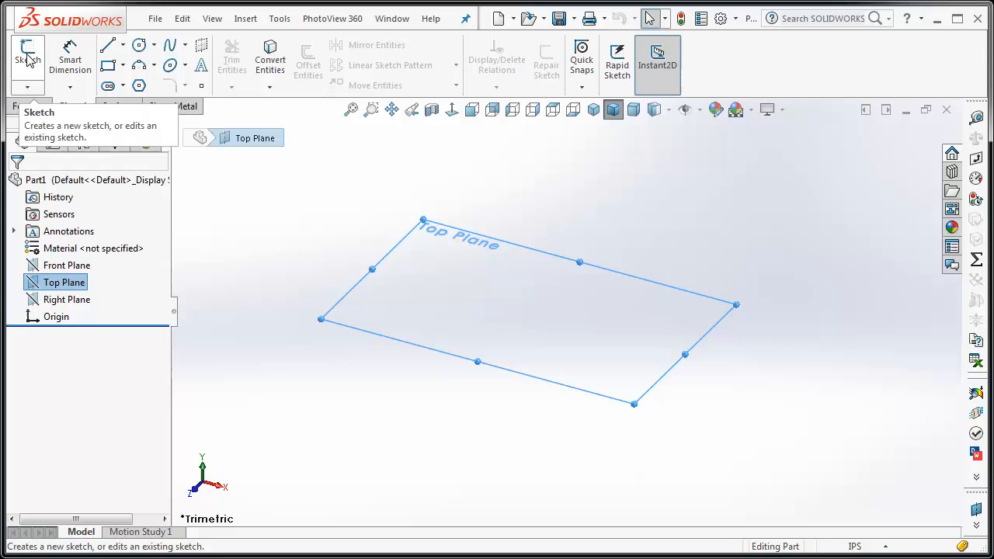
{"action": "left_click", "coordinate": [28, 58]}
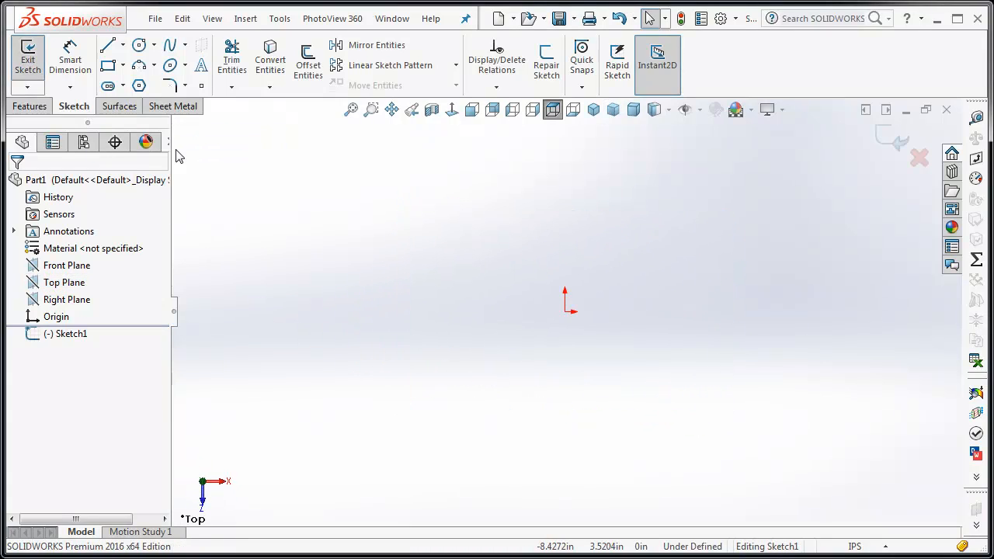
Draw a horizontal centerline and constrain its midpoint to the origin
{"action": "left_click", "coordinate": [123, 44]}
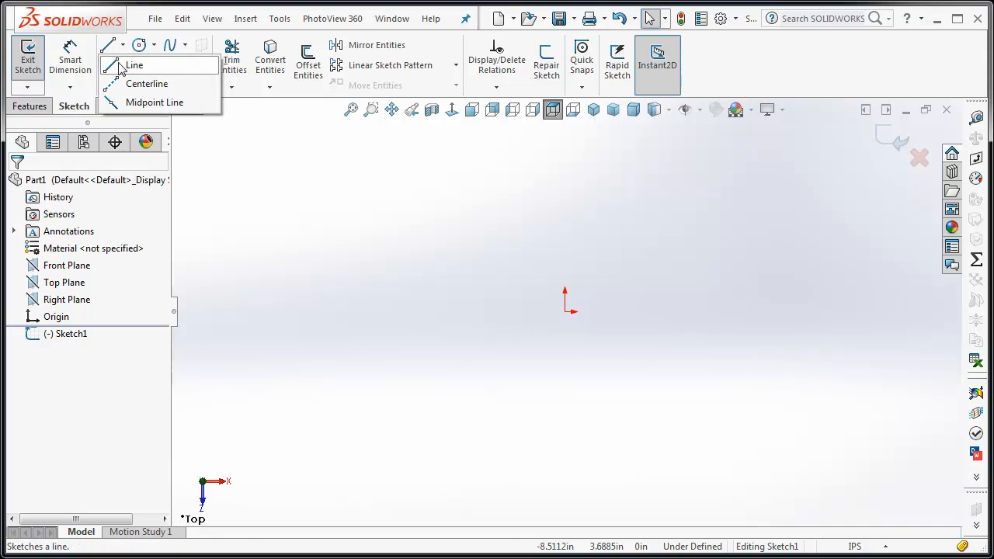
{"action": "left_click", "coordinate": [135, 65]}
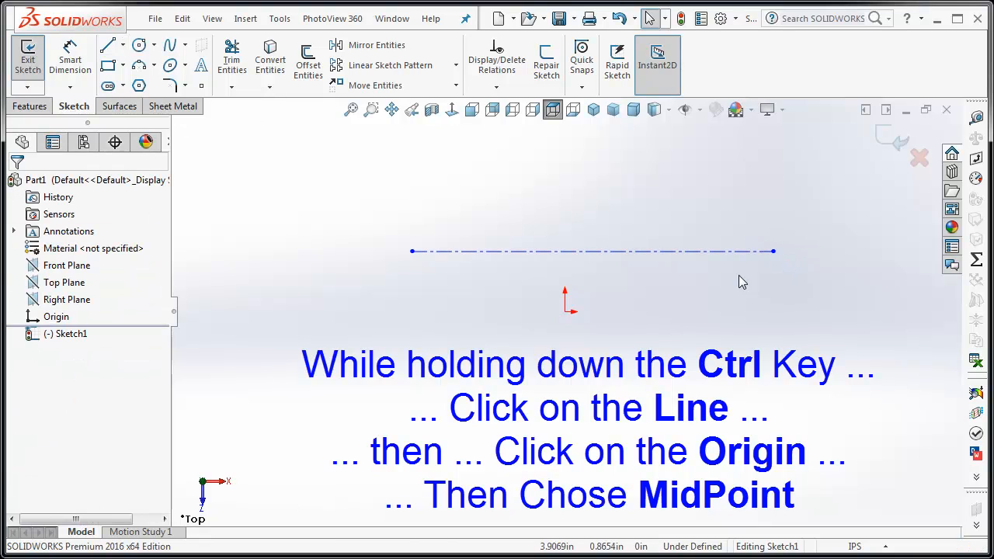
{"action": "left_click", "coordinate": [592, 250]}
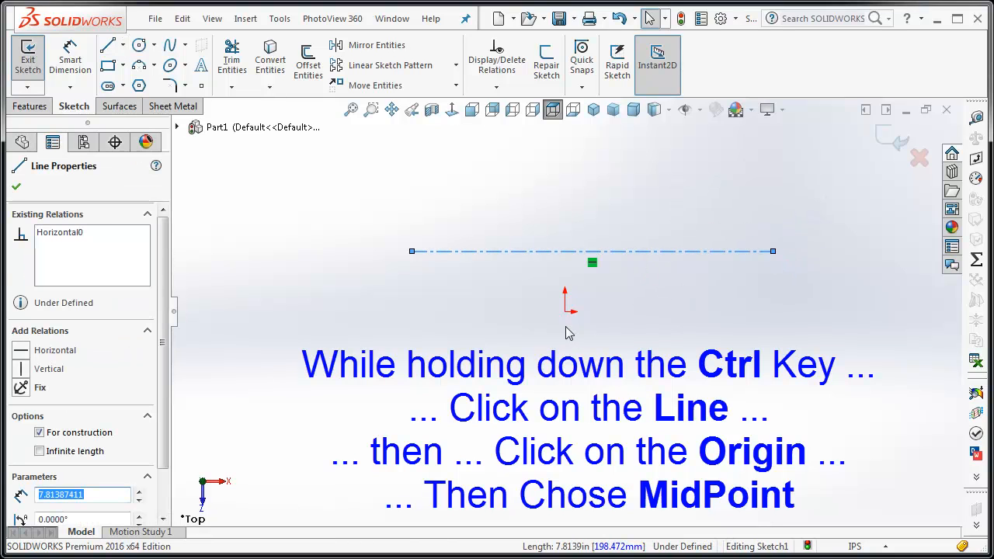
{"action": "left_click", "coordinate": [566, 311]}
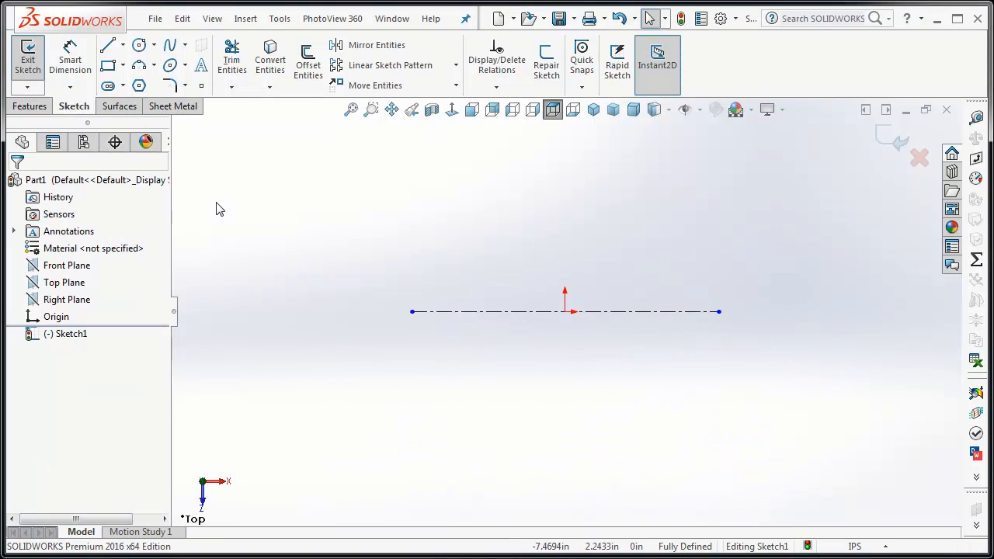
Draw a vertical centerline running down from the origin
{"action": "left_click", "coordinate": [124, 45]}
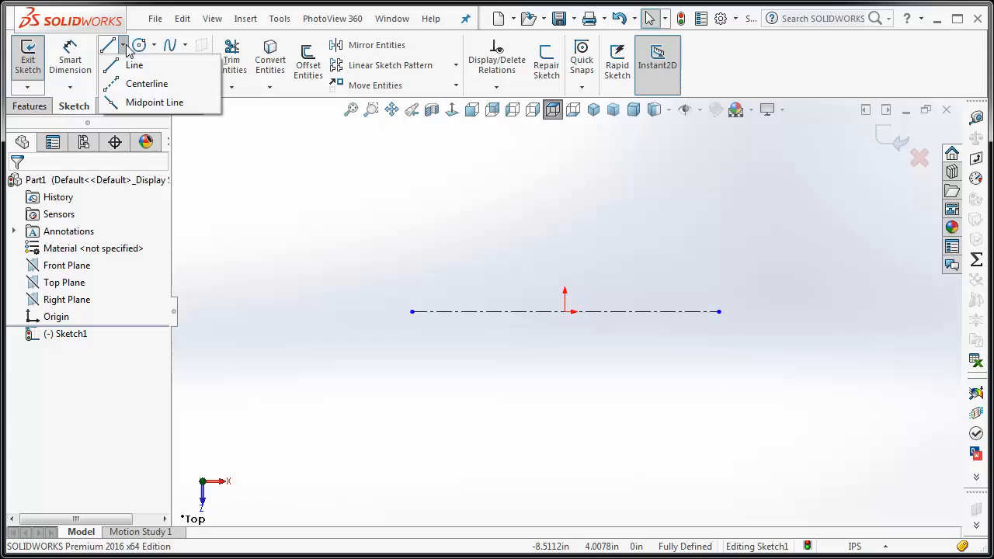
{"action": "left_click", "coordinate": [134, 64]}
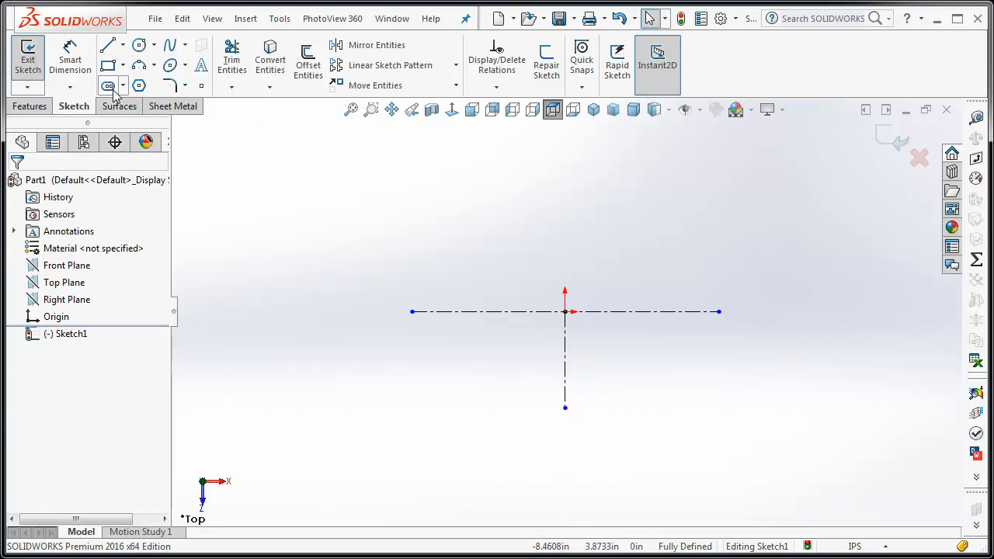
{"action": "mouse_move", "coordinate": [70, 58]}
{"action": "type", "text": "12"}
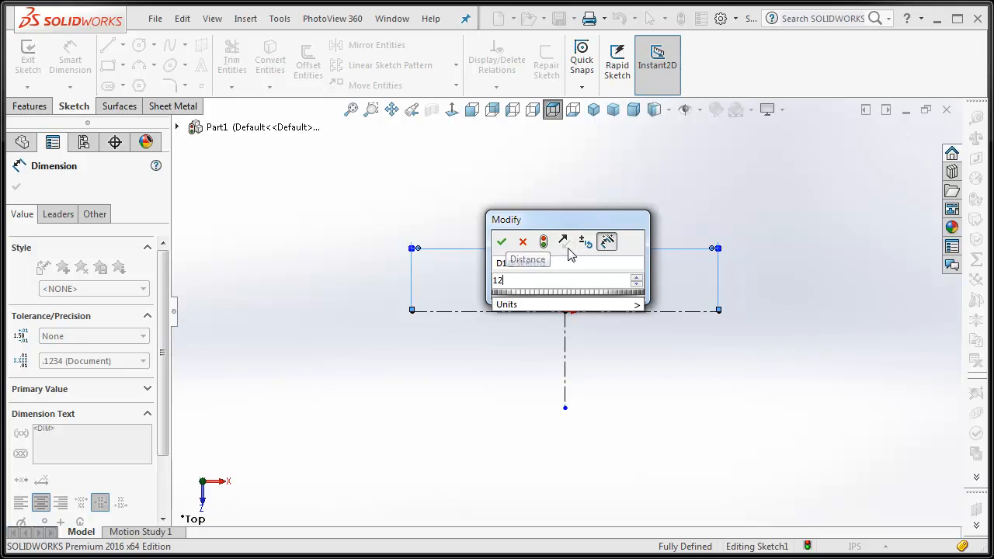
Dimension the horizontal centerline to 12 in and the vertical one to 5.75 in
{"action": "left_click", "coordinate": [501, 241]}
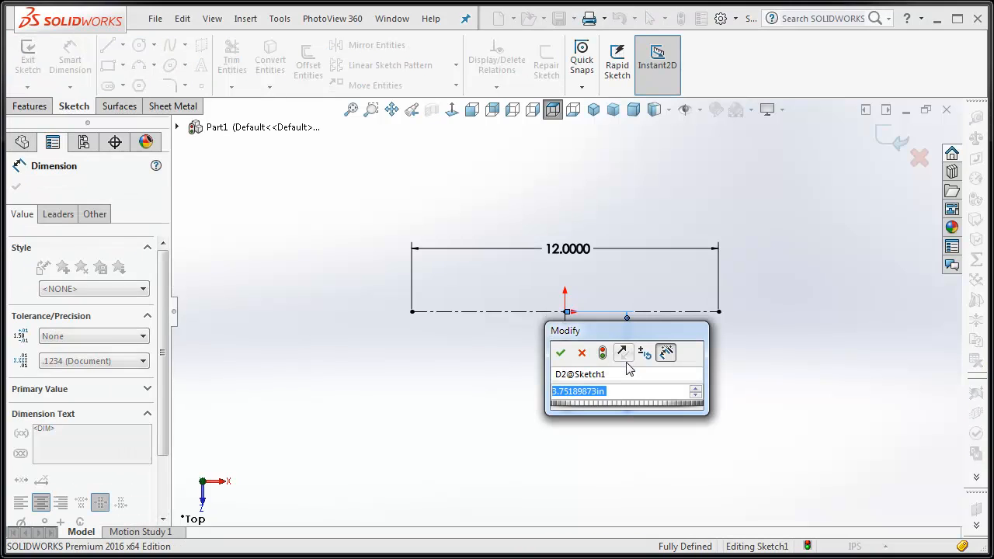
{"action": "type", "text": "5.75"}
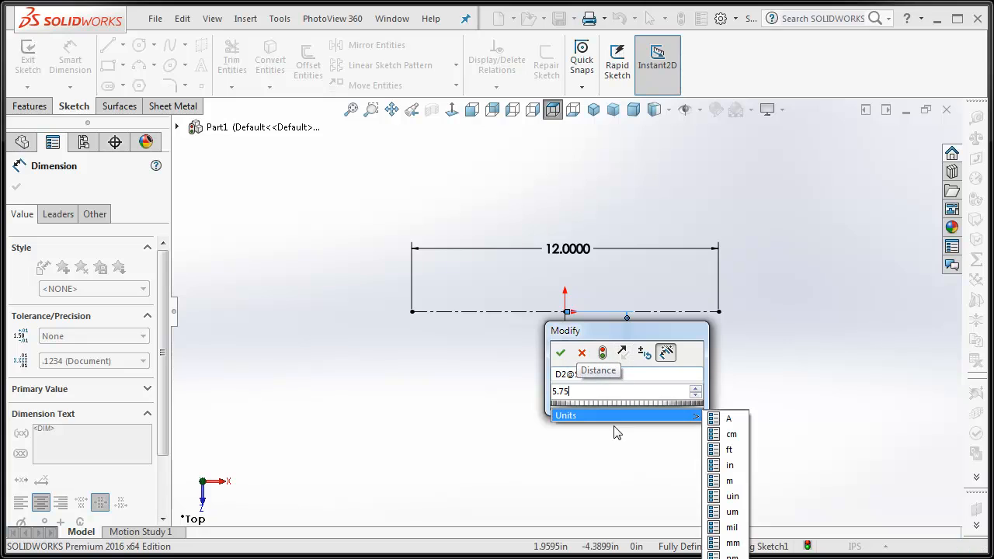
{"action": "left_click", "coordinate": [560, 353]}
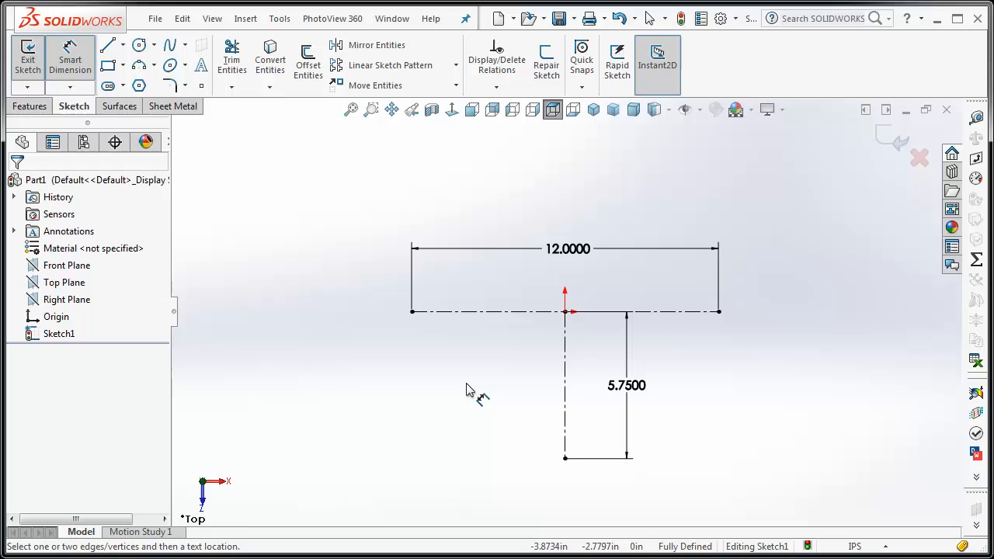
{"action": "mouse_move", "coordinate": [172, 105]}
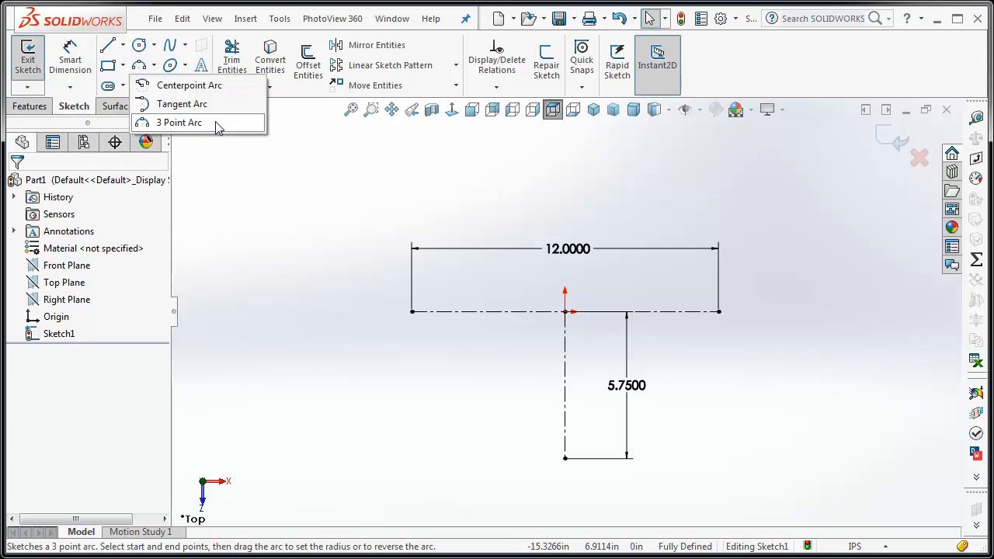
Draw a 3-point arc between the centerline ends, coincident with the vertical centerline's bottom
{"action": "left_click", "coordinate": [180, 122]}
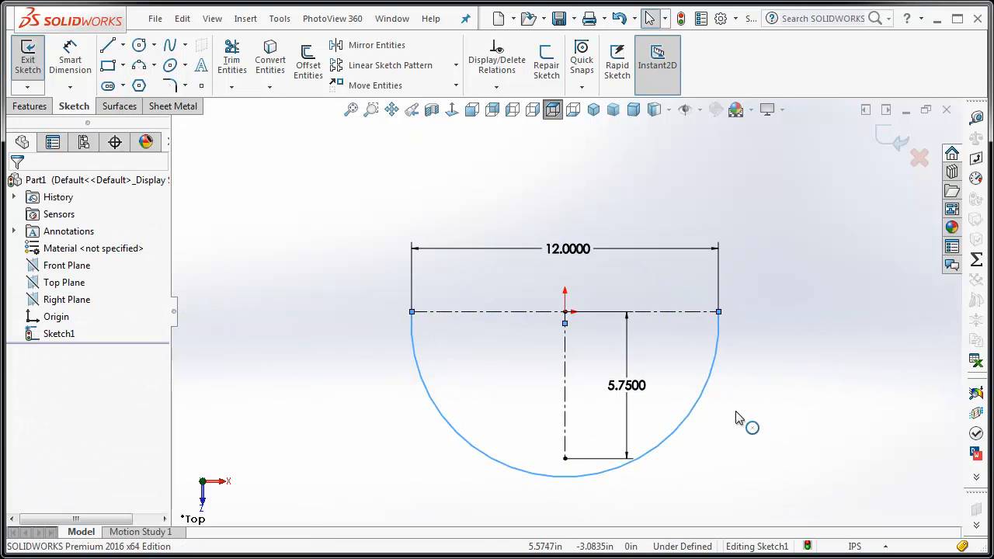
{"action": "left_click", "coordinate": [607, 487]}
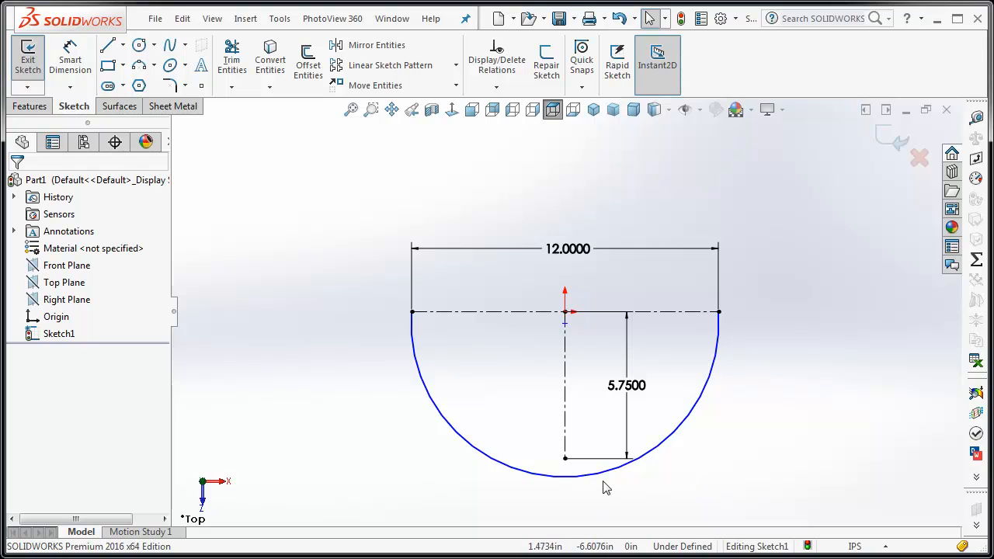
{"action": "left_click", "coordinate": [575, 472]}
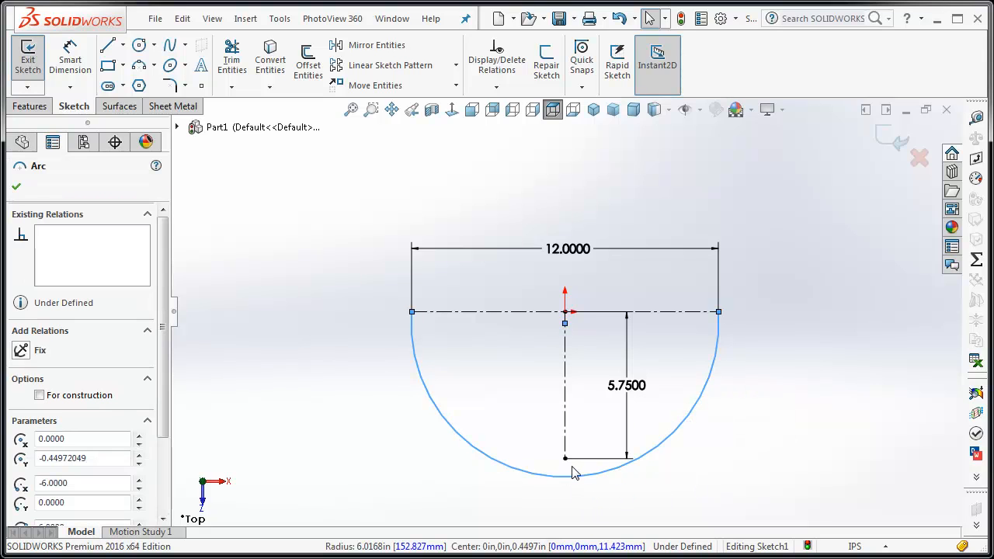
{"action": "left_click", "coordinate": [565, 458]}
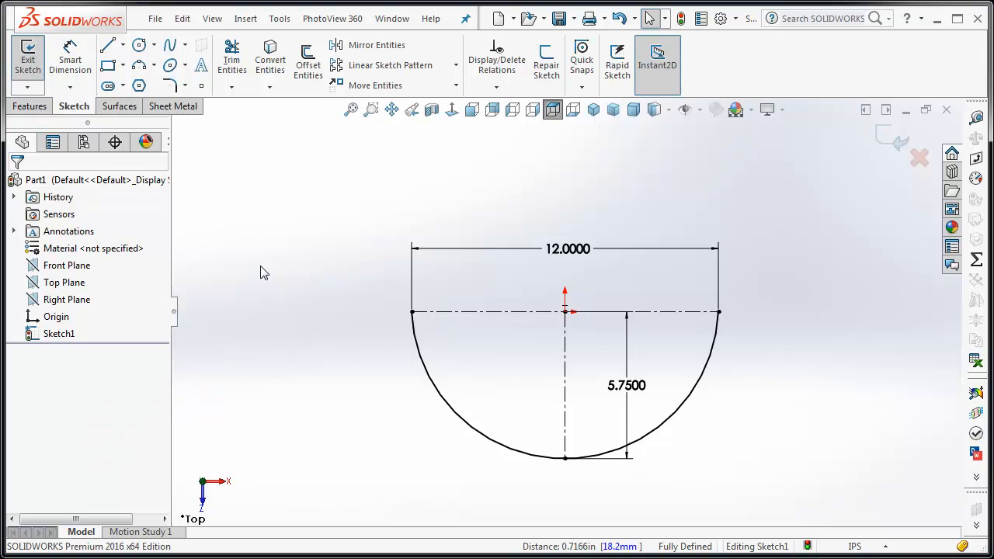
{"action": "mouse_move", "coordinate": [28, 58]}
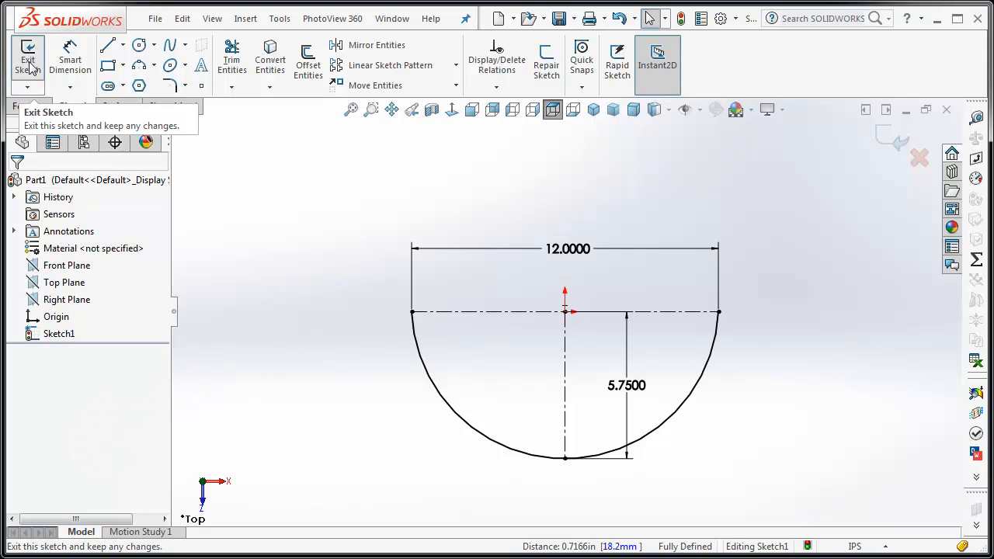
Exit Sketch1, select it as the profile and bring up the Sheet Metal tools
{"action": "left_click", "coordinate": [27, 58]}
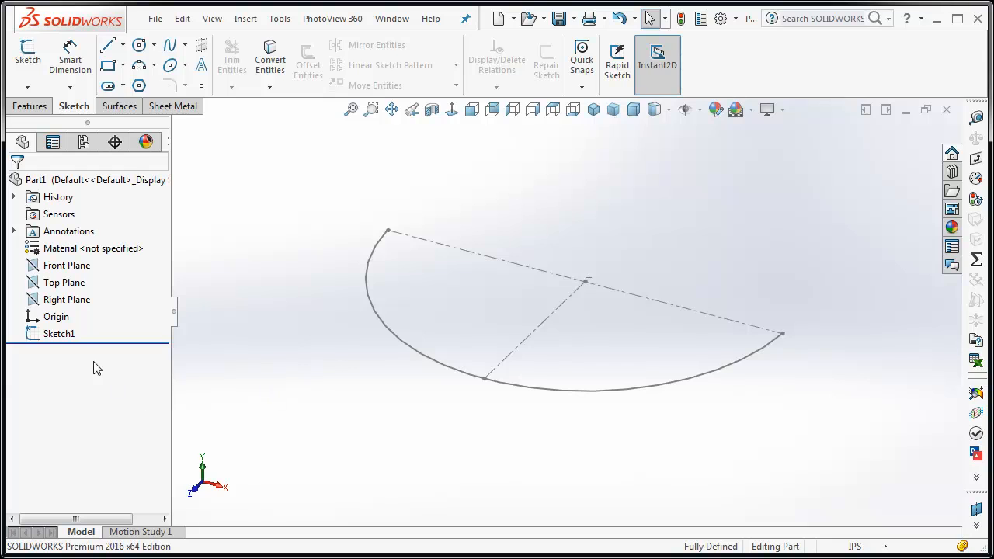
{"action": "left_click", "coordinate": [59, 333]}
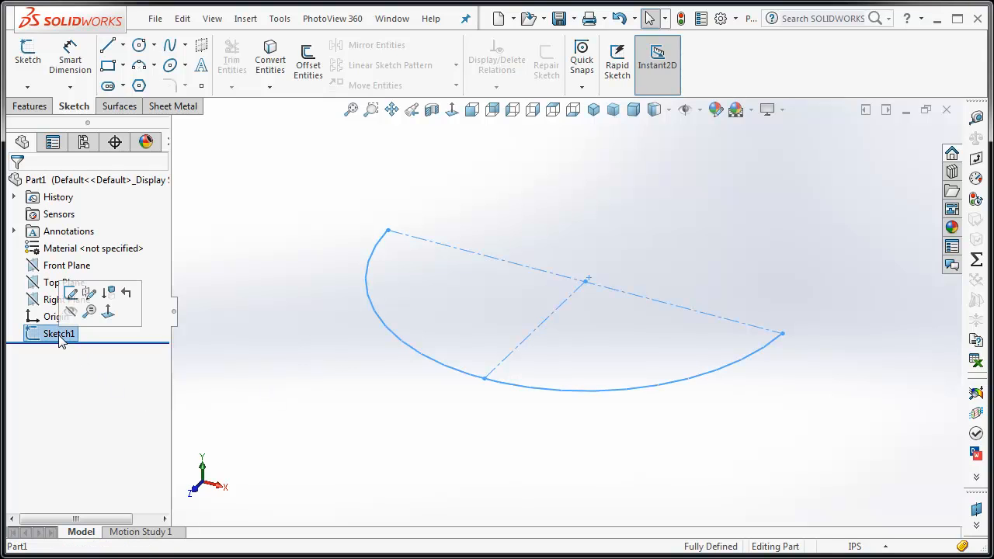
{"action": "left_click", "coordinate": [30, 106]}
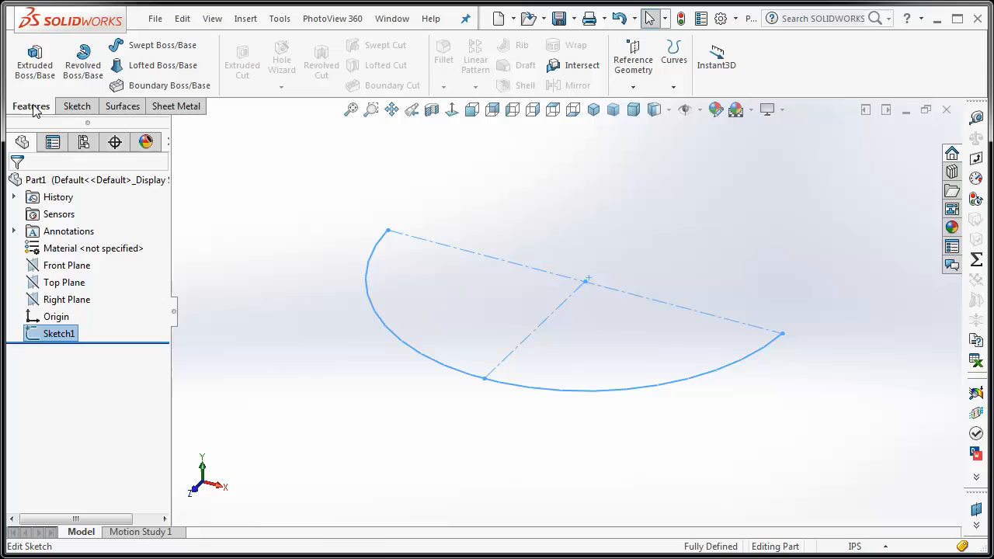
{"action": "mouse_move", "coordinate": [34, 58]}
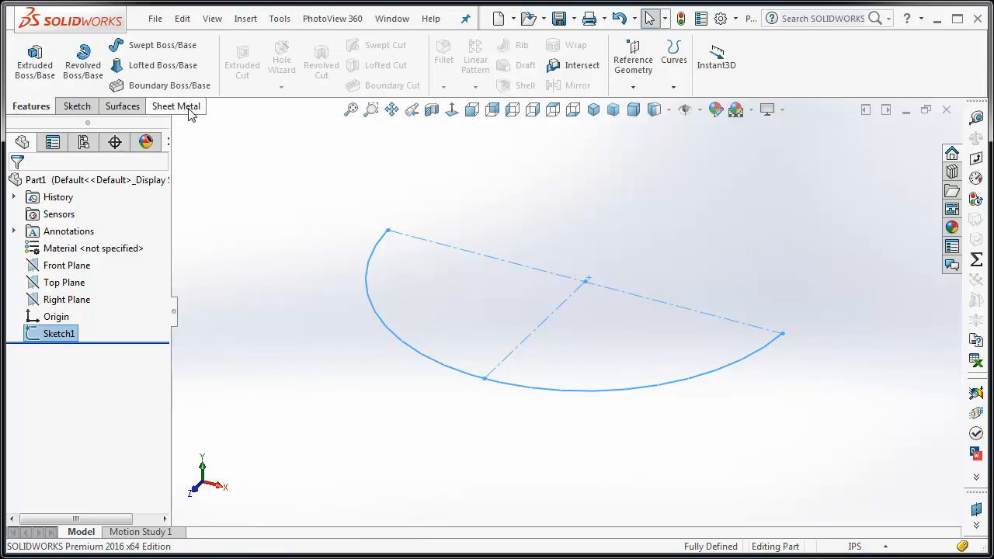
{"action": "left_click", "coordinate": [176, 107]}
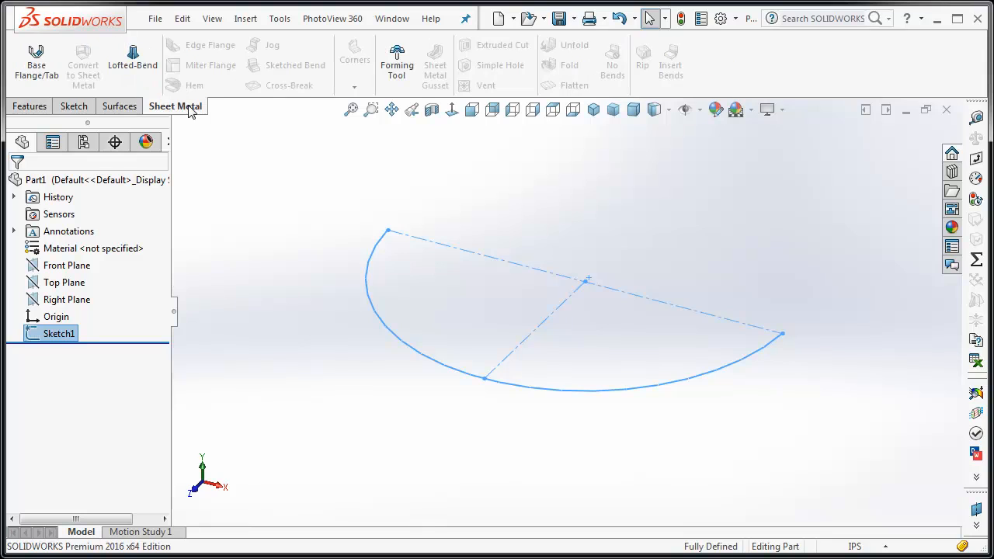
Start a Base Flange from the arc, Mid Plane direction, 2.75 in deep
{"action": "left_click", "coordinate": [36, 59]}
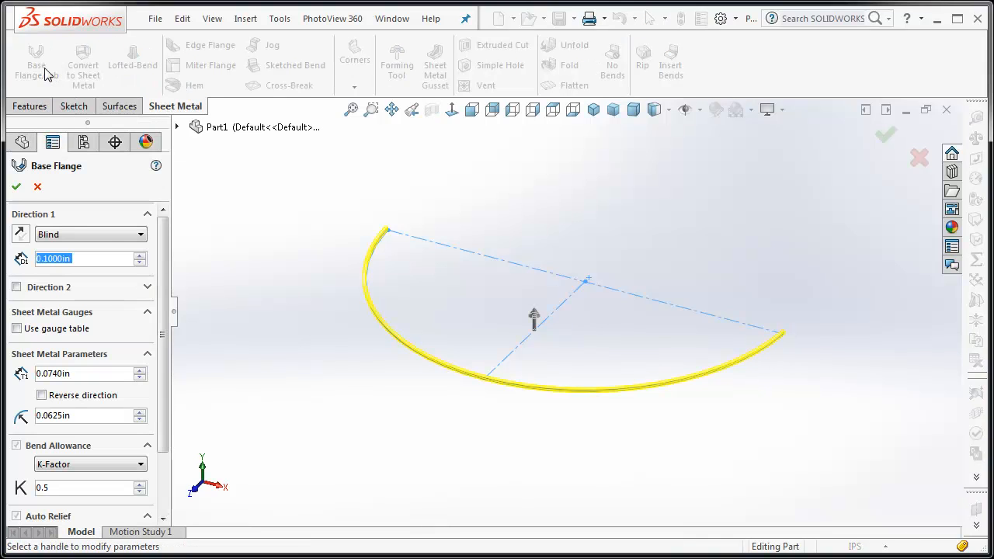
{"action": "left_click", "coordinate": [138, 234]}
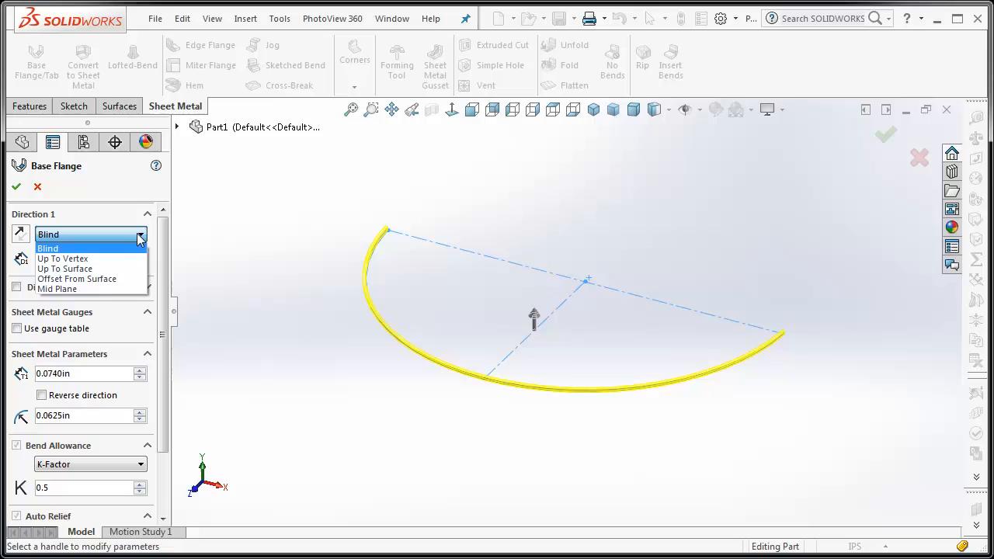
{"action": "left_click", "coordinate": [58, 288]}
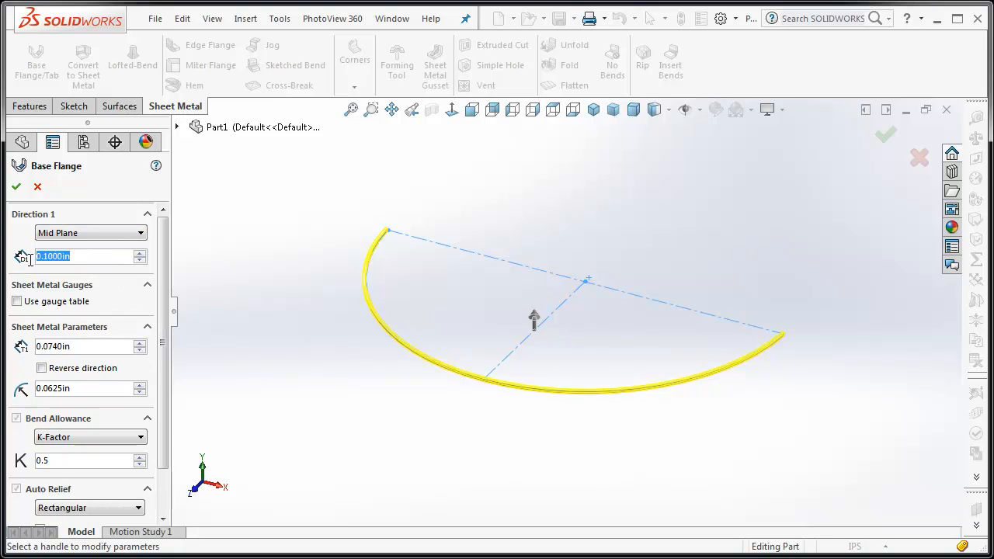
{"action": "type", "text": "2"}
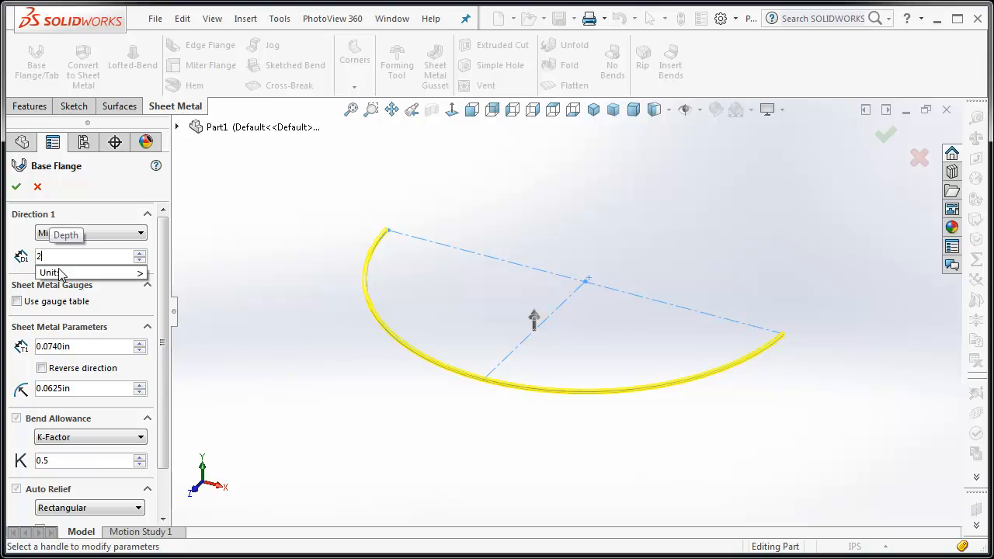
{"action": "type", "text": "2.7500in"}
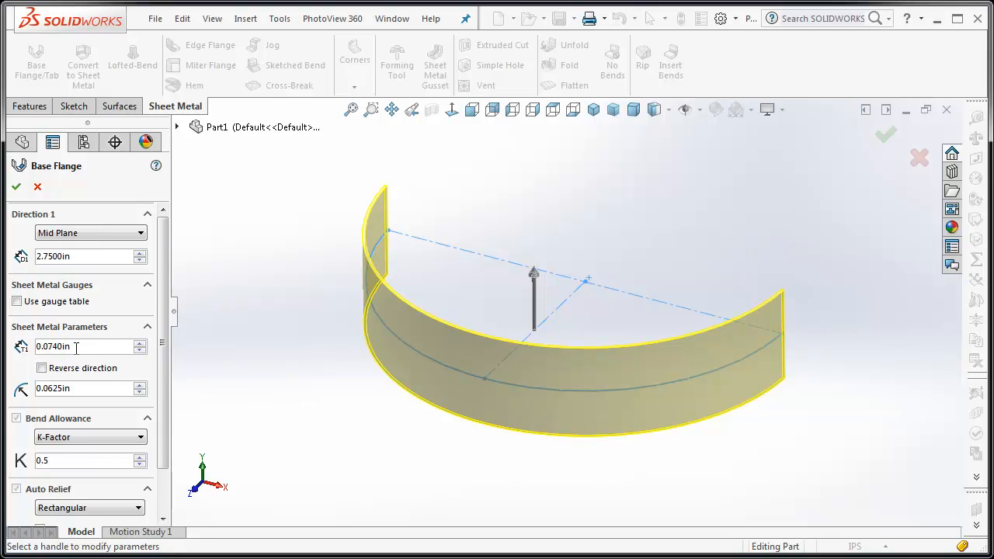
Set thickness to 0.0625 in and keep it on the original side after comparing from the Top view
{"action": "left_click", "coordinate": [59, 346]}
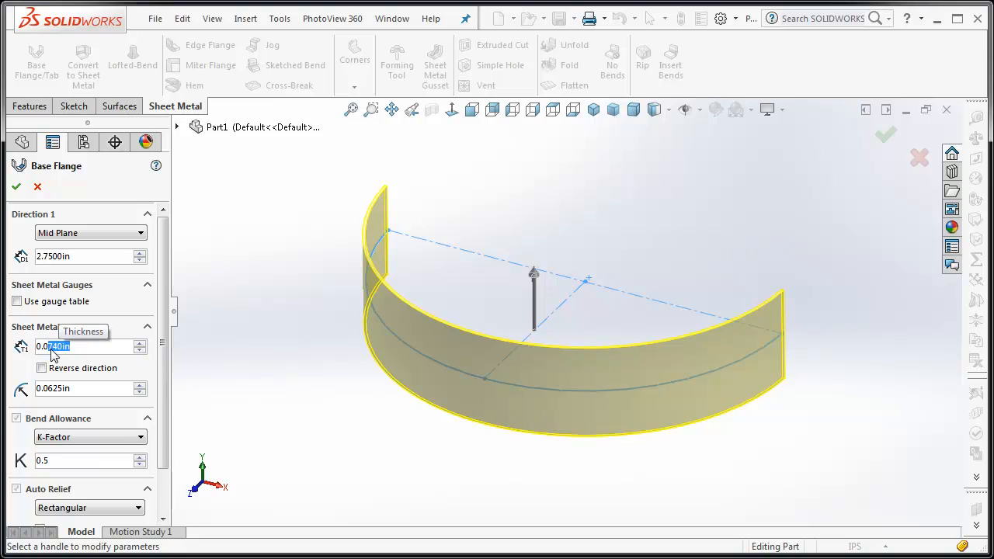
{"action": "type", "text": "0.0625"}
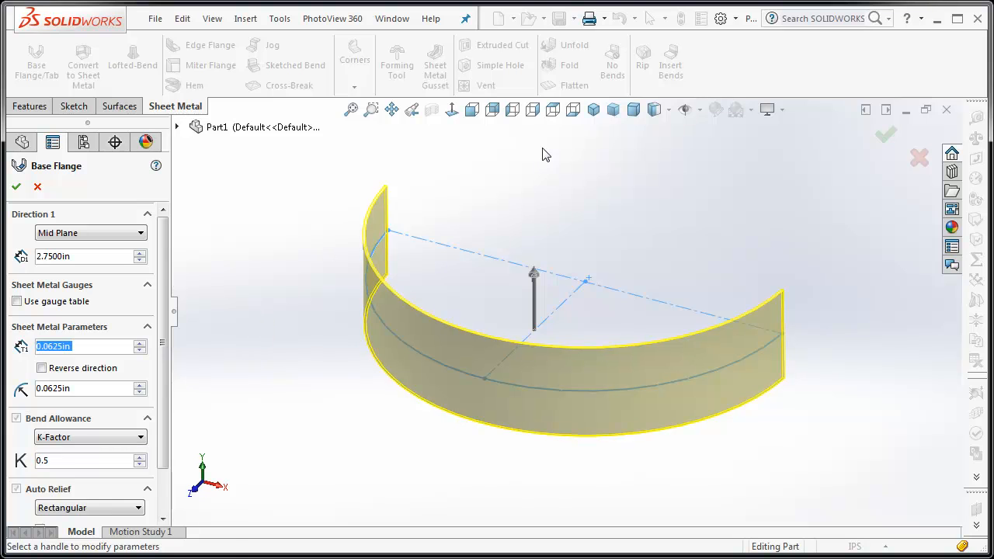
{"action": "left_click", "coordinate": [552, 109]}
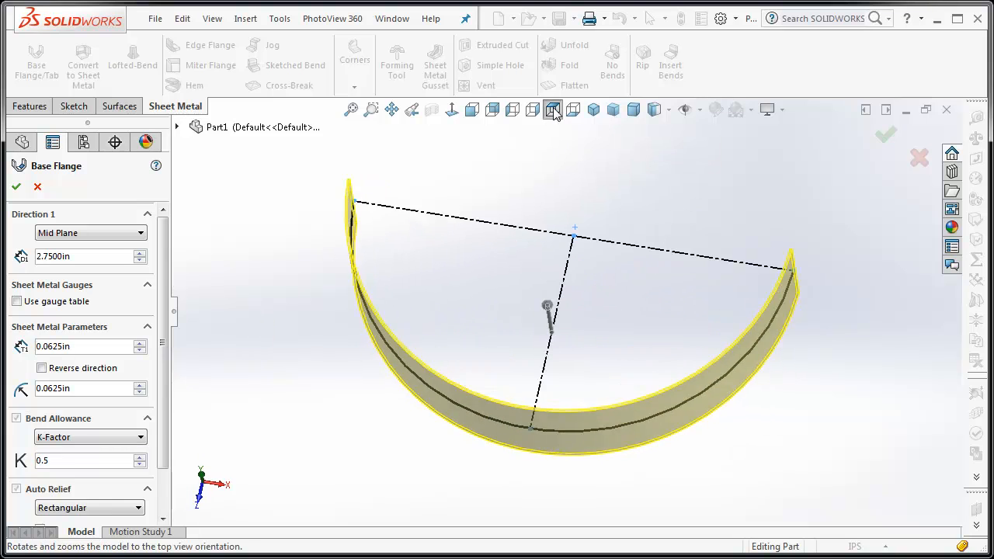
{"action": "left_click", "coordinate": [552, 109]}
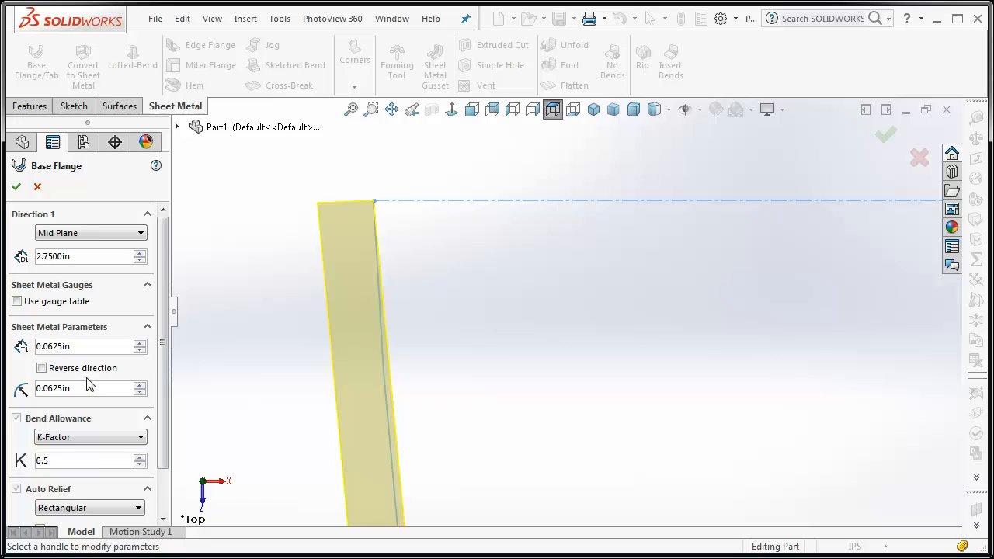
{"action": "left_click", "coordinate": [42, 368]}
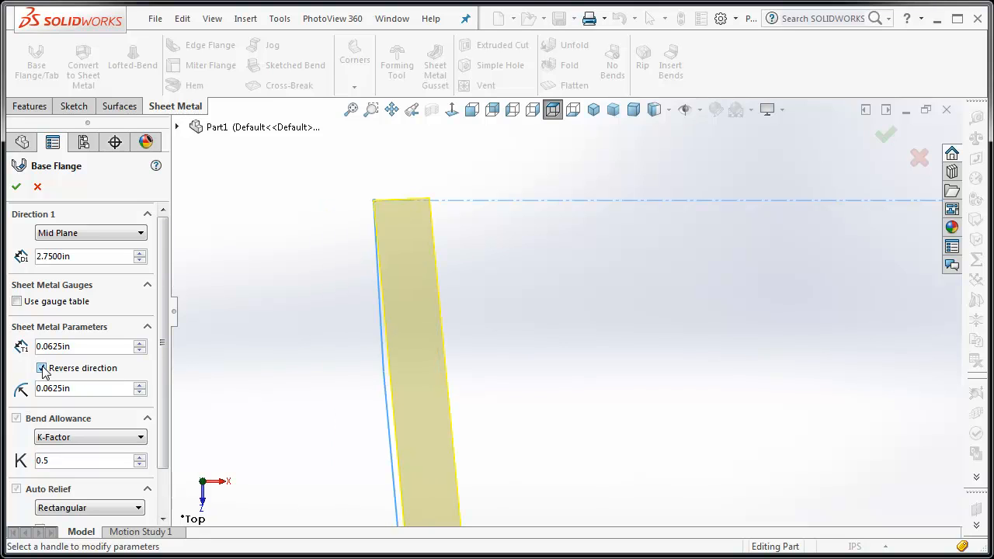
{"action": "left_click", "coordinate": [41, 369]}
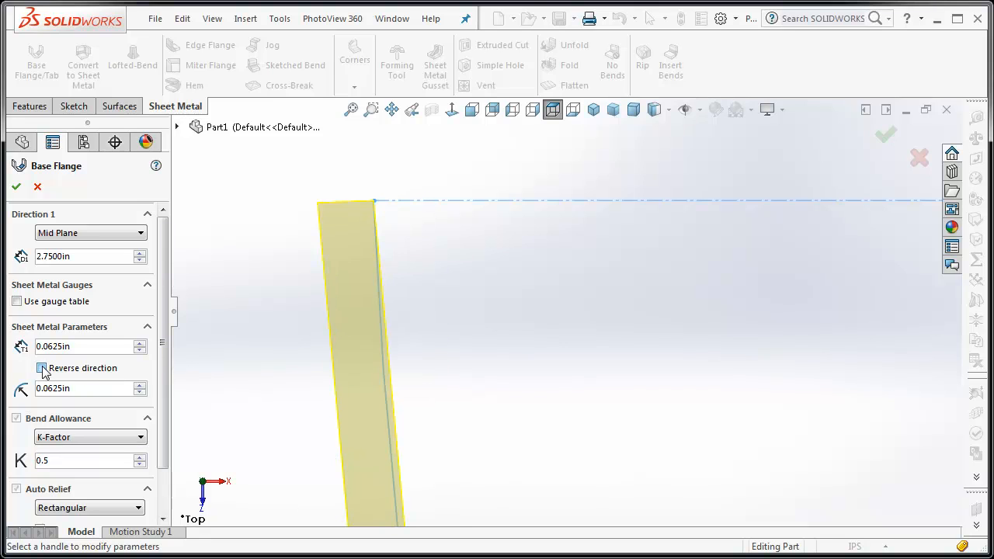
{"action": "left_click", "coordinate": [42, 368]}
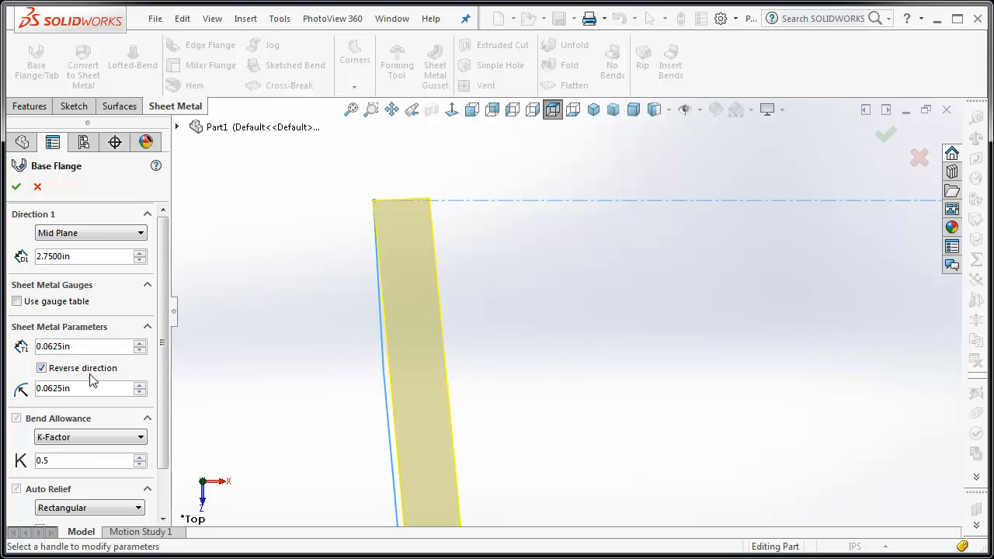
{"action": "left_click", "coordinate": [42, 367]}
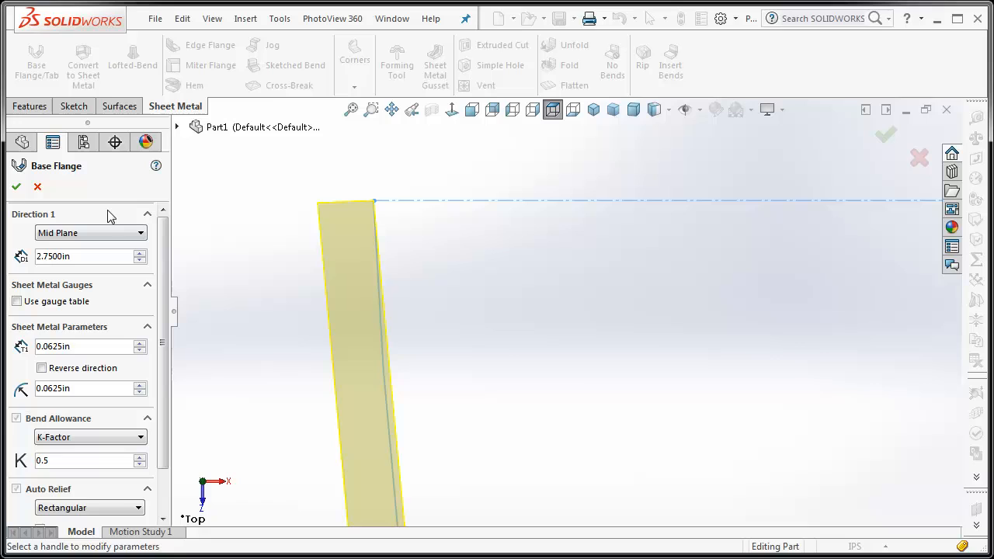
{"action": "mouse_move", "coordinate": [17, 187]}
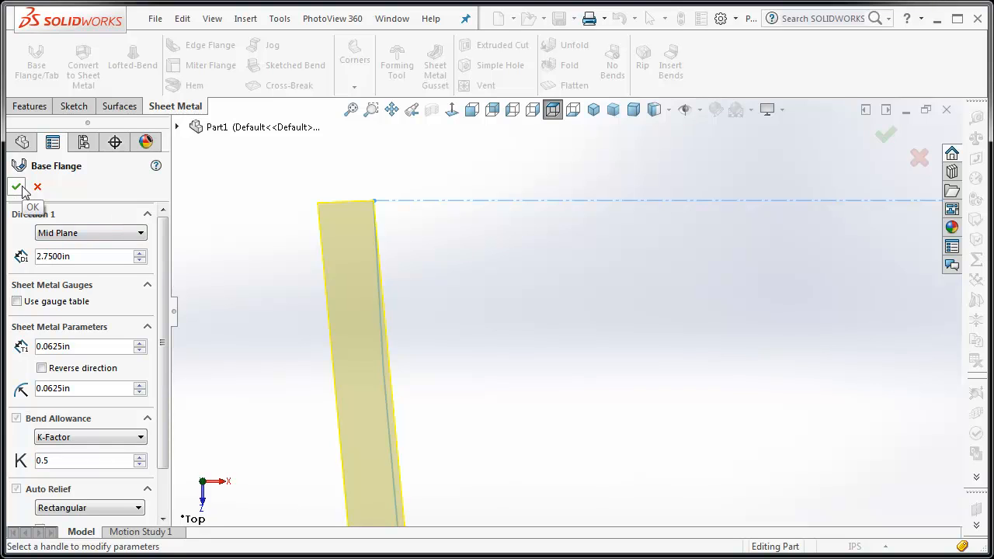
Build Base-Flange1 and inspect the curved band from Trimetric and Front views
{"action": "left_click", "coordinate": [16, 186]}
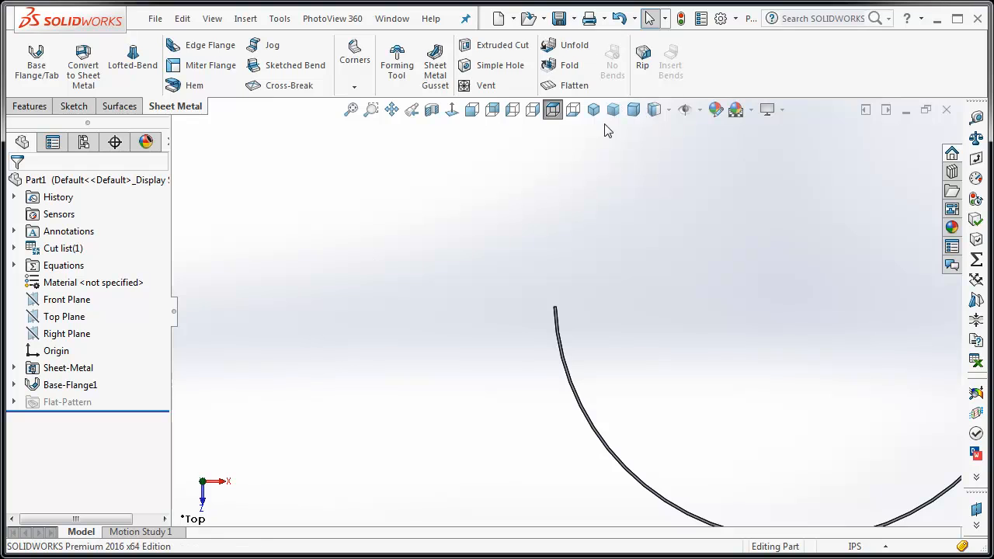
{"action": "left_click", "coordinate": [613, 108]}
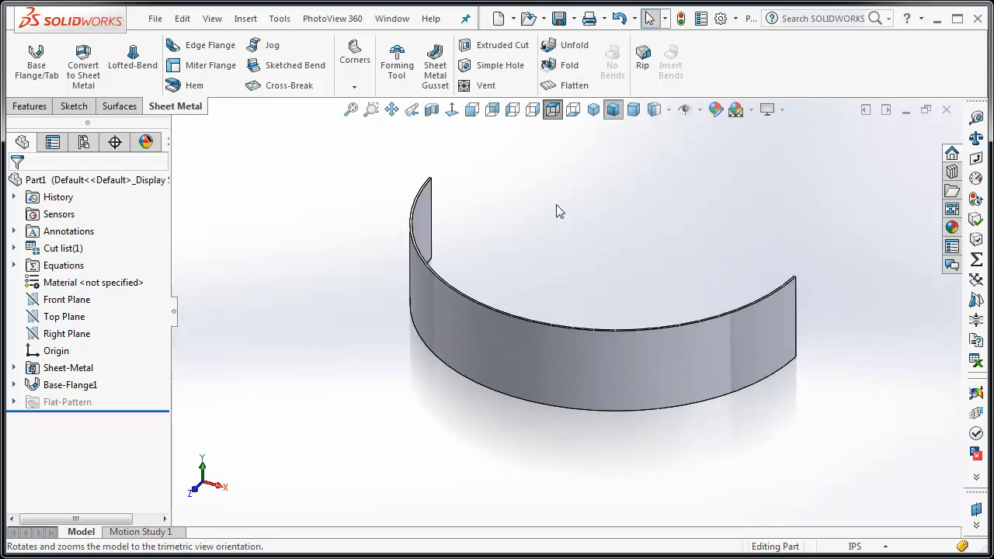
{"action": "left_click", "coordinate": [613, 109]}
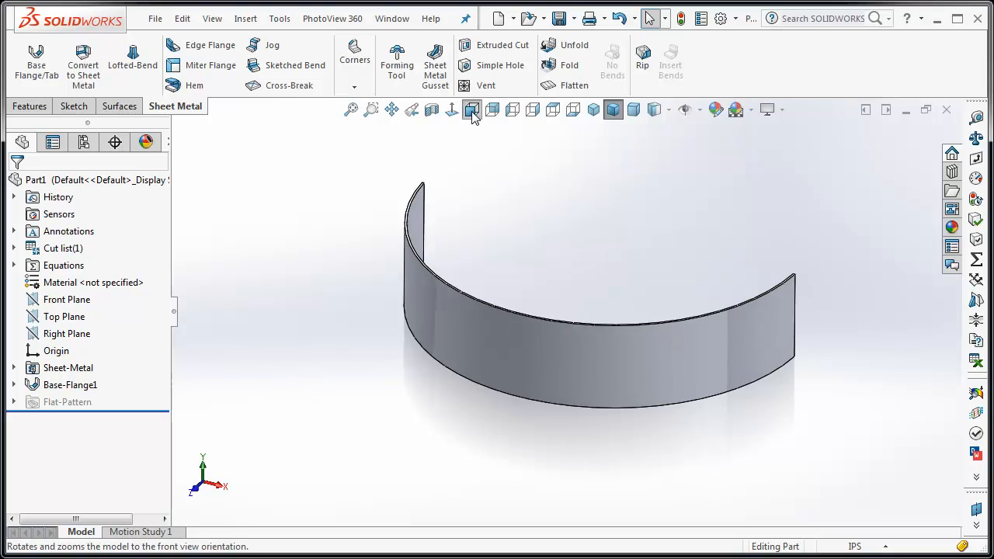
{"action": "left_click", "coordinate": [472, 110]}
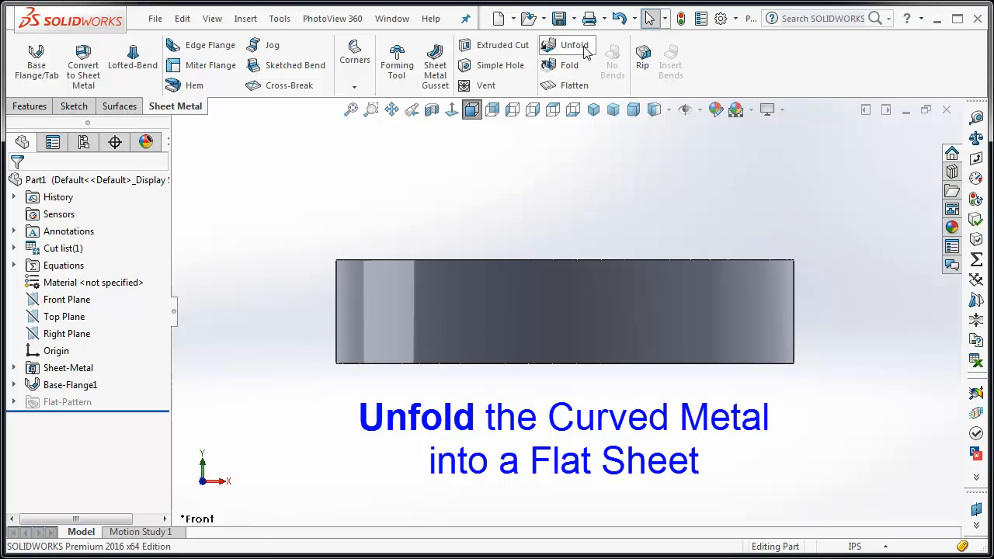
Unfold the band flat with an end edge fixed, collecting all bends into Unfold1
{"action": "left_click", "coordinate": [573, 45]}
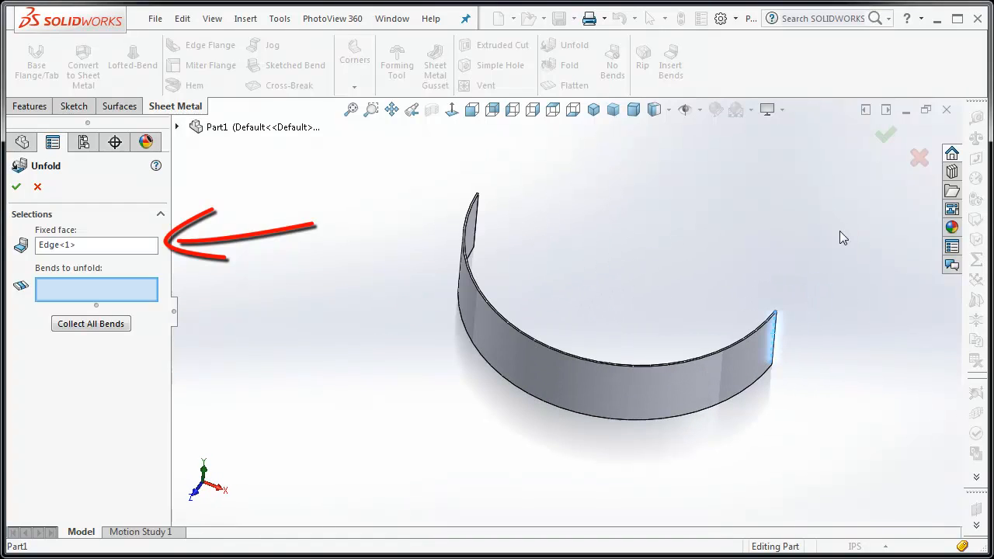
{"action": "left_click", "coordinate": [91, 324]}
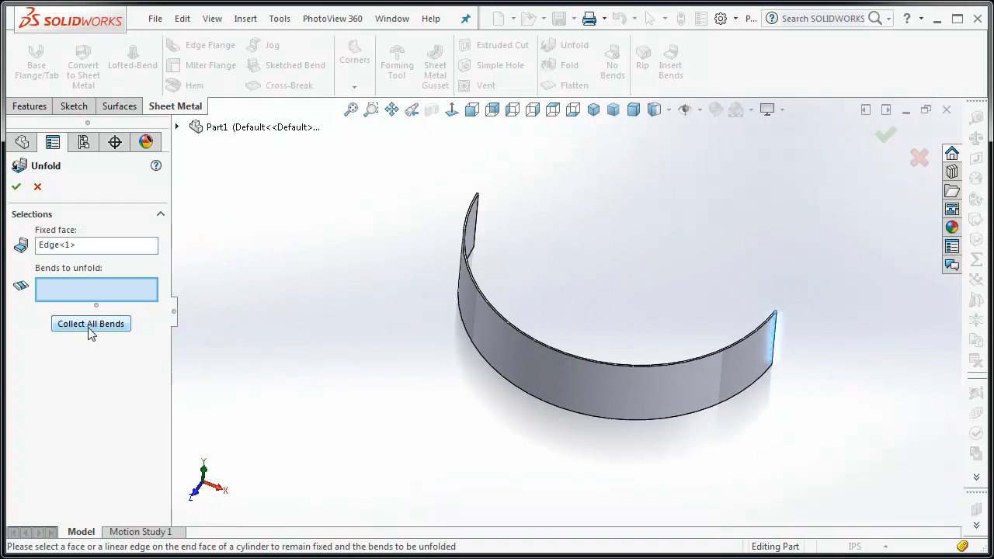
{"action": "left_click", "coordinate": [90, 324]}
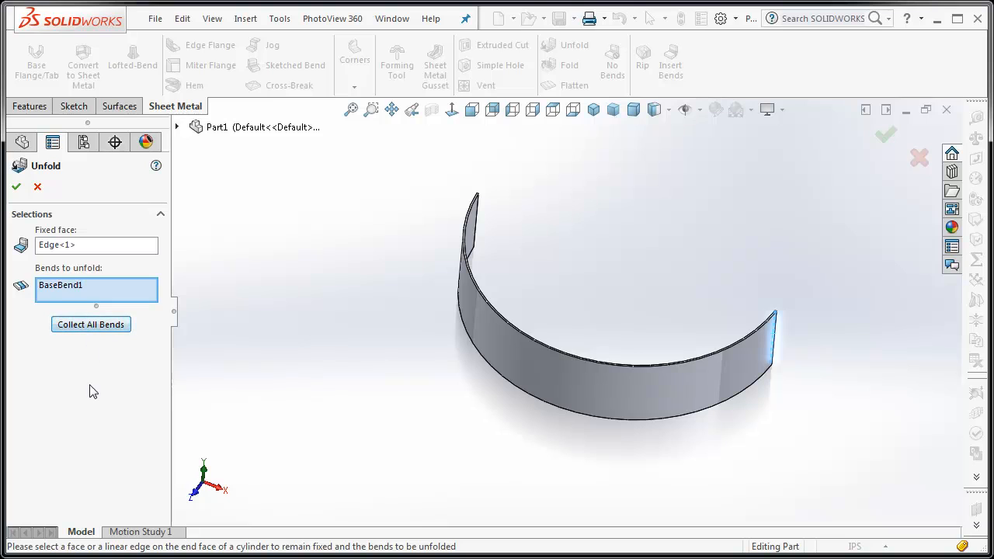
{"action": "mouse_move", "coordinate": [15, 187]}
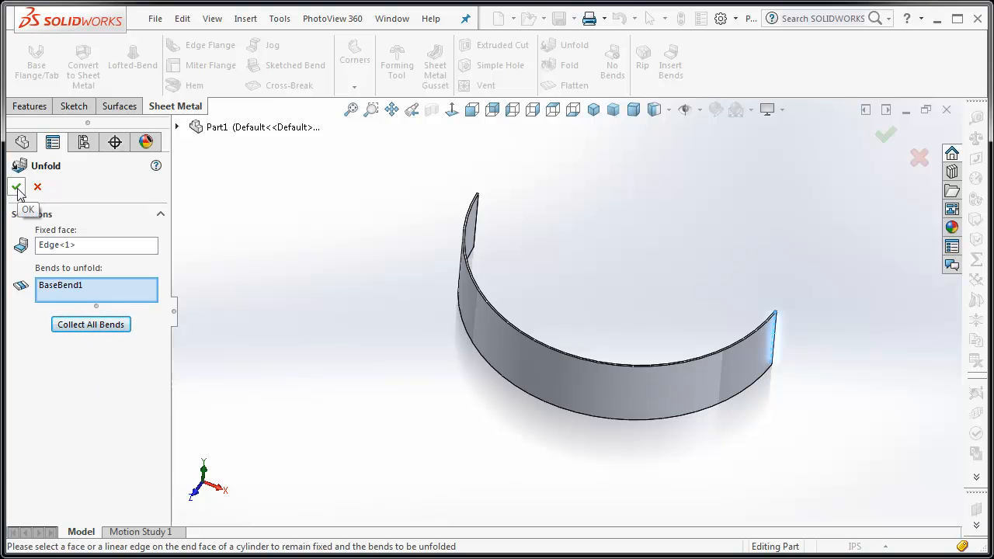
{"action": "left_click", "coordinate": [16, 186]}
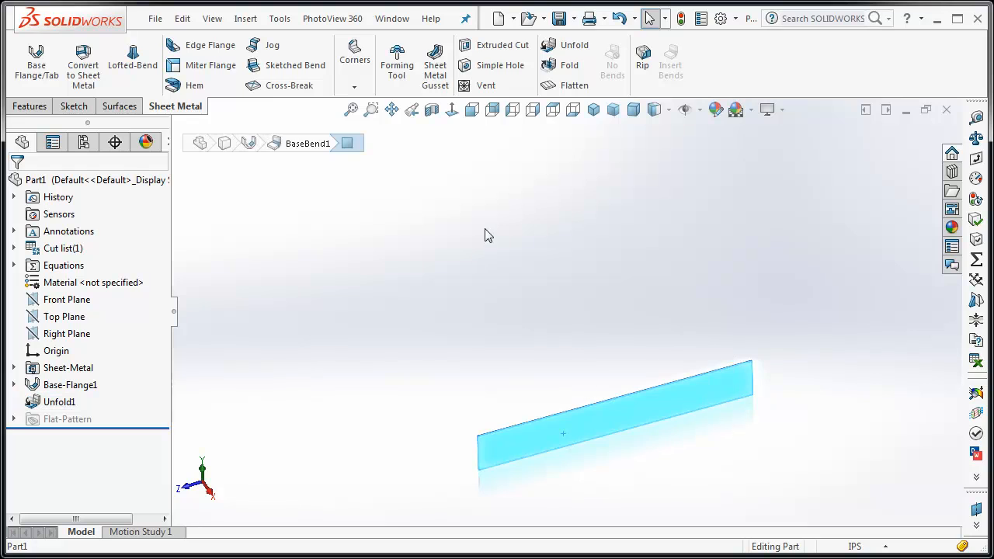
{"action": "mouse_move", "coordinate": [453, 109]}
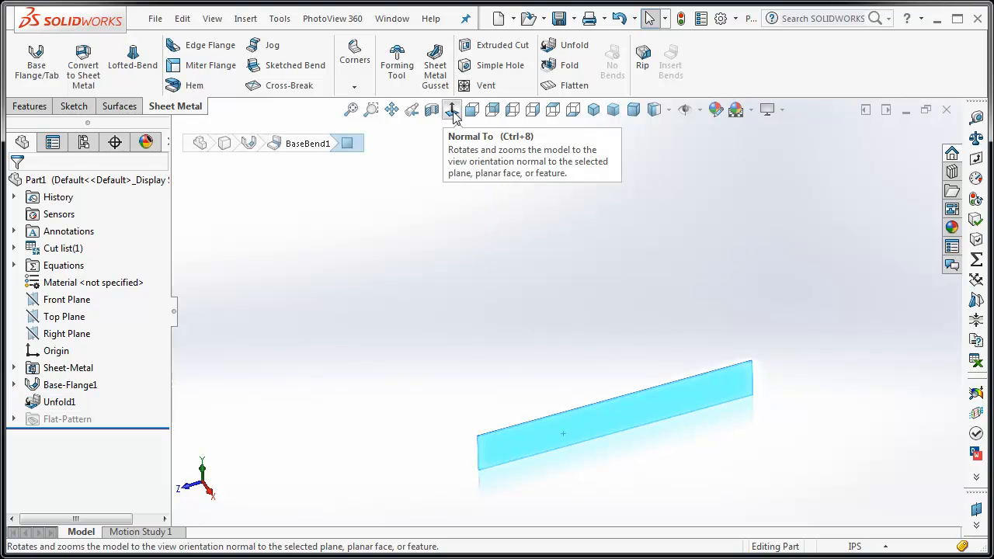
Start a new sketch (Sketch6) on the face of the flattened band, viewed face-on
{"action": "left_click", "coordinate": [452, 109]}
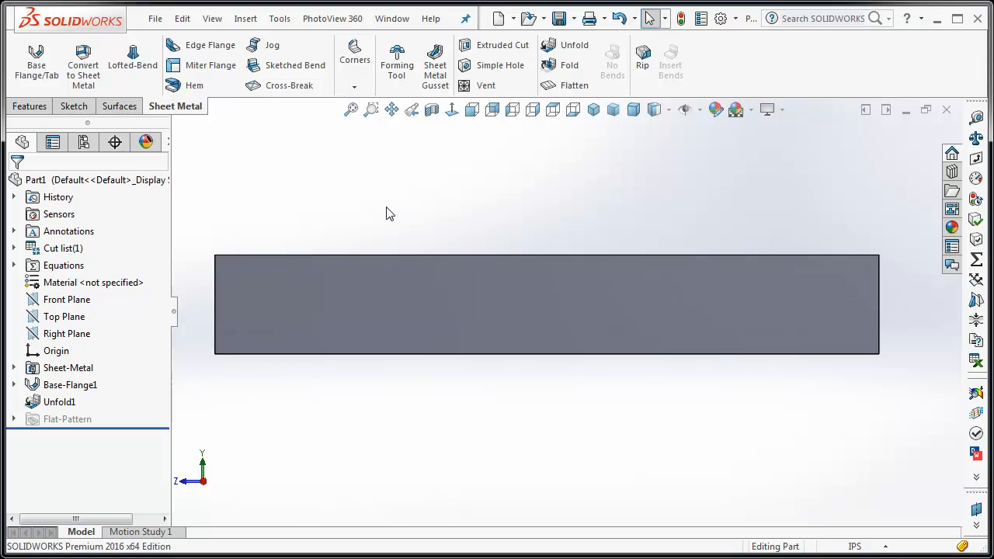
{"action": "left_click", "coordinate": [544, 303]}
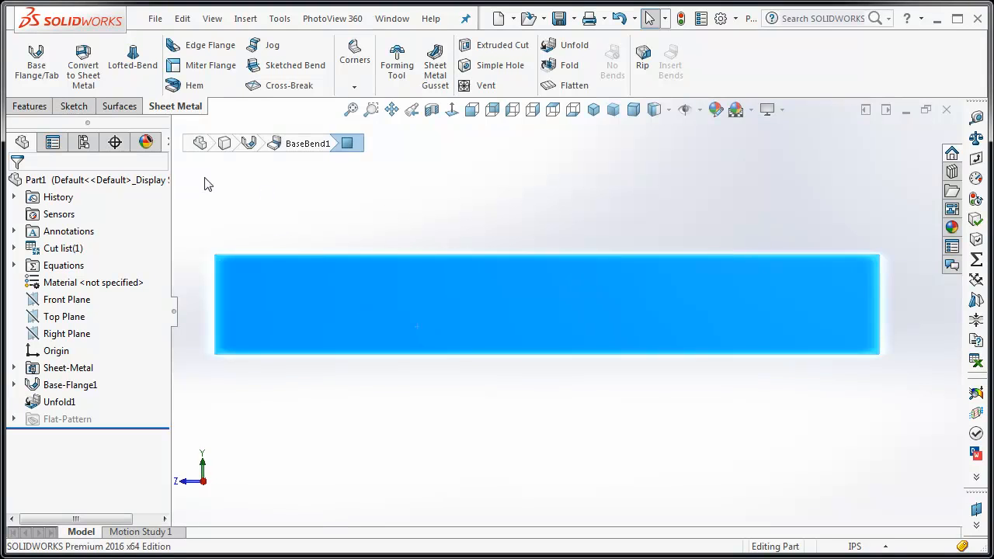
{"action": "left_click", "coordinate": [74, 107]}
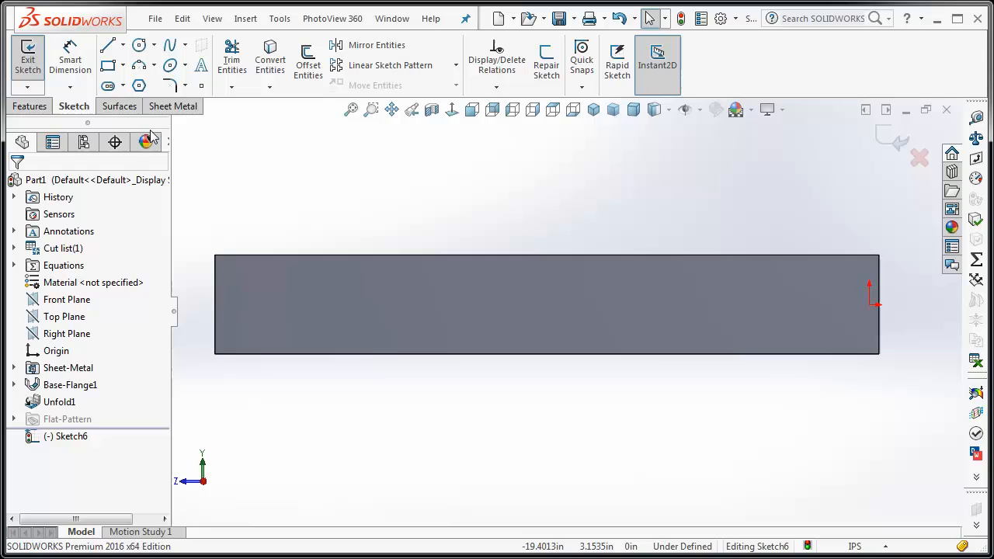
Draw a horizontal centerline across the band and dimension it 1.0 in from the bottom edge
{"action": "left_click", "coordinate": [122, 44]}
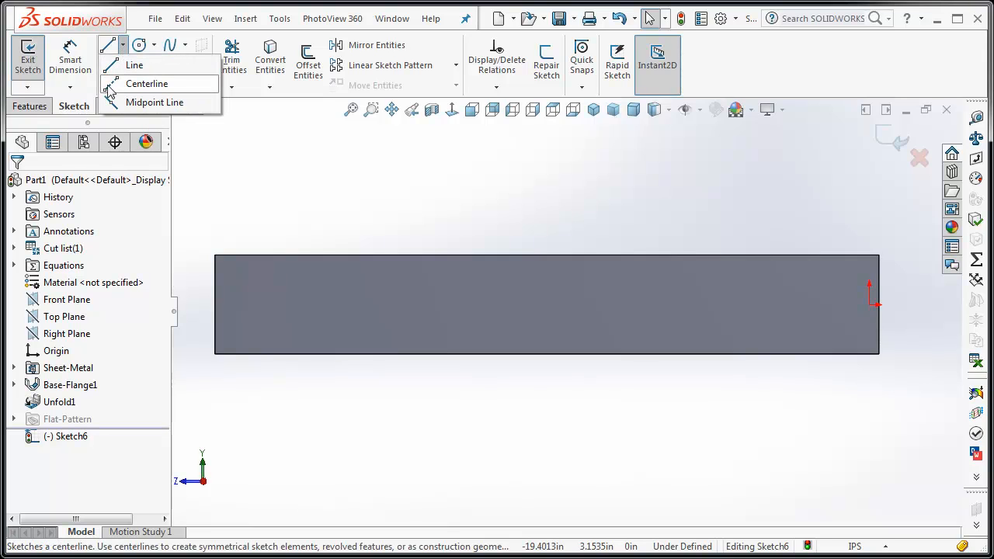
{"action": "left_click", "coordinate": [147, 83]}
{"action": "type", "text": "1"}
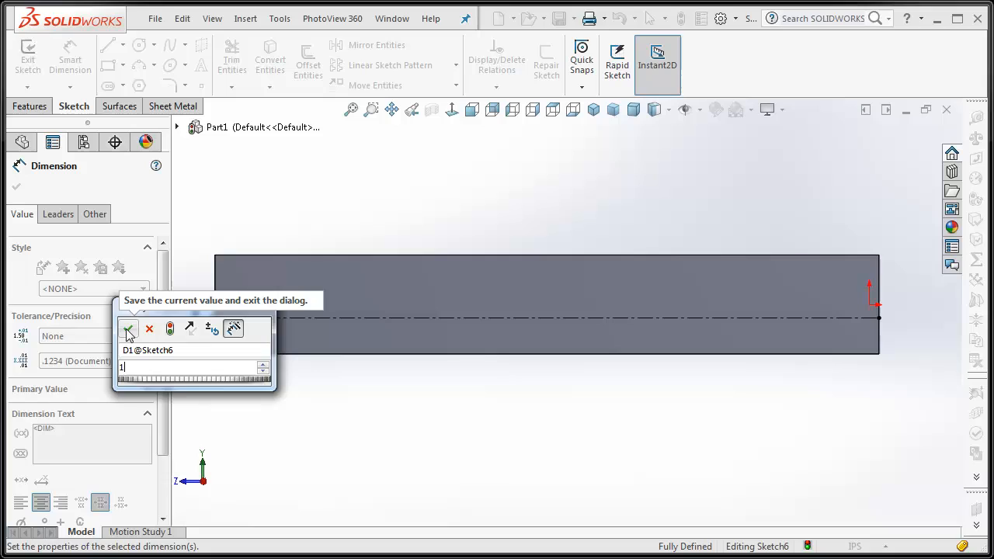
{"action": "left_click", "coordinate": [129, 328]}
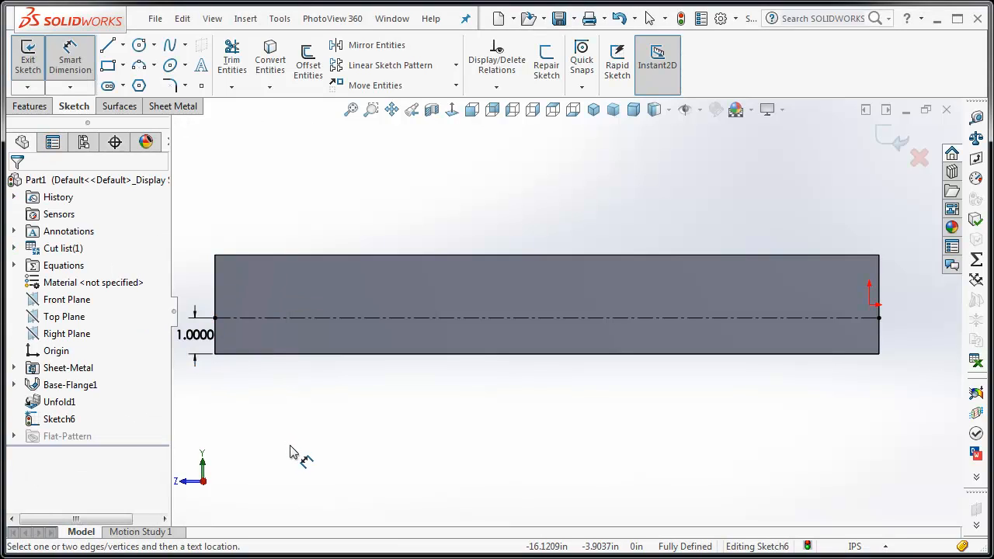
{"action": "mouse_move", "coordinate": [163, 101]}
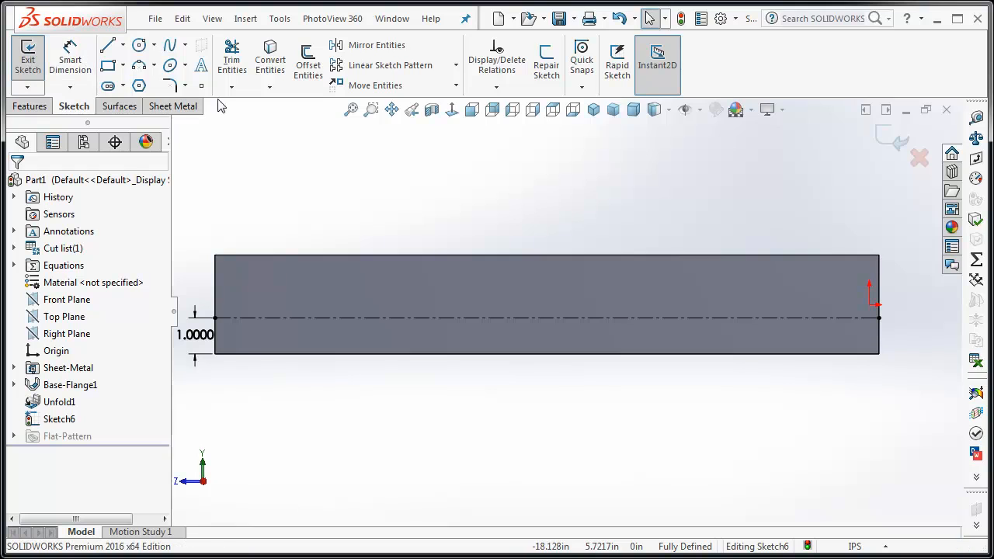
{"action": "mouse_move", "coordinate": [201, 64]}
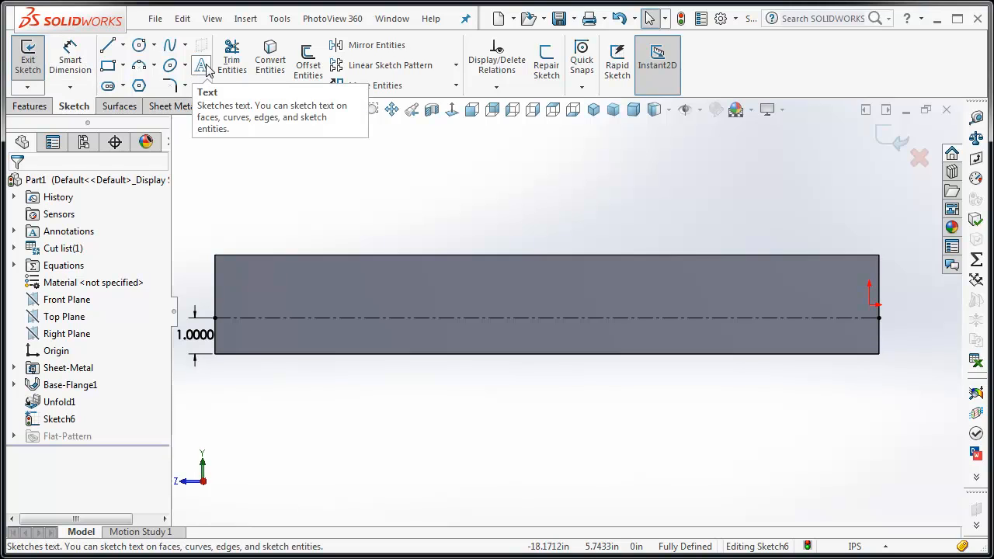
Add sketch text 'KEEP NEW YORK CITY CLEAN' following the centerline
{"action": "left_click", "coordinate": [201, 59]}
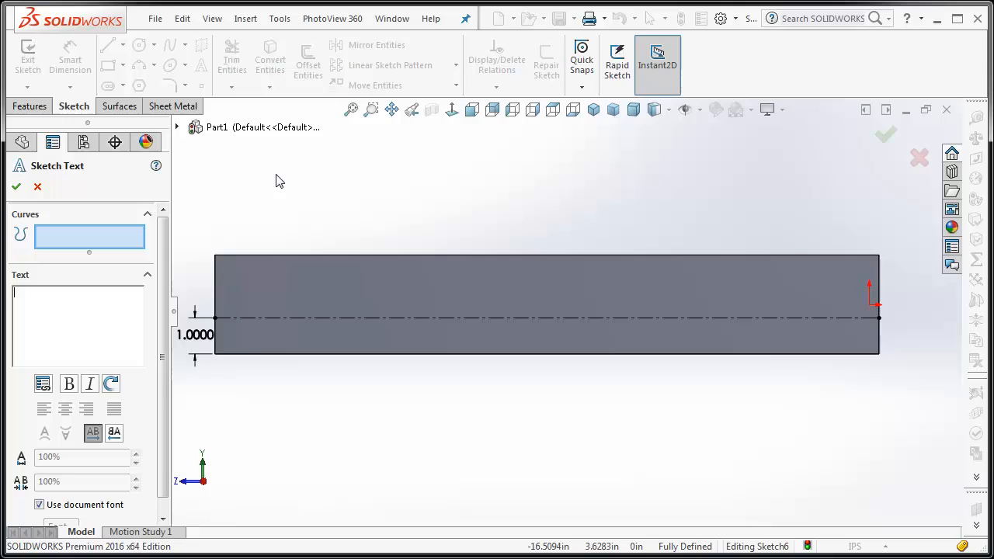
{"action": "mouse_move", "coordinate": [123, 244]}
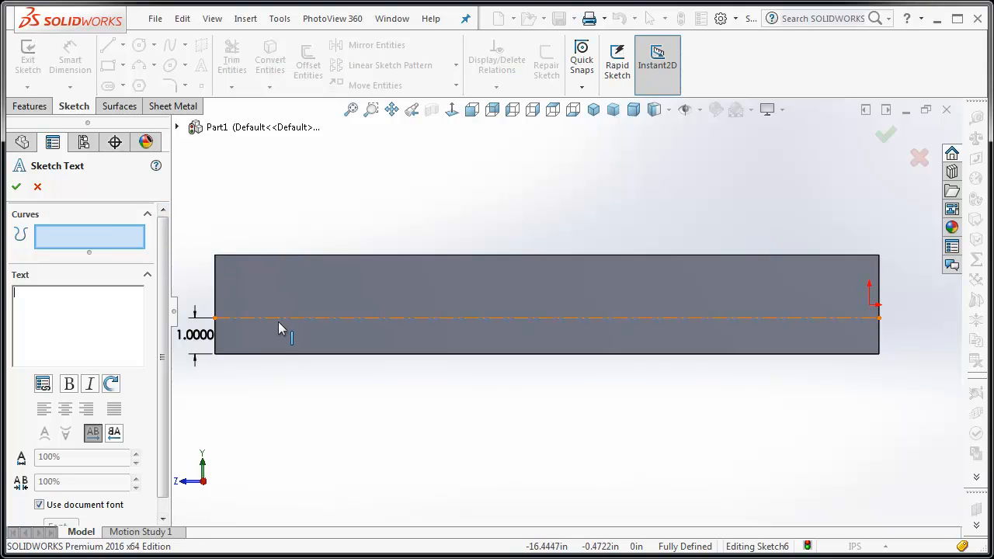
{"action": "left_click", "coordinate": [543, 319]}
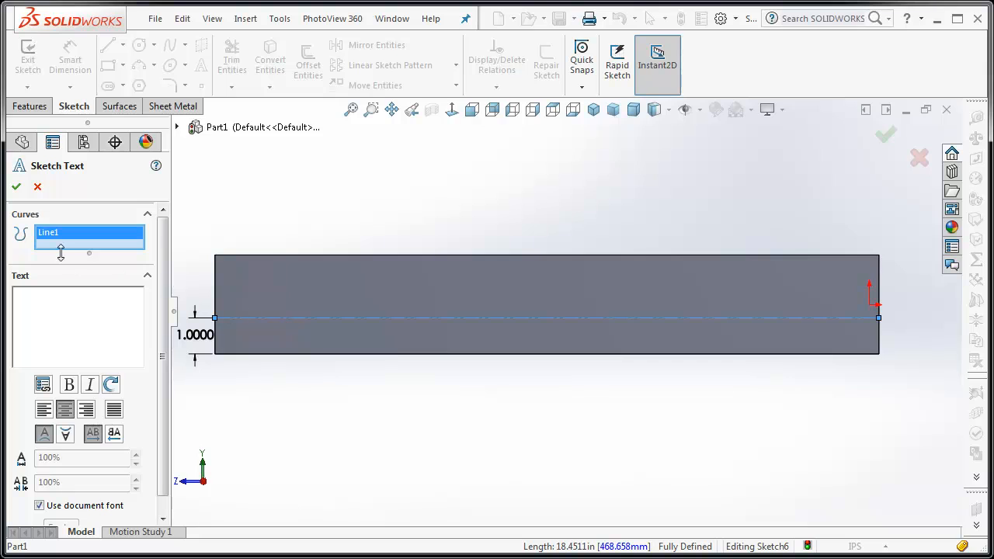
{"action": "mouse_move", "coordinate": [68, 325]}
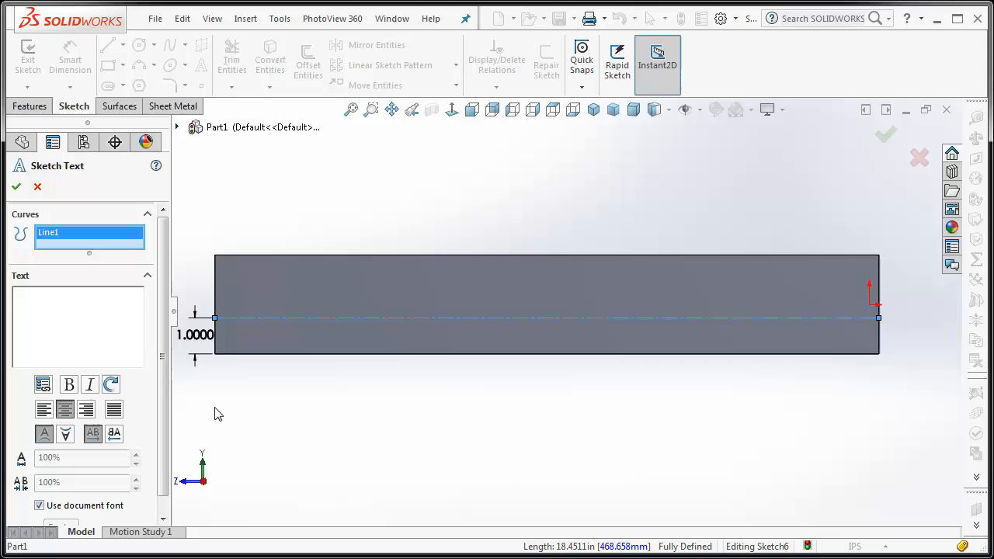
{"action": "type", "text": "k"}
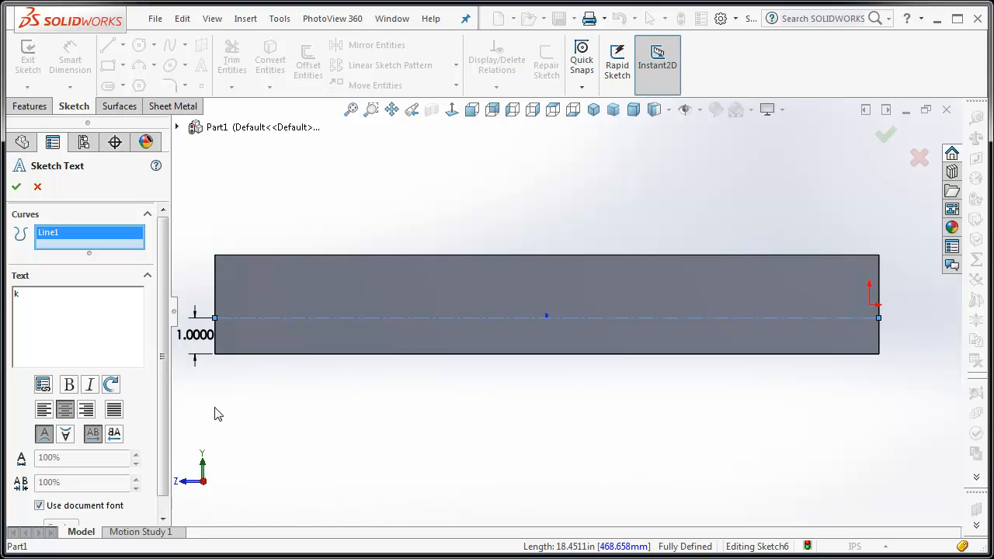
{"action": "type", "text": "KEEP"}
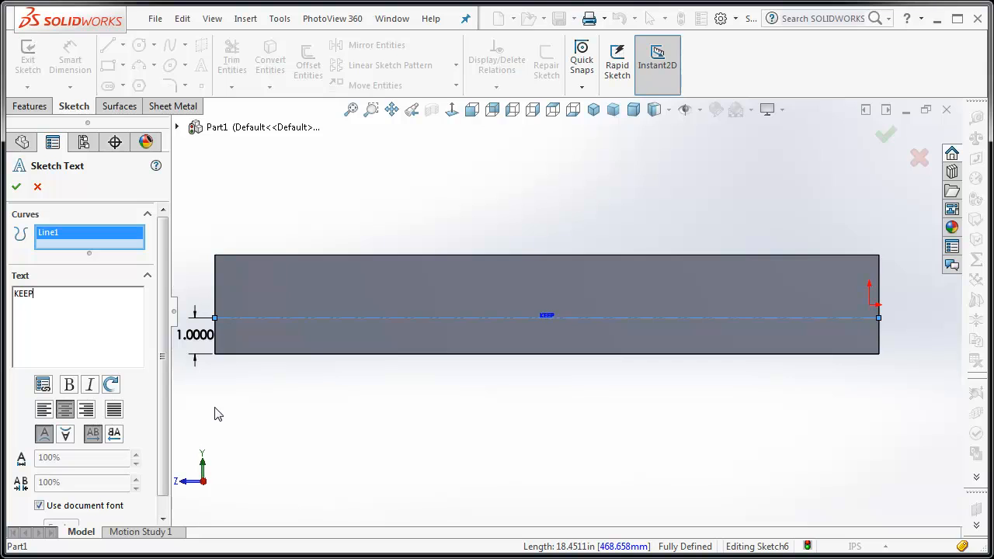
{"action": "type", "text": "NEW Y"}
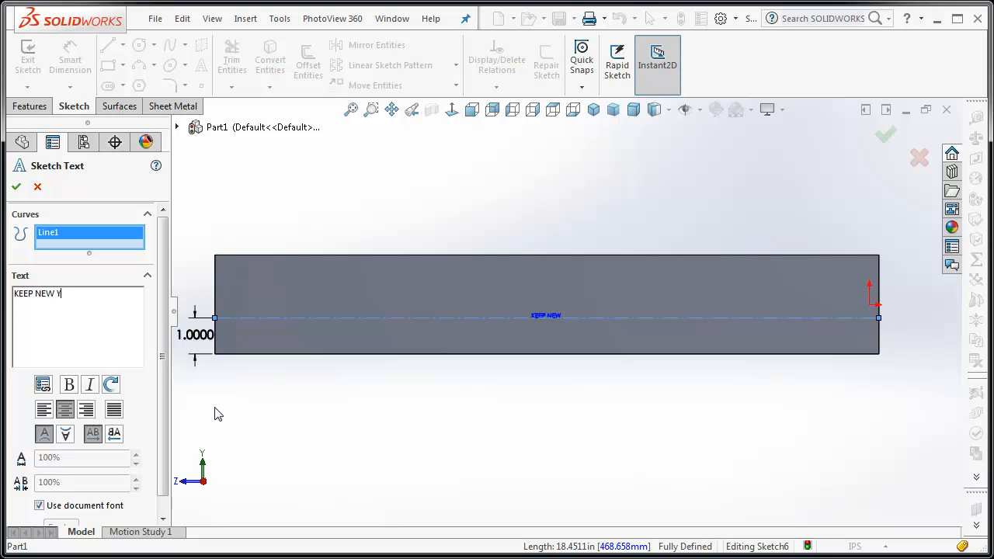
{"action": "type", "text": "ORK"}
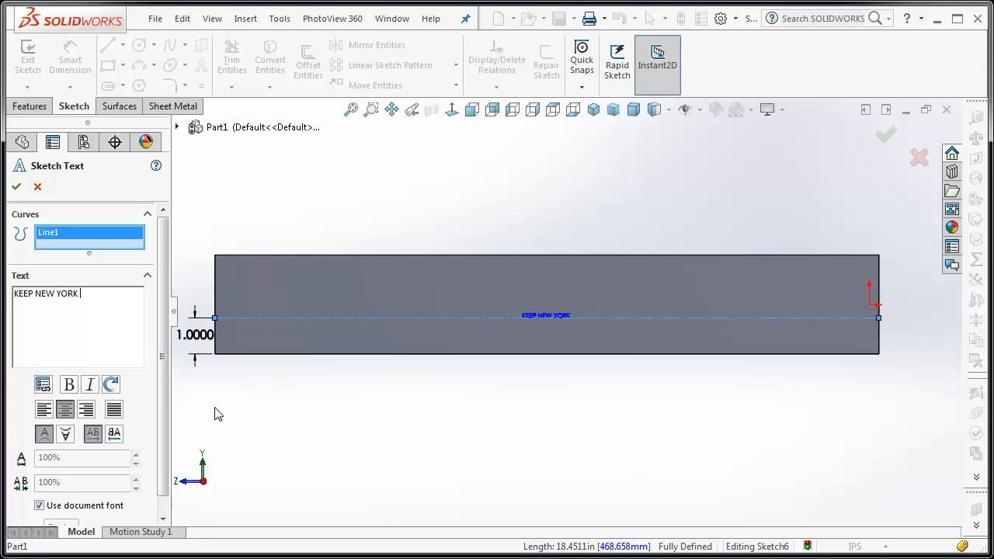
{"action": "type", "text": "CITY C"}
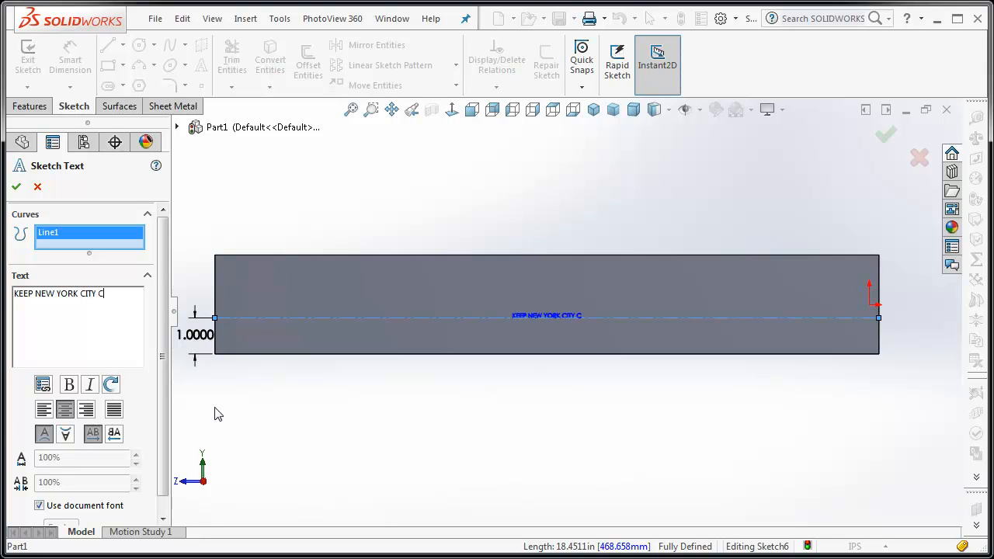
{"action": "type", "text": "LEAN"}
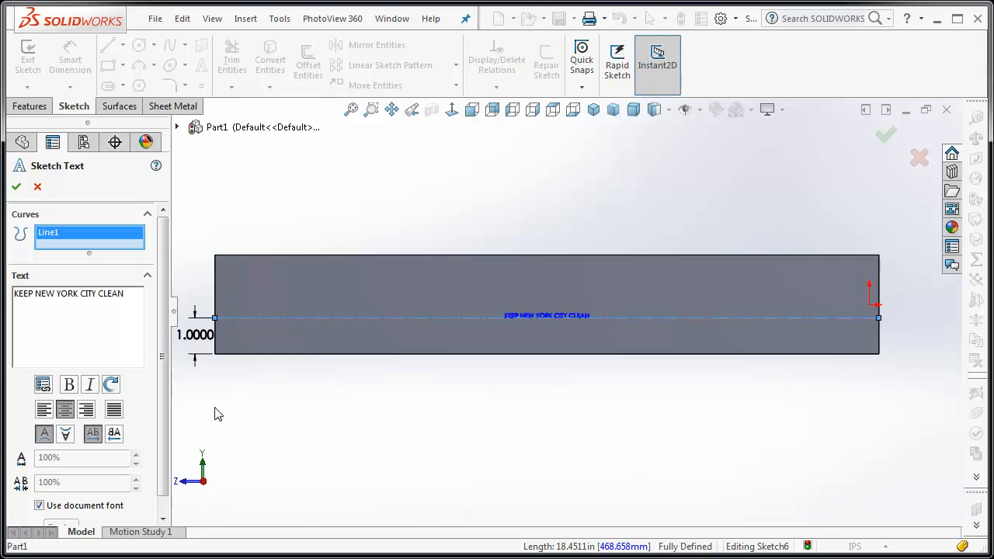
{"action": "mouse_move", "coordinate": [582, 340]}
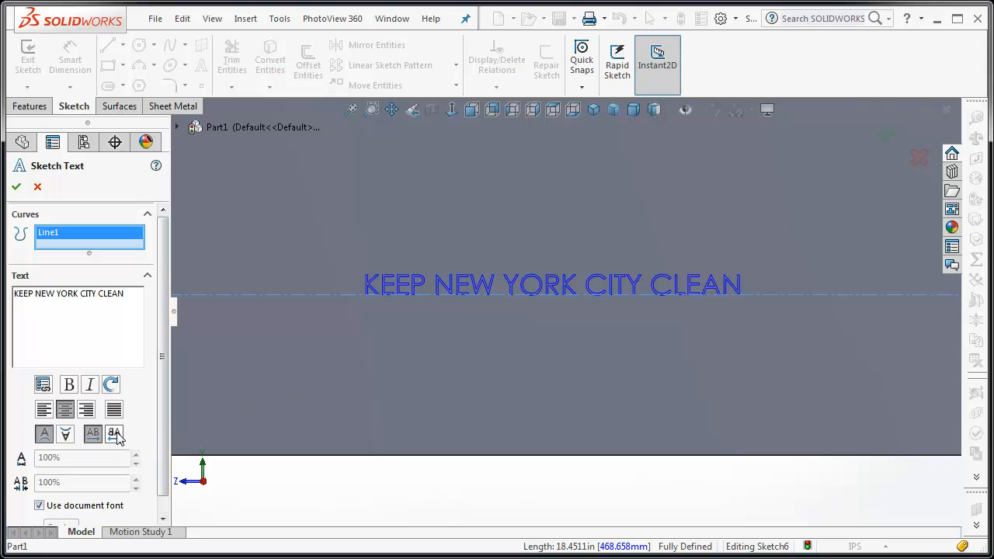
Keep the text reading normally and centred along the line
{"action": "left_click", "coordinate": [114, 434]}
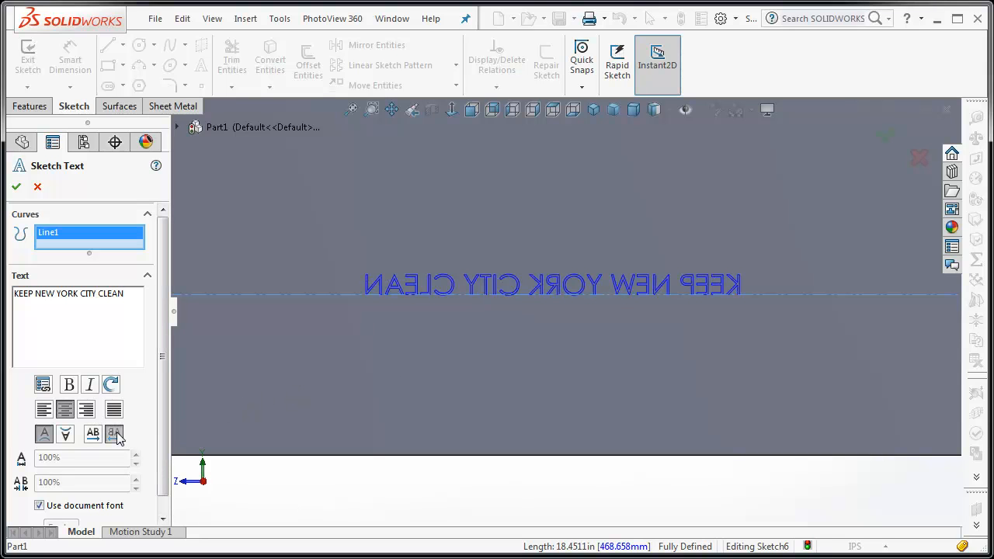
{"action": "mouse_move", "coordinate": [93, 433]}
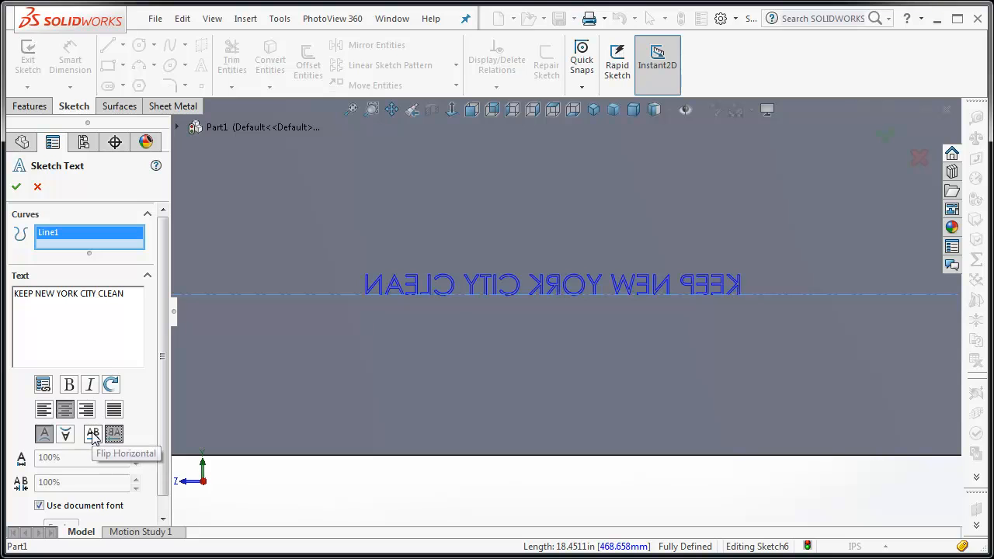
{"action": "left_click", "coordinate": [93, 434]}
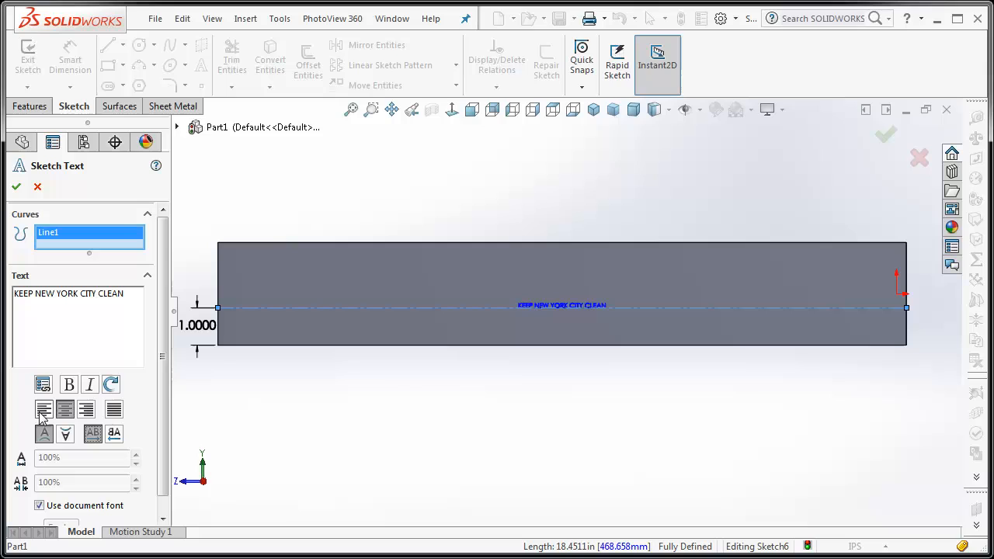
{"action": "left_click", "coordinate": [43, 409]}
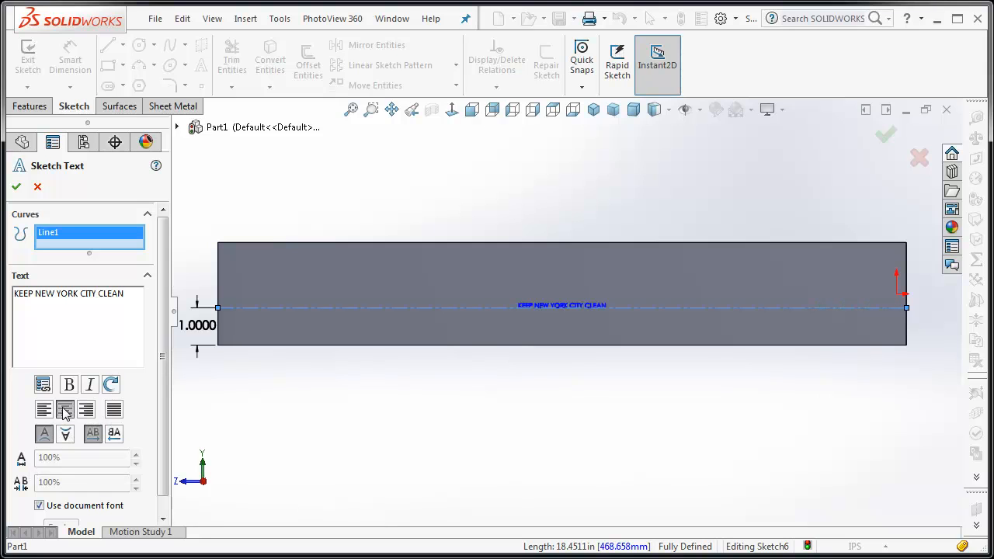
{"action": "left_click", "coordinate": [65, 409]}
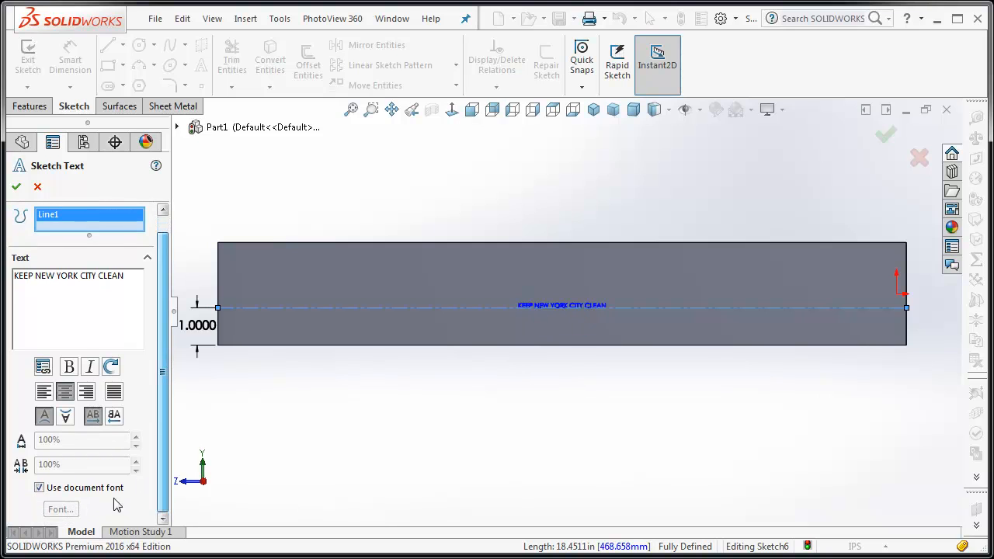
Set the text font to bold Calibri 0.65 in instead of the document font
{"action": "left_click", "coordinate": [39, 487]}
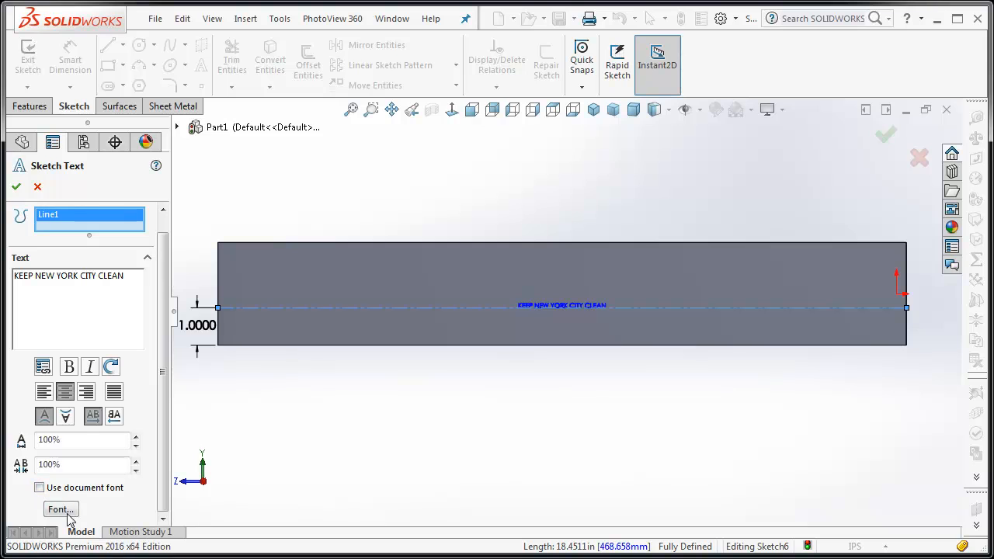
{"action": "left_click", "coordinate": [61, 508]}
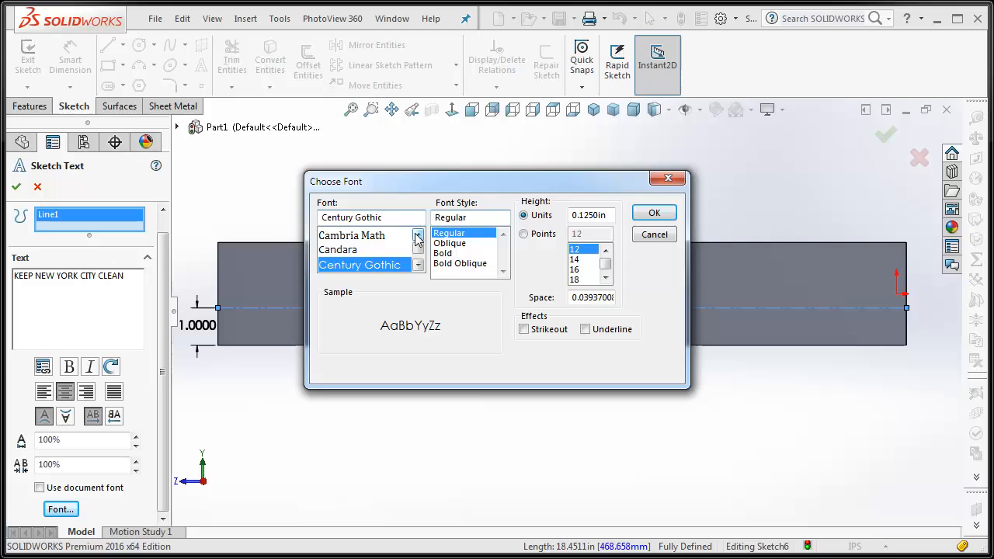
{"action": "left_click", "coordinate": [333, 235]}
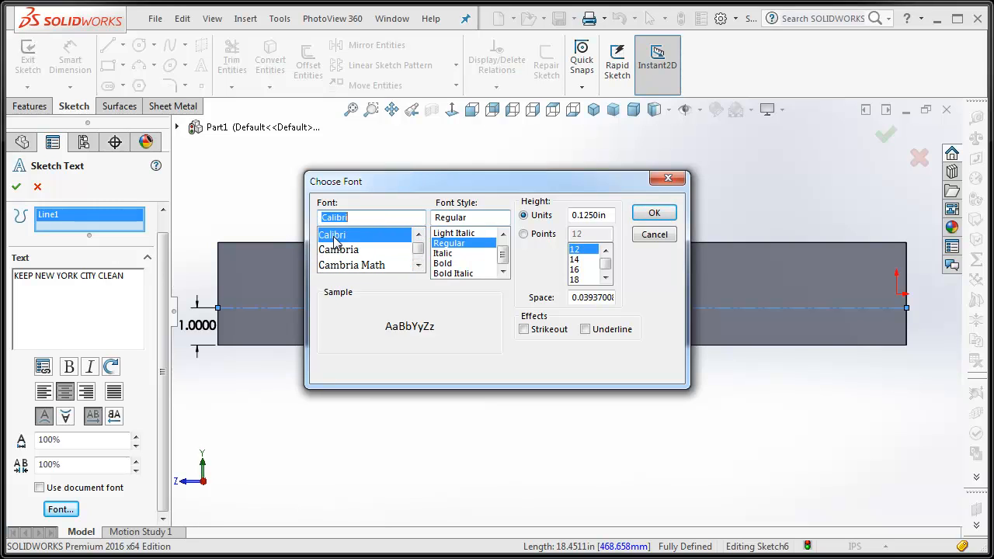
{"action": "left_click", "coordinate": [442, 262]}
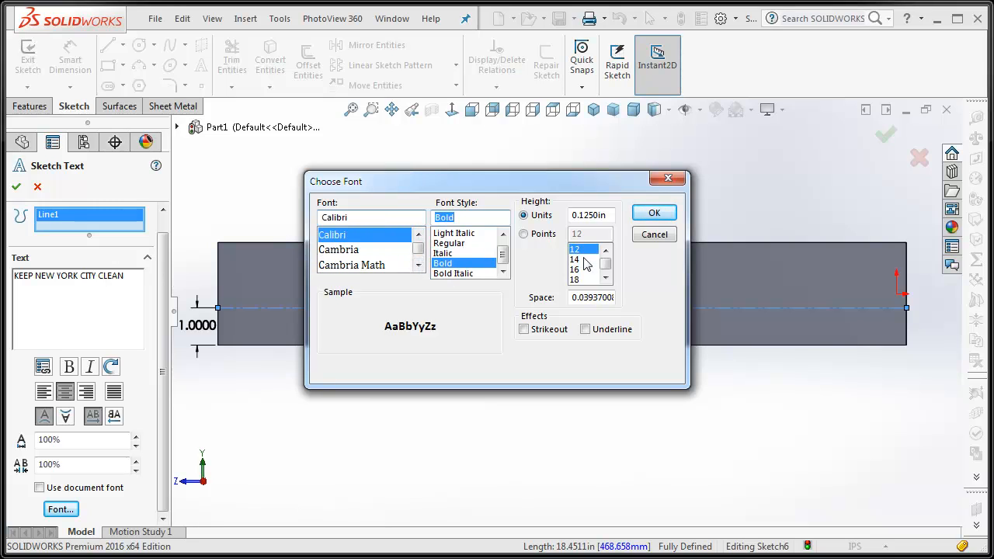
{"action": "left_click", "coordinate": [590, 215]}
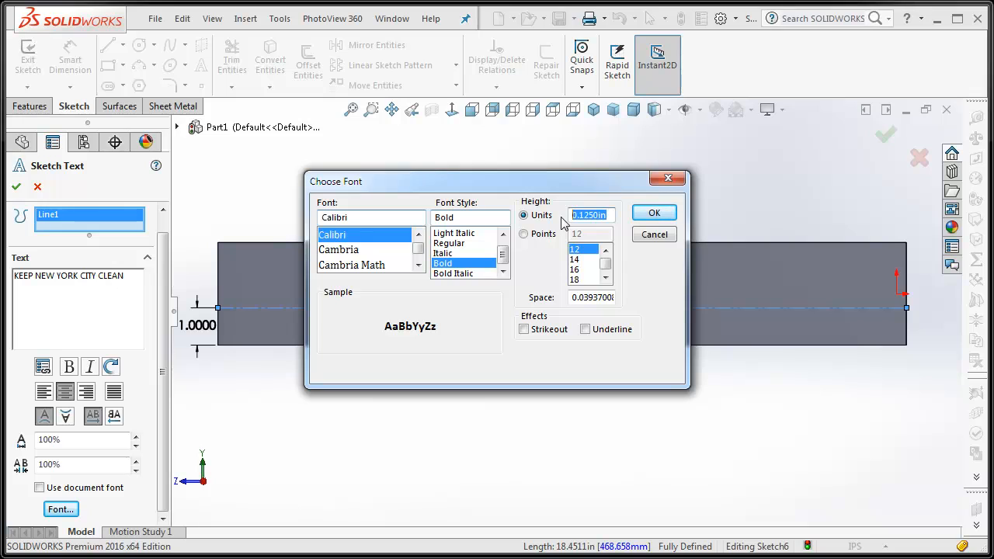
{"action": "type", "text": ".65"}
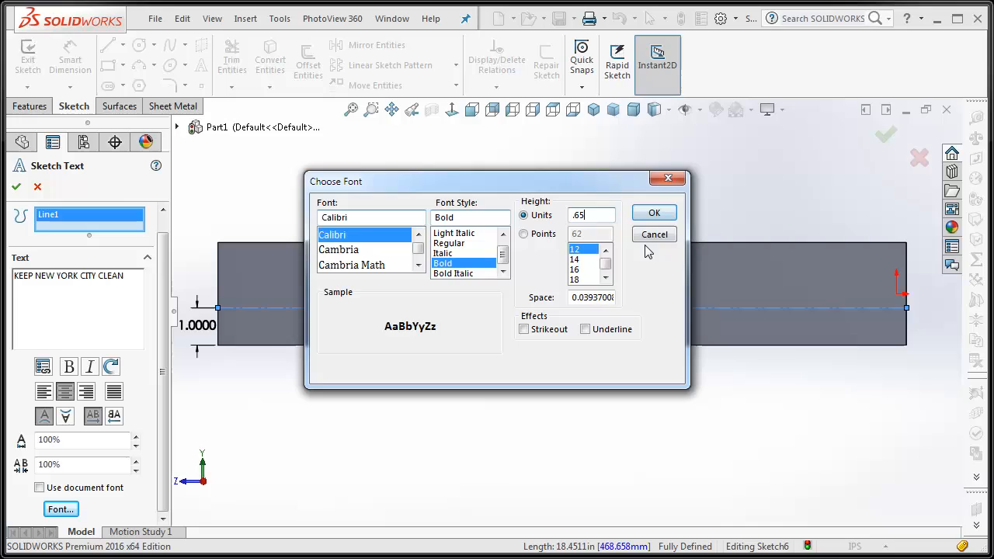
{"action": "left_click", "coordinate": [654, 212]}
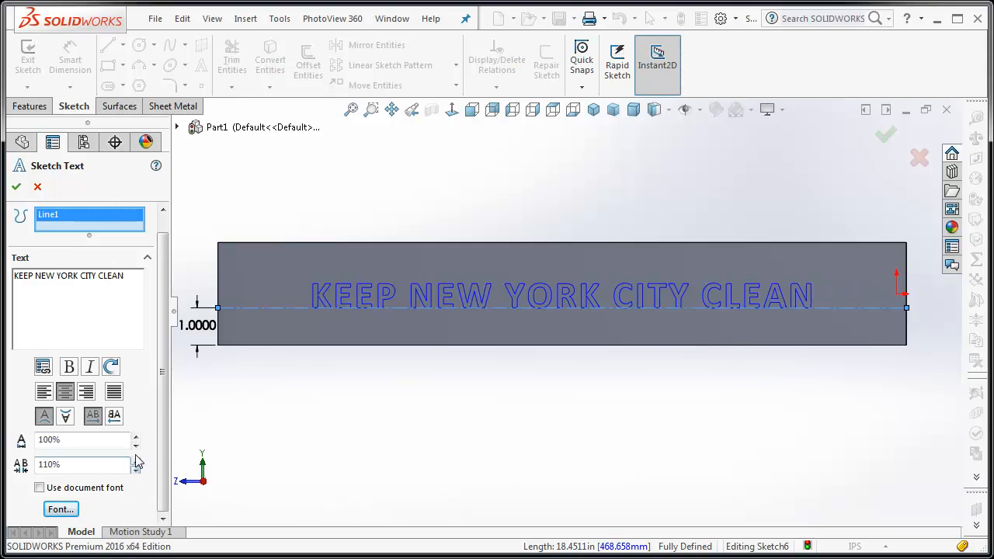
Set the lettering height to 100% and accept the sketch text
{"action": "left_click", "coordinate": [135, 435]}
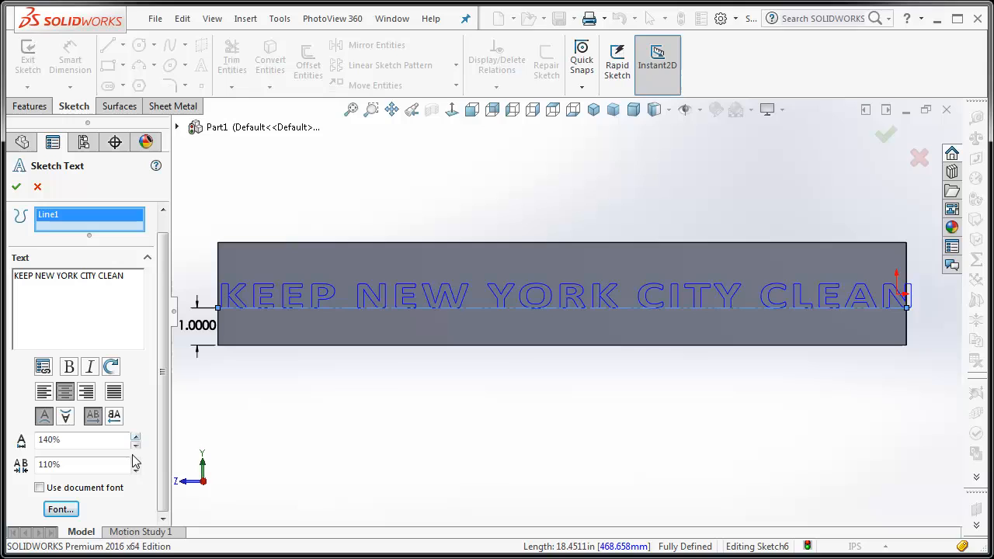
{"action": "left_click", "coordinate": [136, 444]}
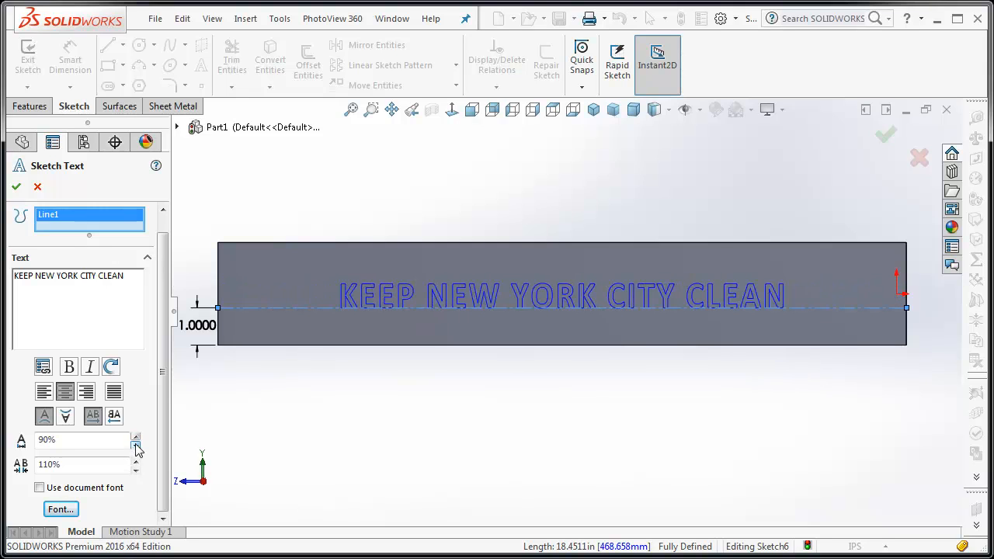
{"action": "left_click", "coordinate": [136, 436]}
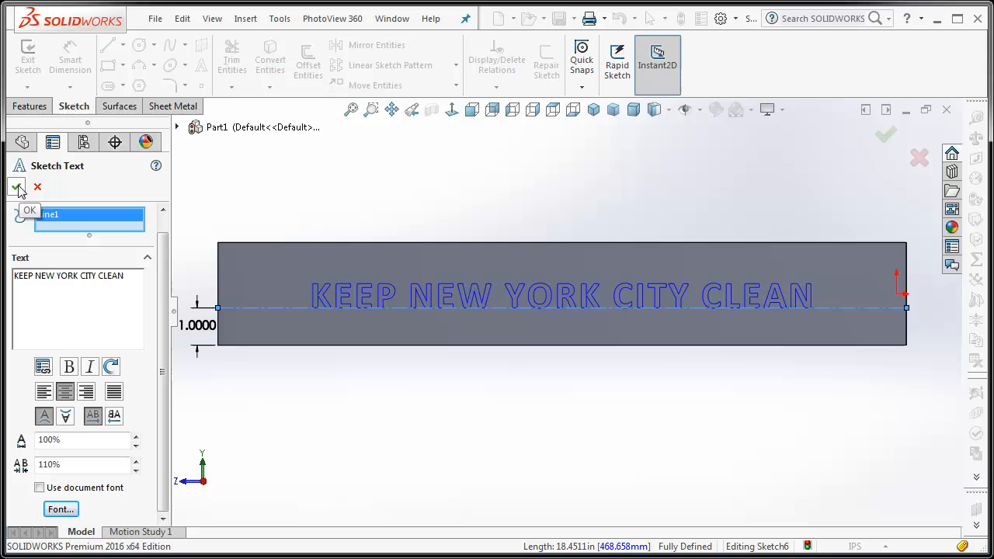
{"action": "left_click", "coordinate": [17, 187]}
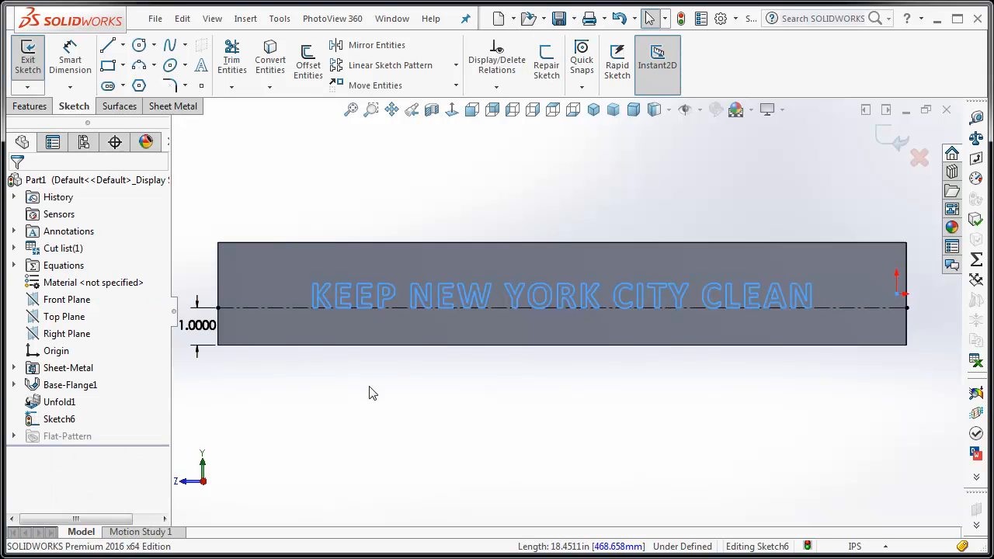
Exit the lettering sketch and select Sketch6 in the feature tree
{"action": "left_click", "coordinate": [466, 419]}
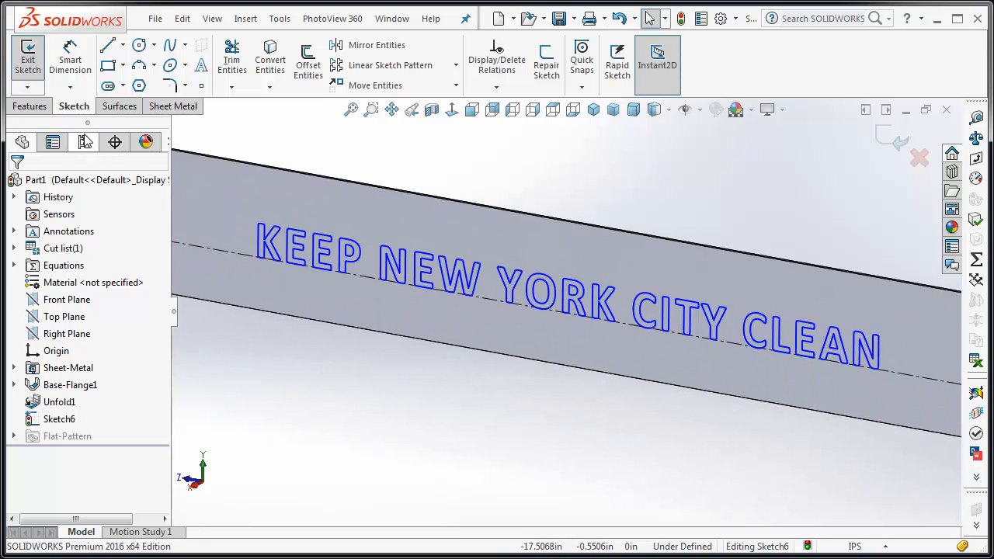
{"action": "left_click", "coordinate": [28, 59]}
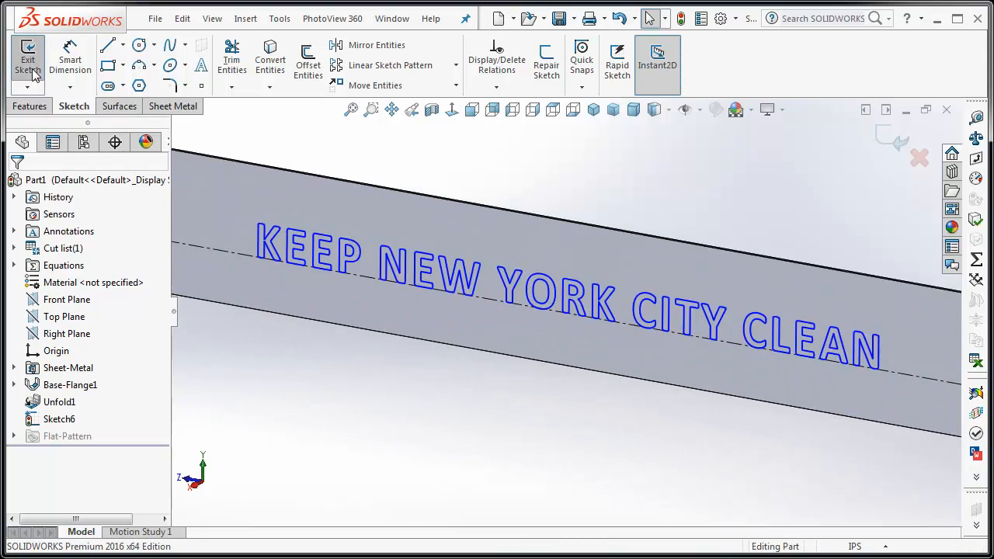
{"action": "left_click", "coordinate": [28, 58]}
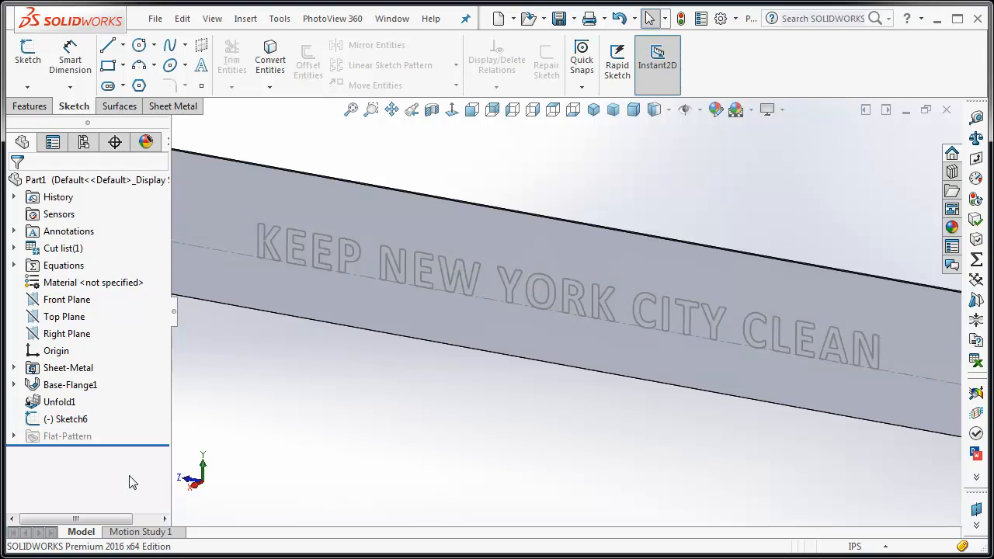
{"action": "left_click", "coordinate": [70, 419]}
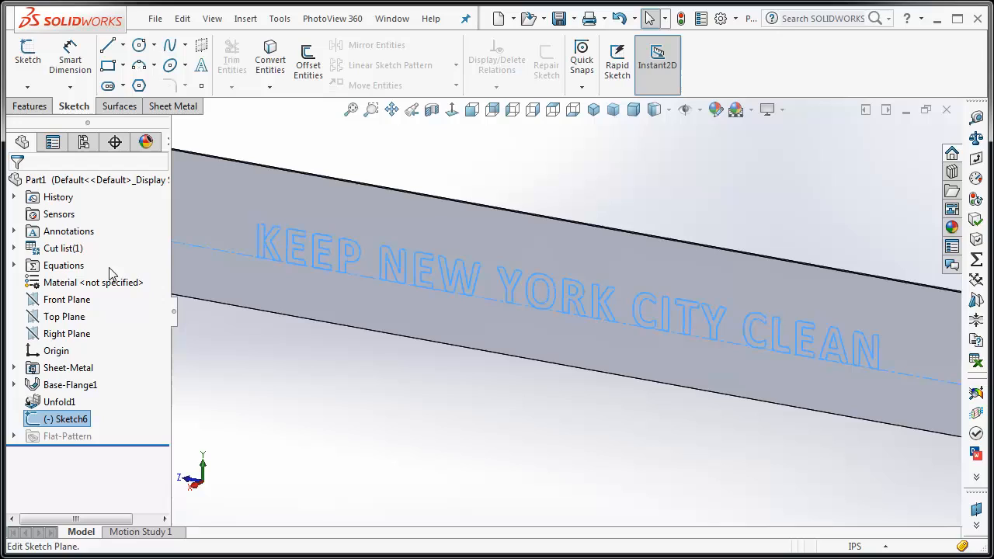
{"action": "left_click", "coordinate": [175, 105]}
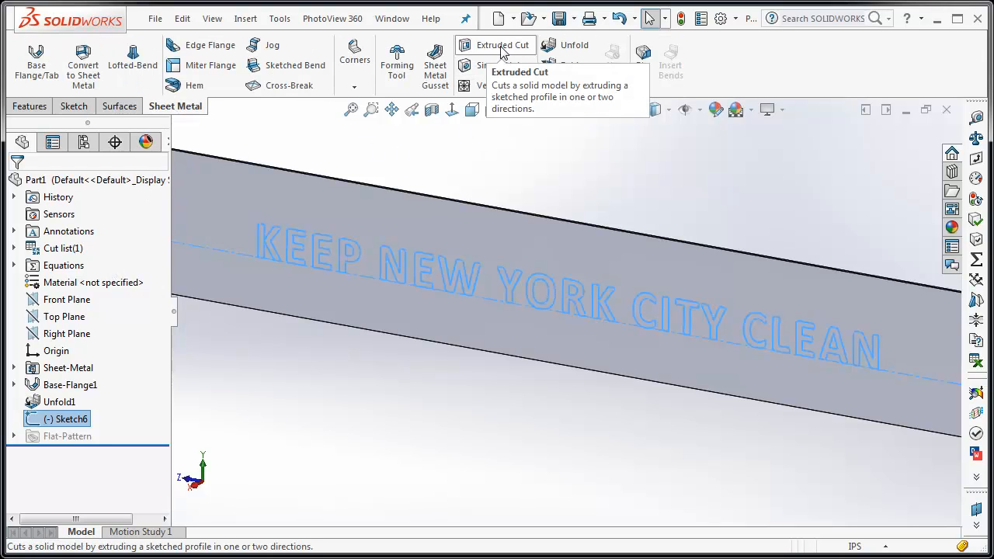
Cut the lettering through the band with an Extruded Cut linked to thickness, keeping all bodies
{"action": "left_click", "coordinate": [501, 45]}
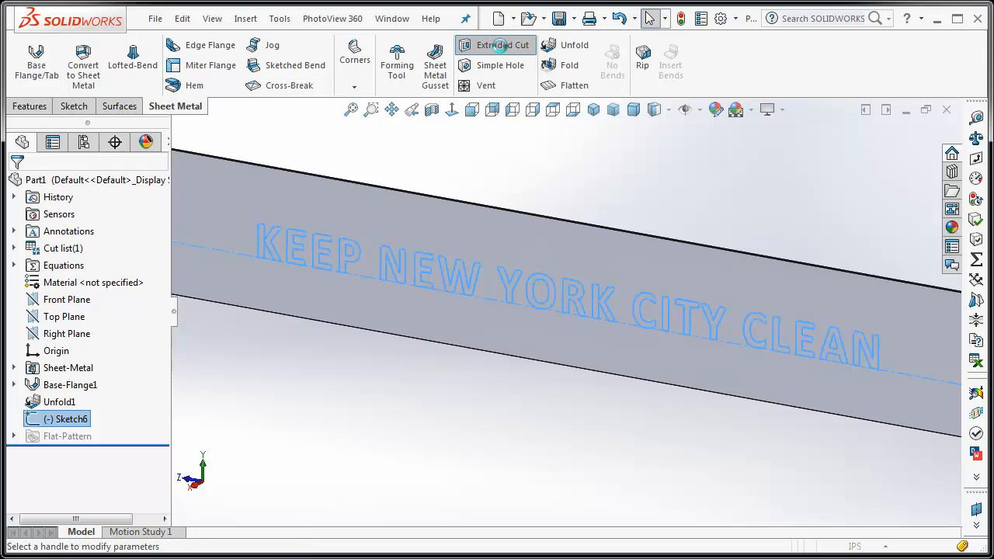
{"action": "left_click", "coordinate": [502, 44]}
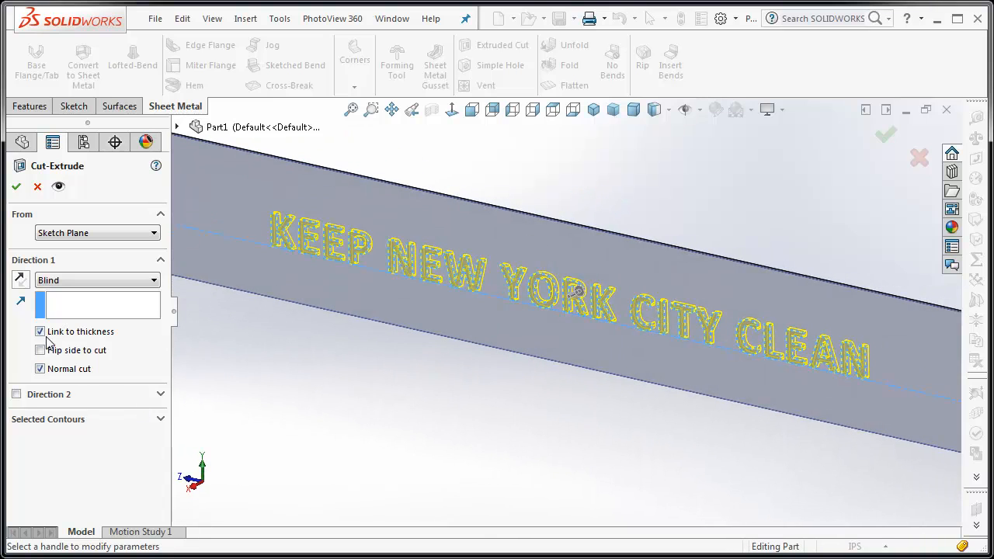
{"action": "mouse_move", "coordinate": [73, 295]}
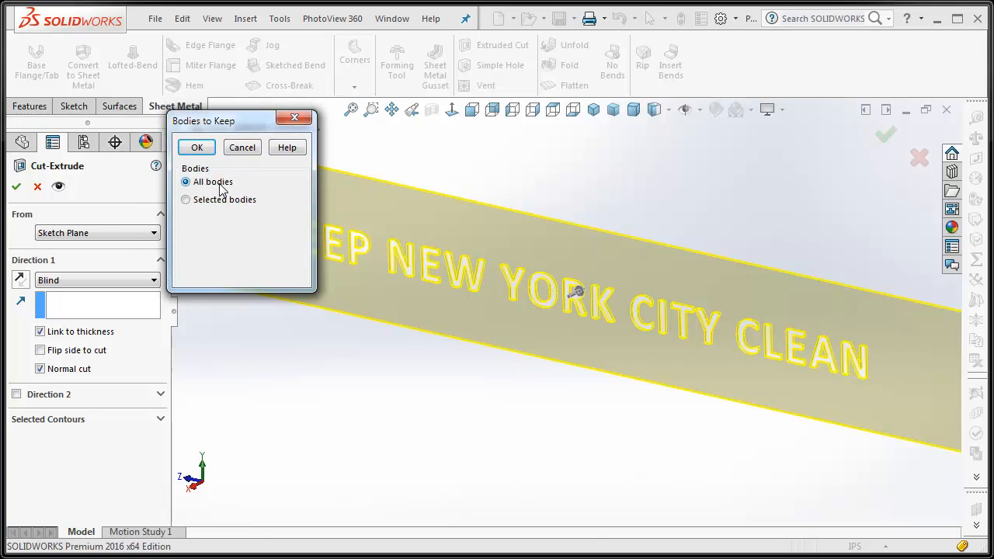
{"action": "left_click", "coordinate": [196, 147]}
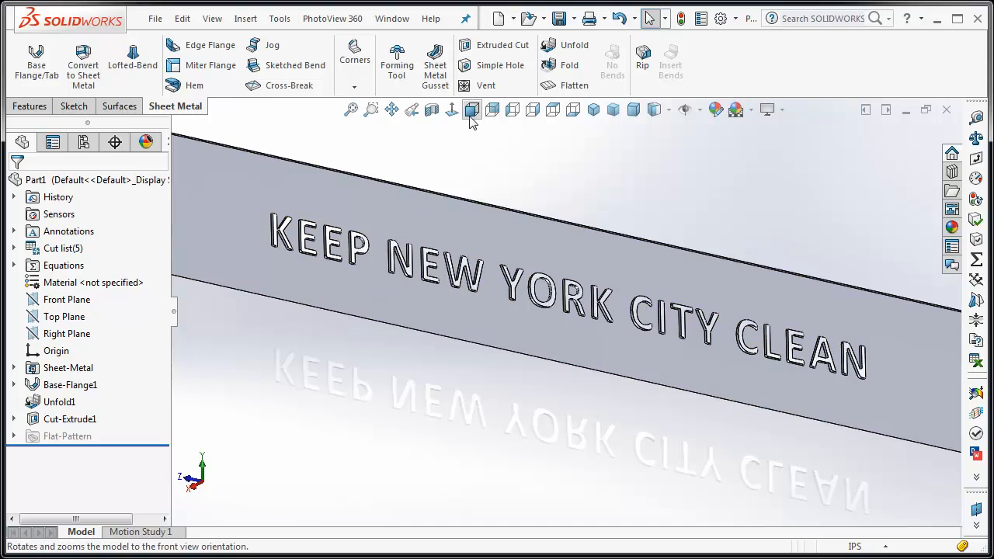
{"action": "left_click", "coordinate": [472, 109]}
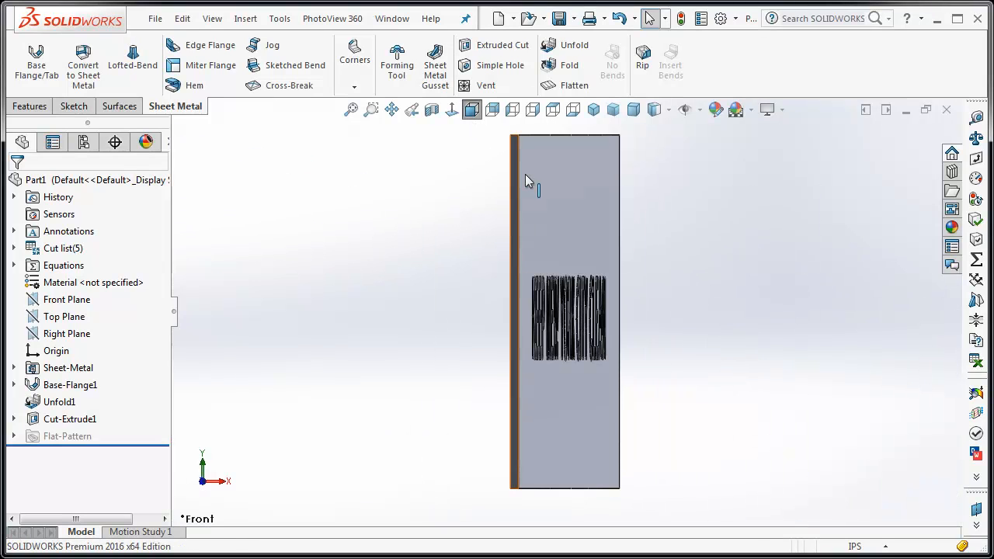
{"action": "left_click", "coordinate": [452, 109]}
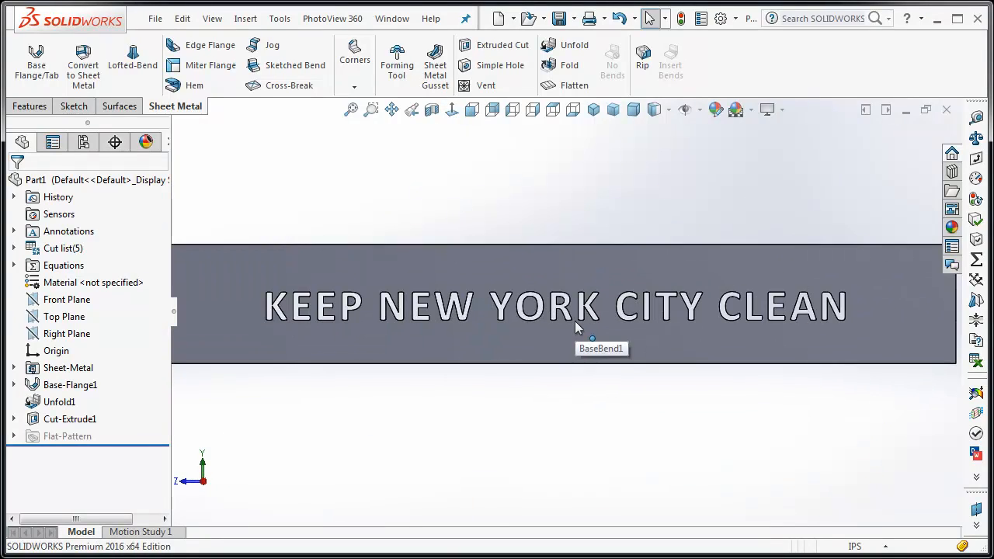
{"action": "mouse_move", "coordinate": [524, 184]}
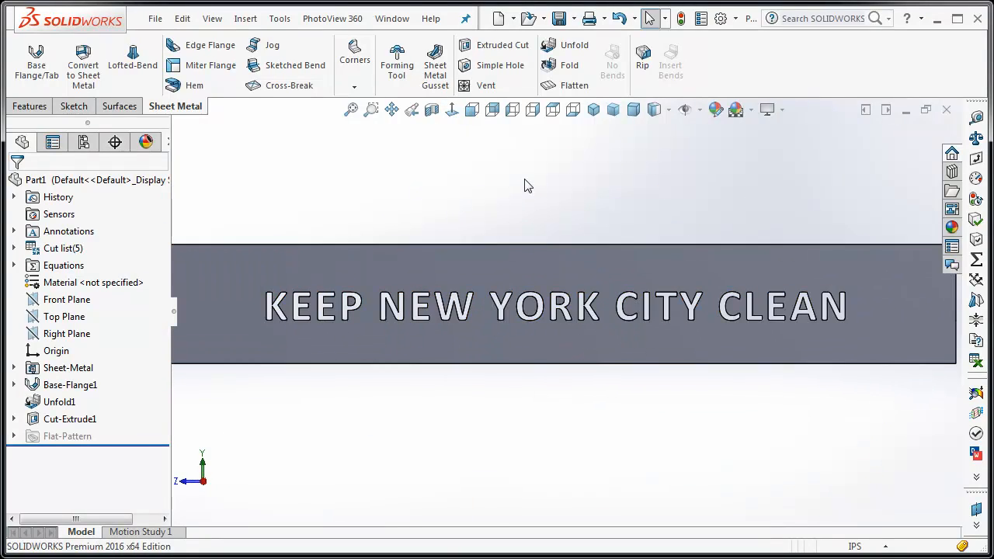
{"action": "left_click", "coordinate": [613, 109]}
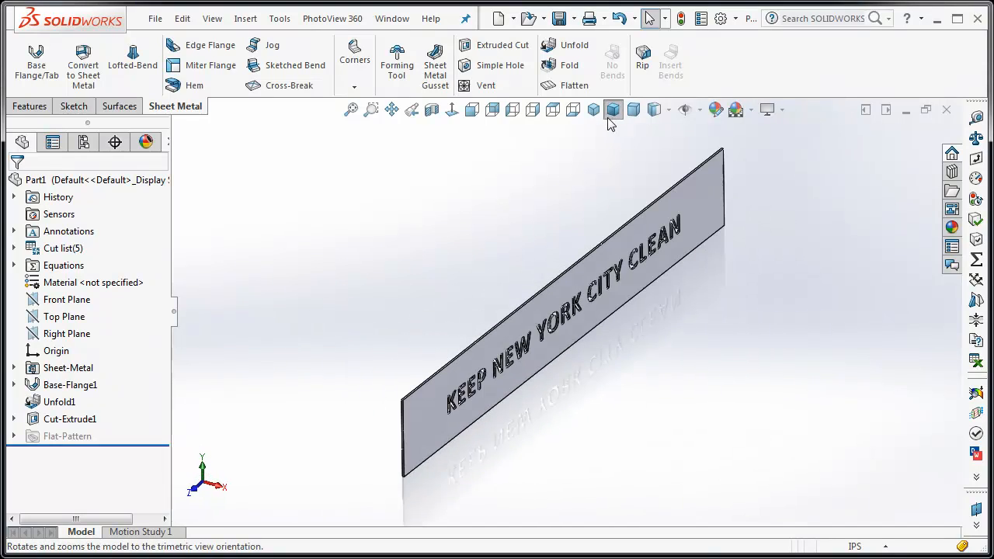
{"action": "left_click", "coordinate": [613, 110]}
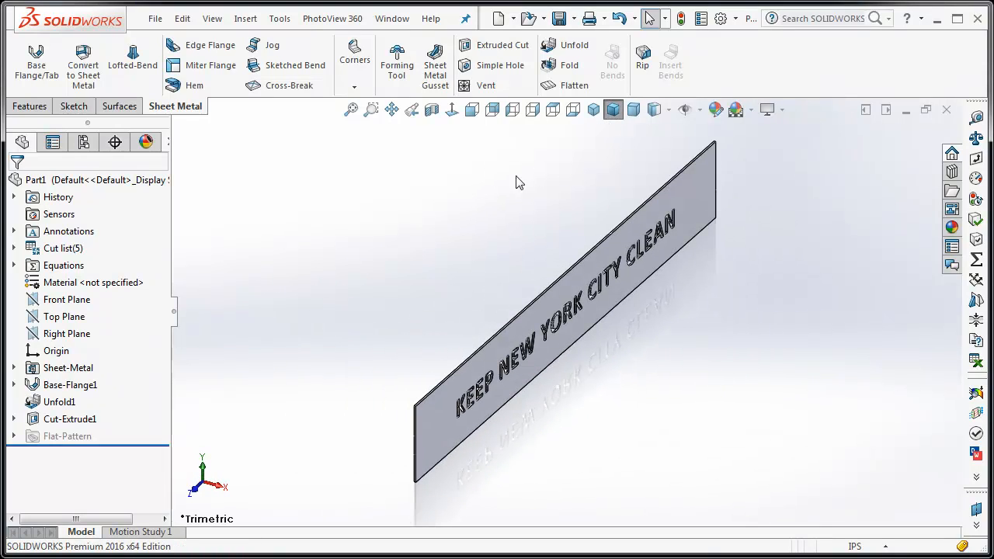
{"action": "mouse_move", "coordinate": [569, 65]}
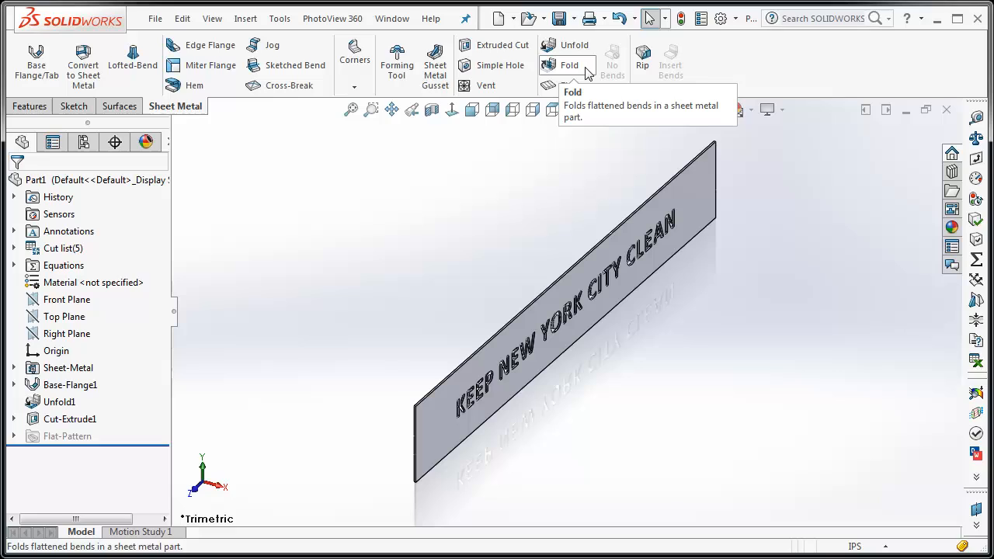
Add Fold1 collecting all bends to rebend the lettered band into a curve
{"action": "left_click", "coordinate": [570, 65]}
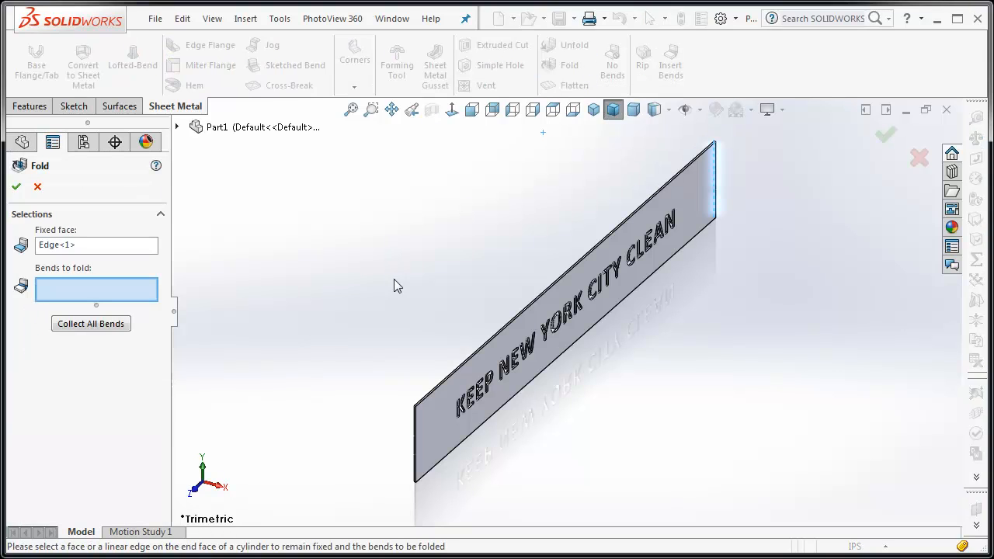
{"action": "mouse_move", "coordinate": [194, 316]}
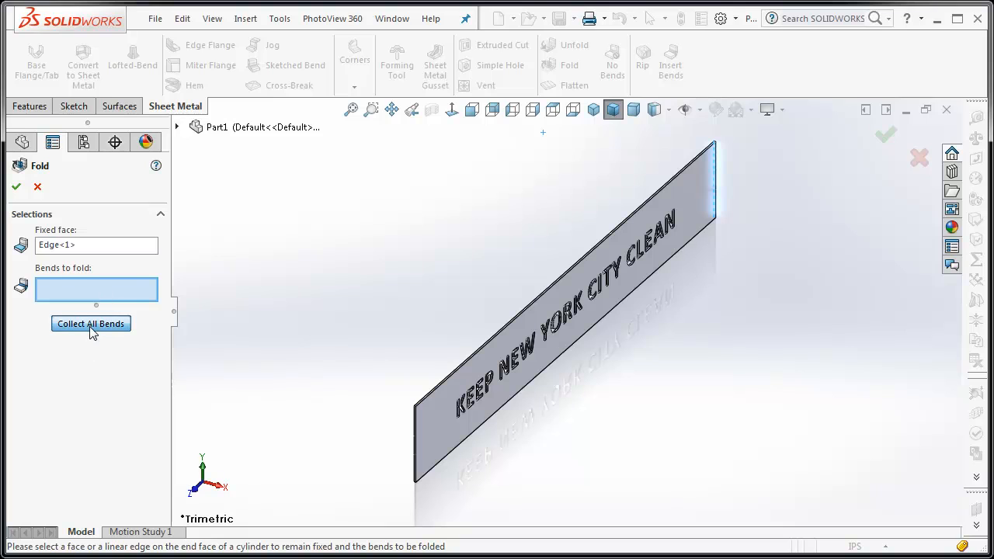
{"action": "left_click", "coordinate": [91, 324]}
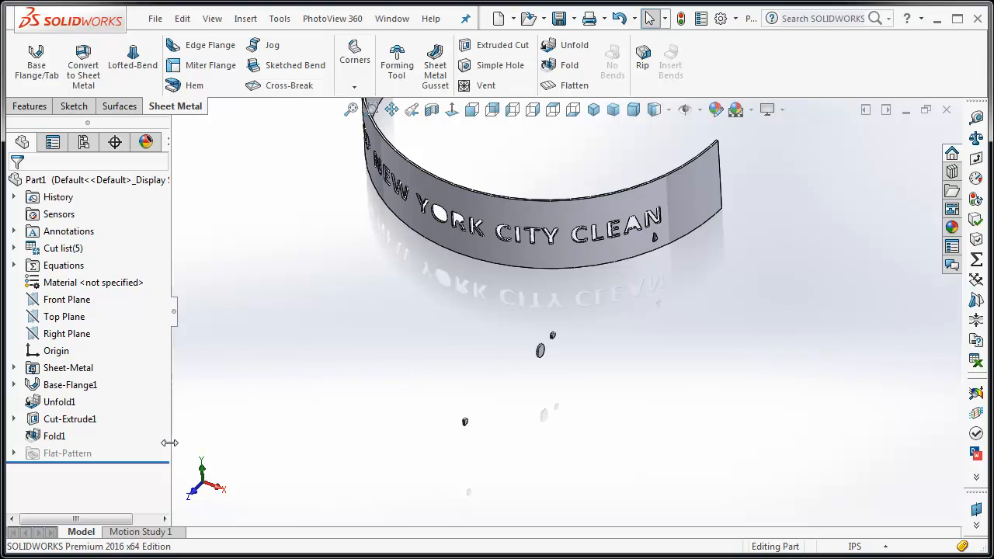
{"action": "mouse_move", "coordinate": [154, 464]}
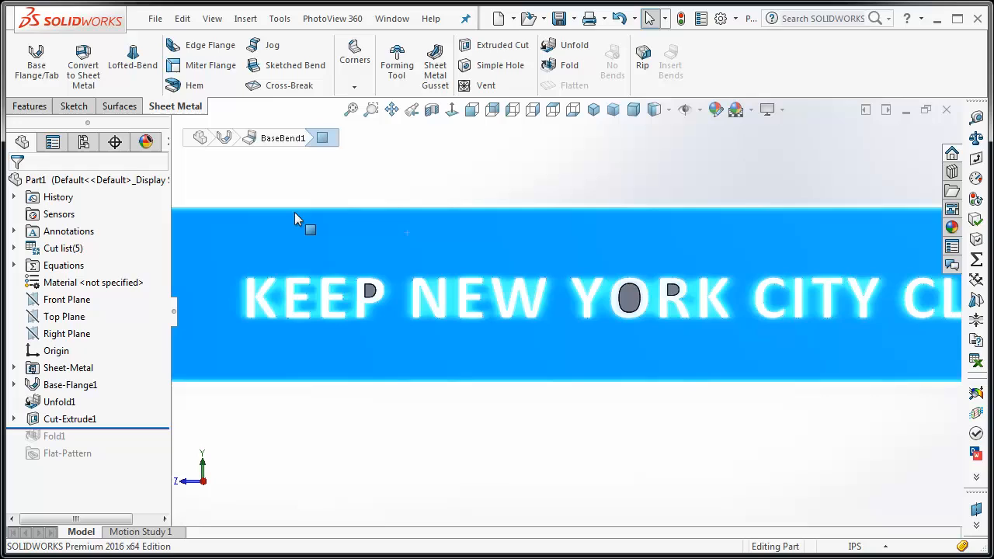
Sketch small rectangular bridge tabs across the inner islands of the letters on the band face
{"action": "left_click", "coordinate": [74, 107]}
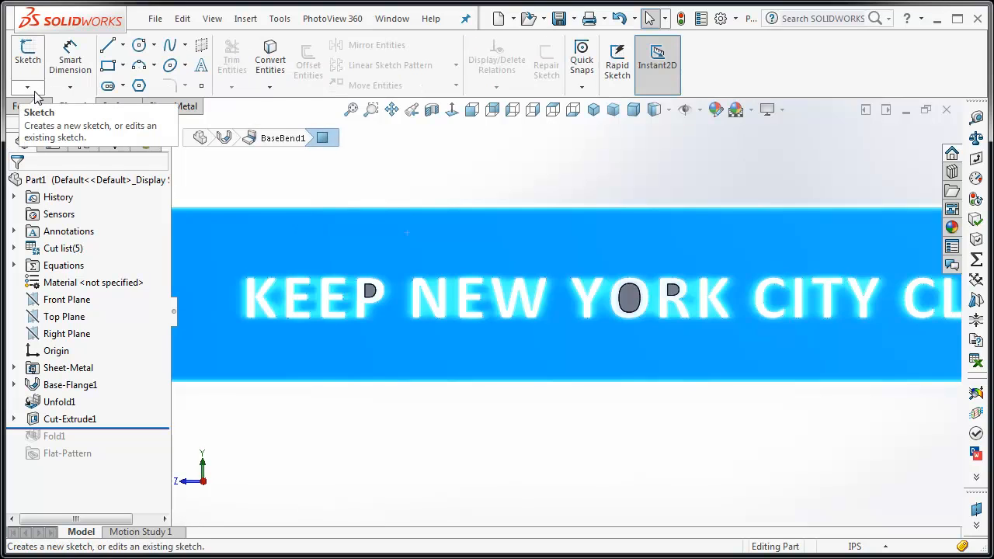
{"action": "left_click", "coordinate": [28, 58]}
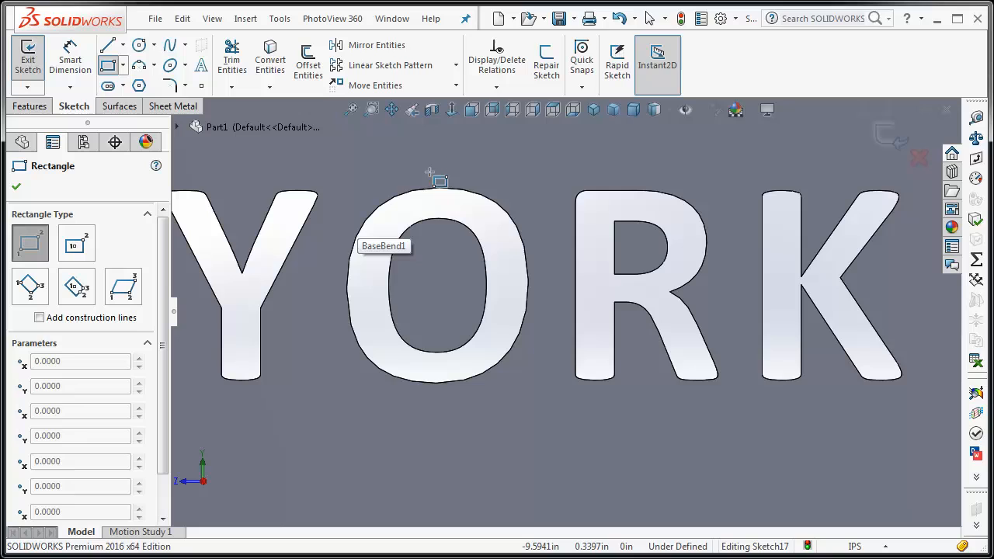
{"action": "left_click_drag", "start_coordinate": [438, 174], "coordinate": [451, 402]}
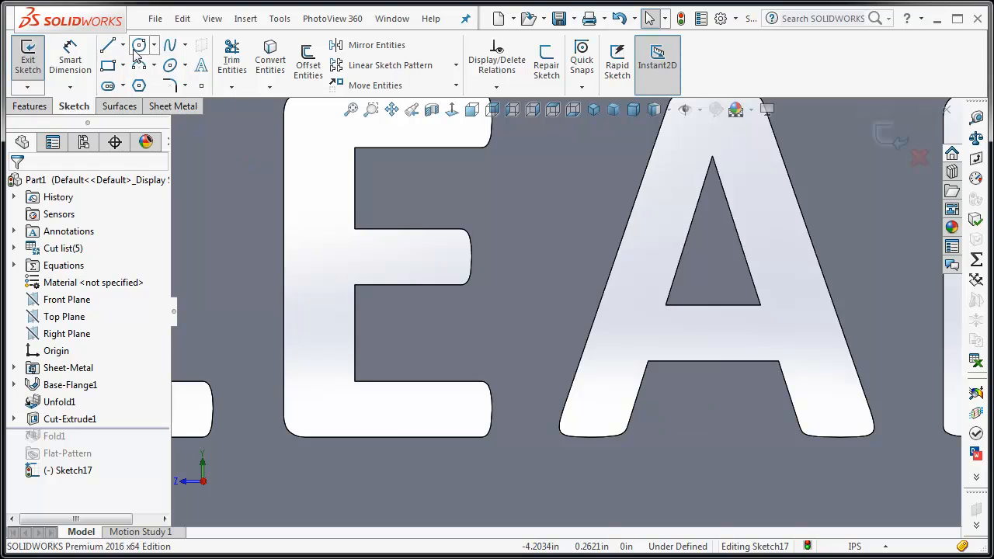
{"action": "left_click", "coordinate": [107, 45]}
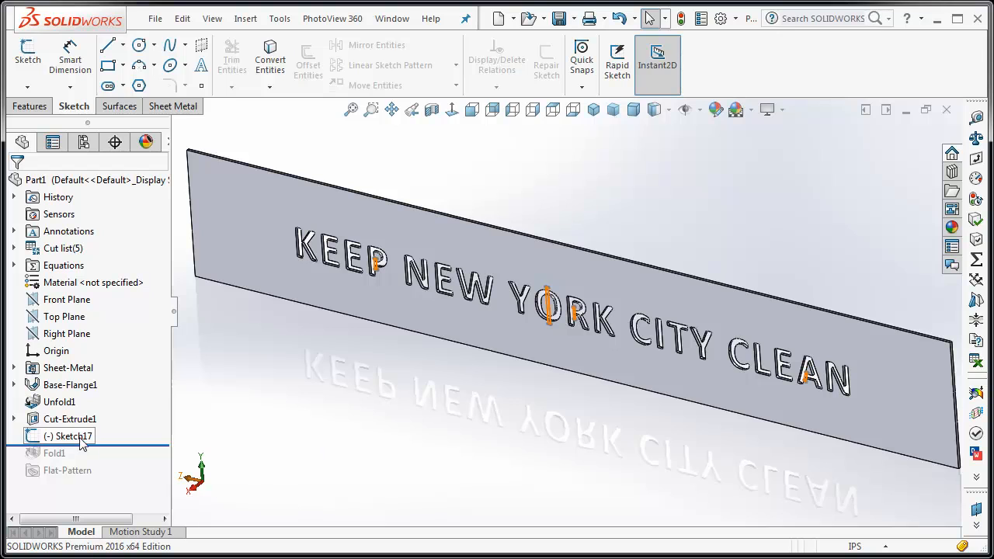
Select the tab sketch Sketch17 for an Extruded Boss joining the letter islands to the band
{"action": "left_click", "coordinate": [70, 435]}
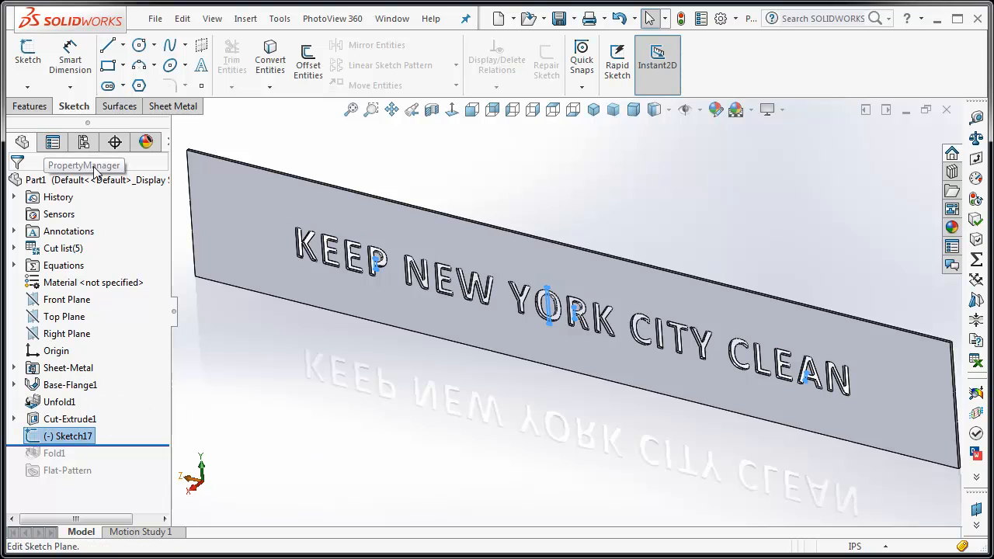
{"action": "left_click", "coordinate": [174, 105]}
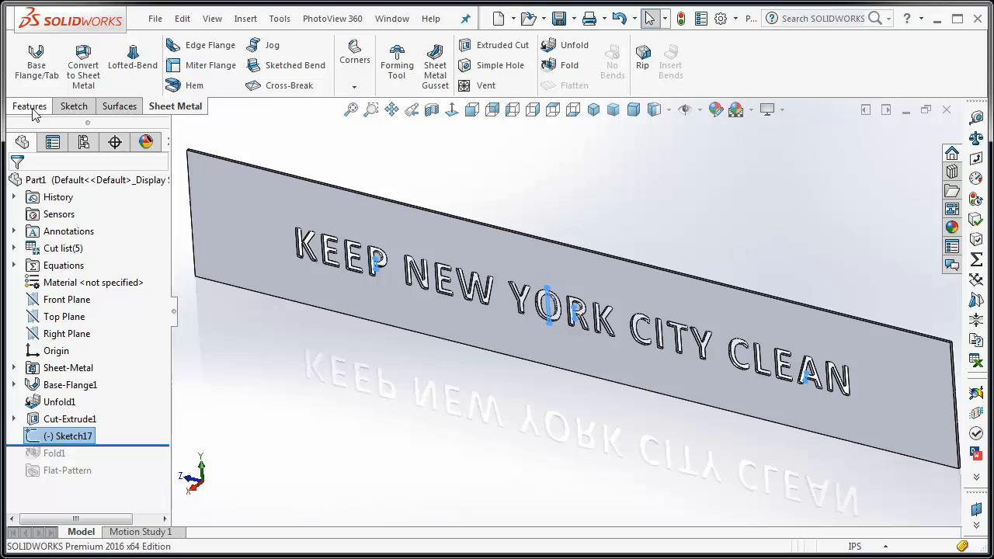
{"action": "left_click", "coordinate": [34, 58]}
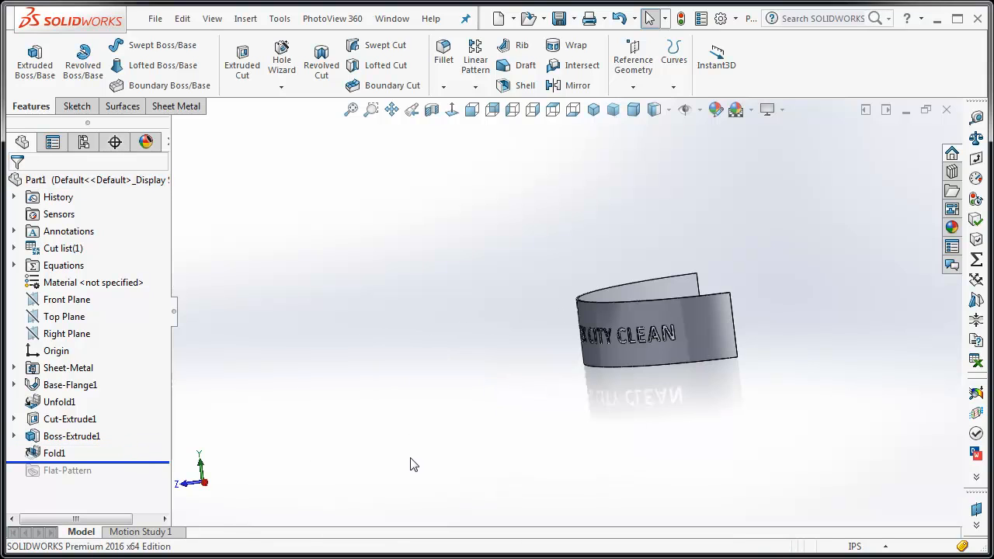
{"action": "left_click", "coordinate": [472, 109]}
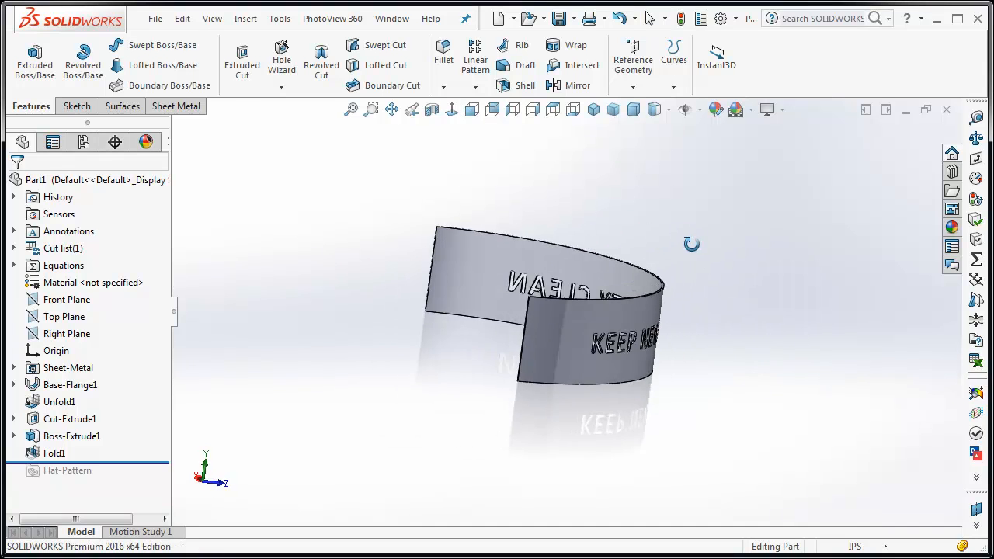
{"action": "left_click_drag", "start_coordinate": [691, 243], "coordinate": [487, 441]}
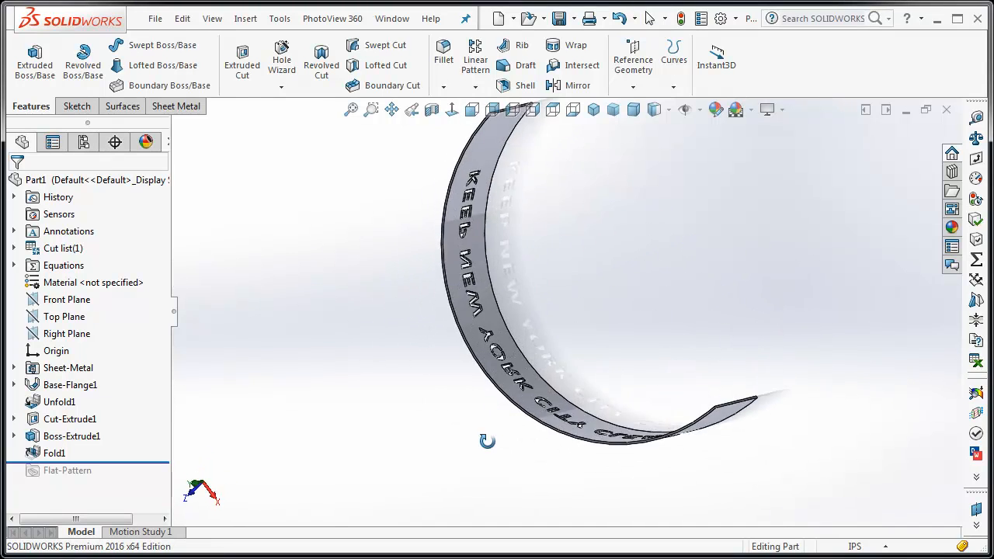
{"action": "left_click_drag", "start_coordinate": [488, 440], "coordinate": [538, 228]}
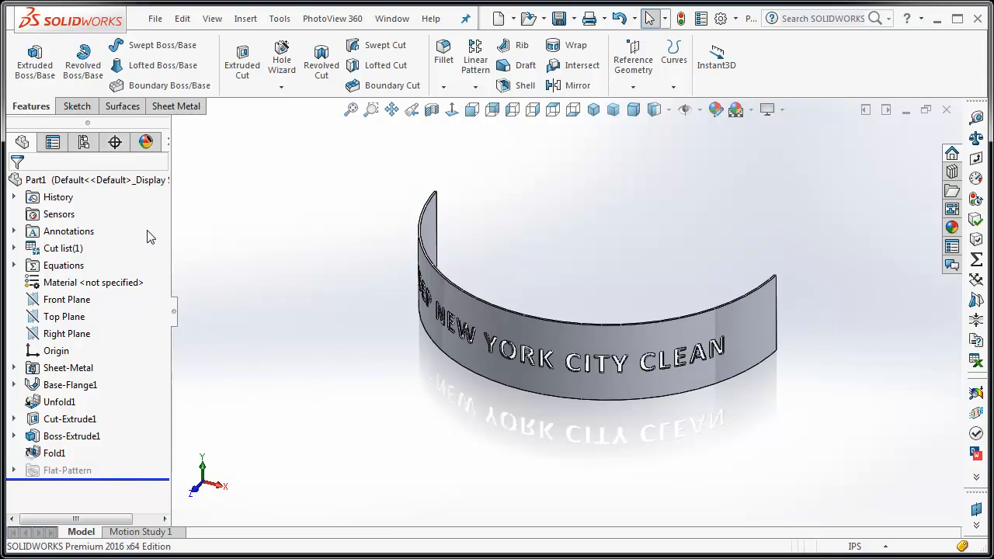
{"action": "left_click", "coordinate": [175, 106]}
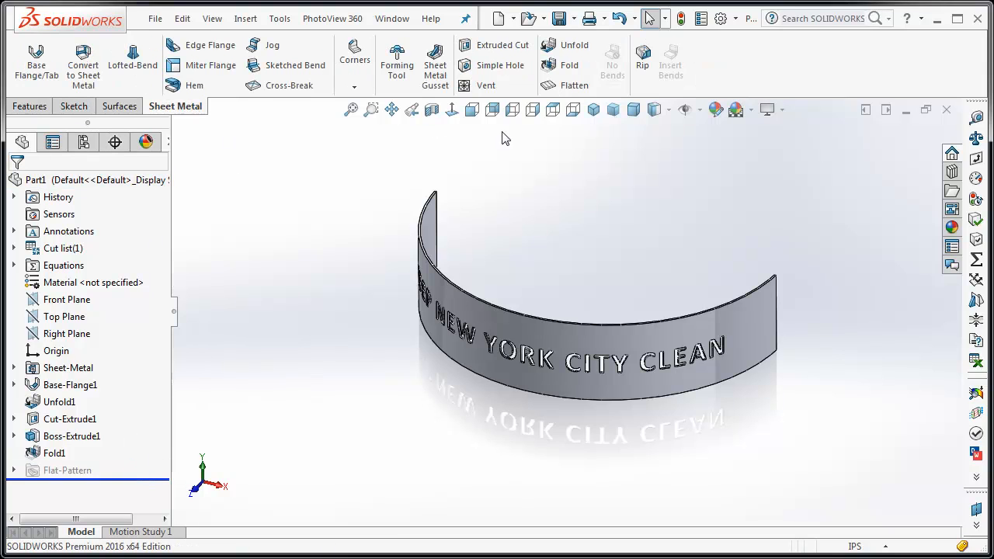
{"action": "mouse_move", "coordinate": [575, 85]}
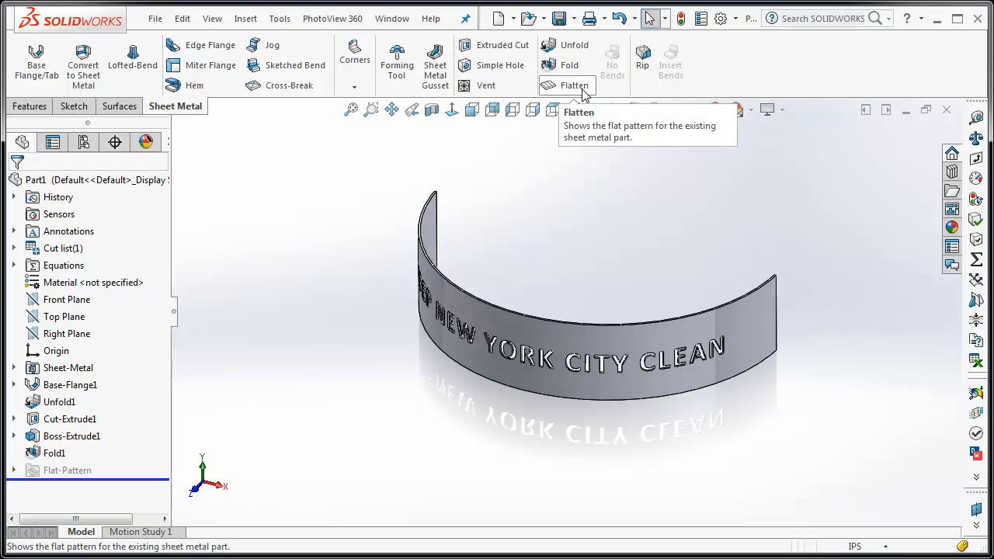
{"action": "left_click", "coordinate": [573, 85]}
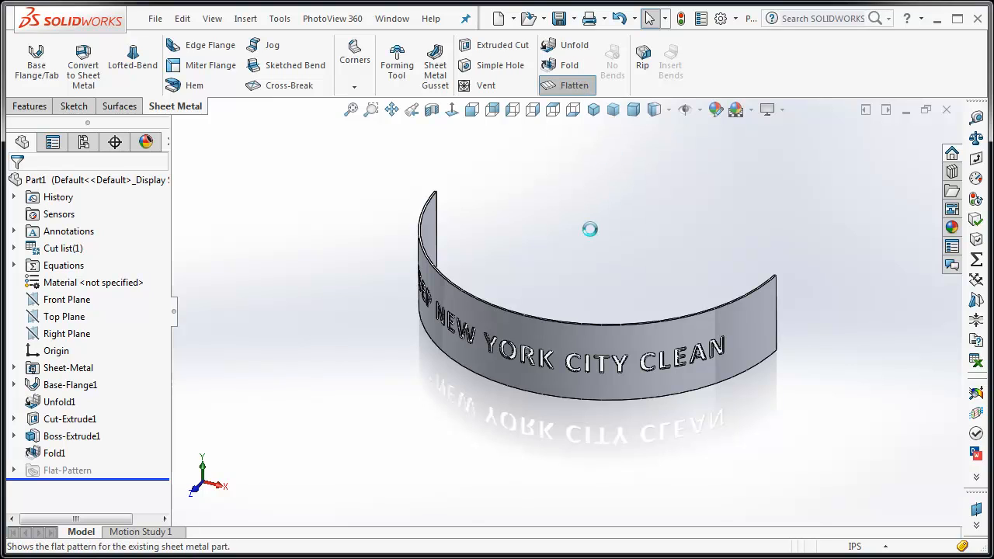
{"action": "left_click", "coordinate": [567, 85]}
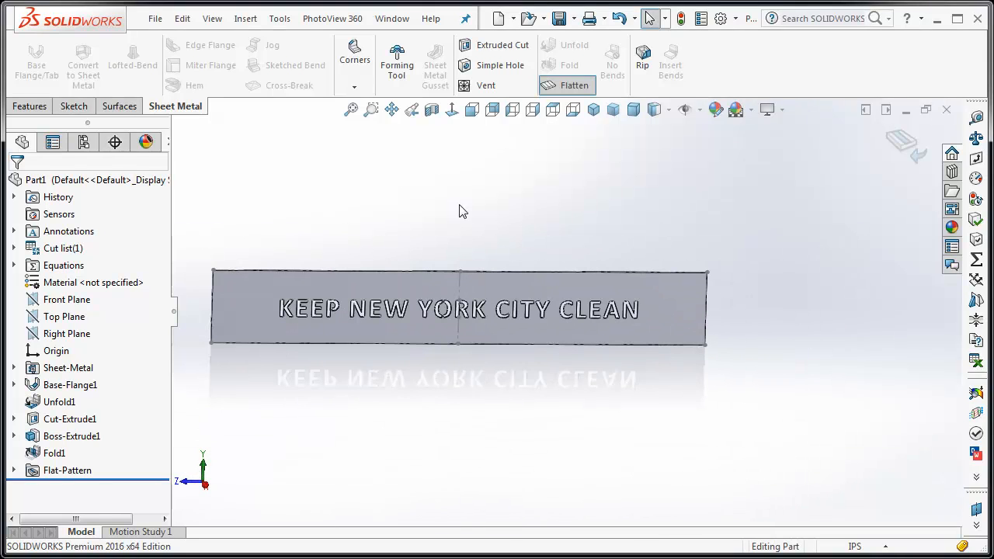
{"action": "left_click", "coordinate": [575, 85]}
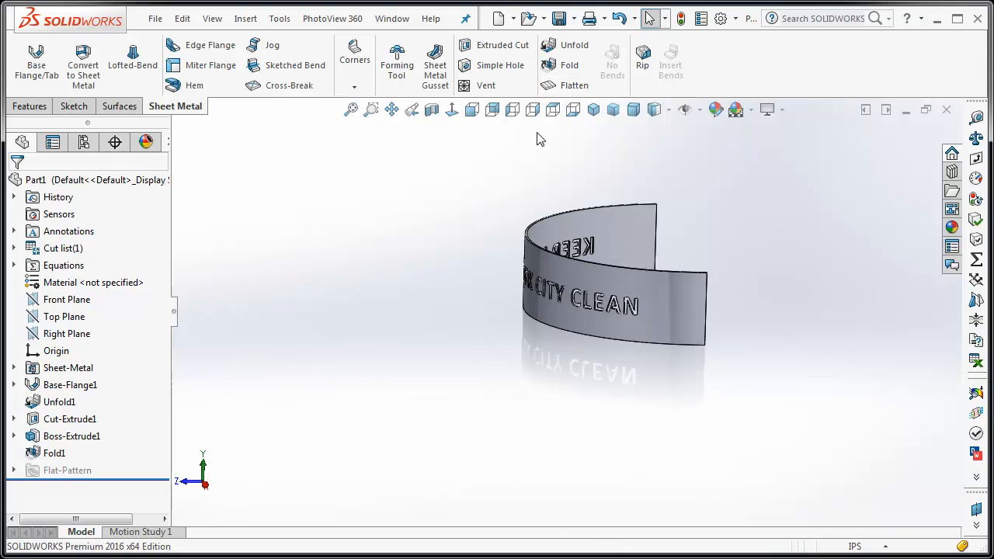
{"action": "left_click", "coordinate": [472, 110]}
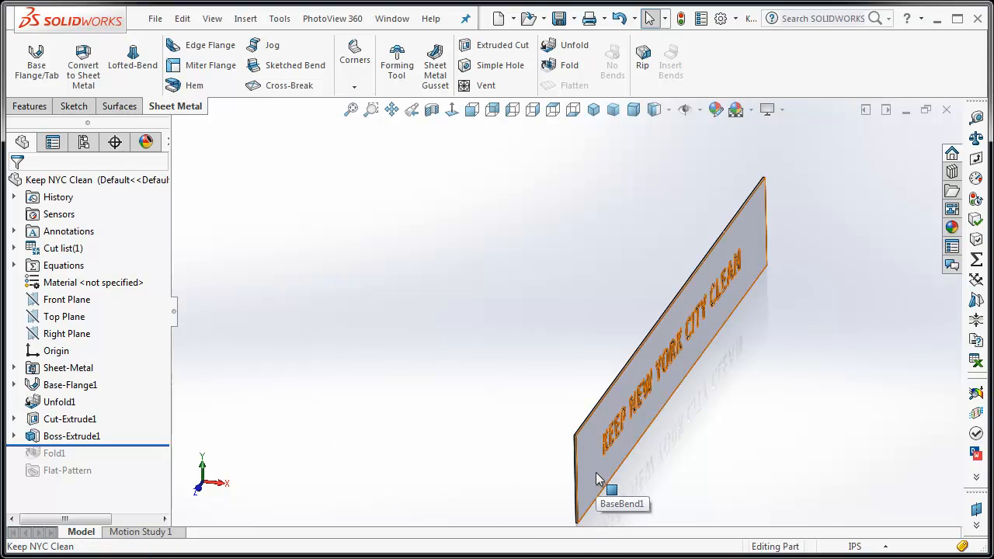
View the flat band straight on in Front view and bring up the File menu
{"action": "left_click", "coordinate": [610, 490]}
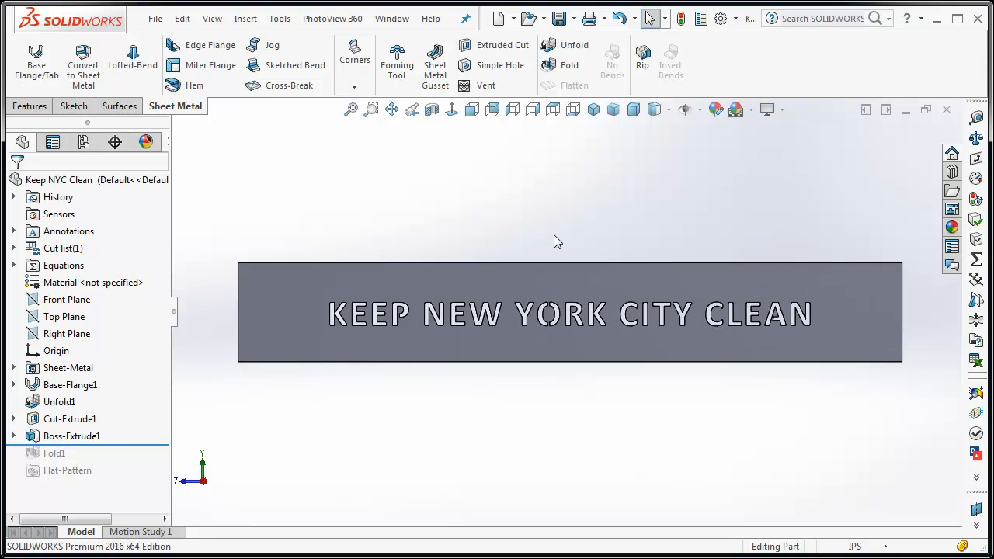
{"action": "mouse_move", "coordinate": [264, 208]}
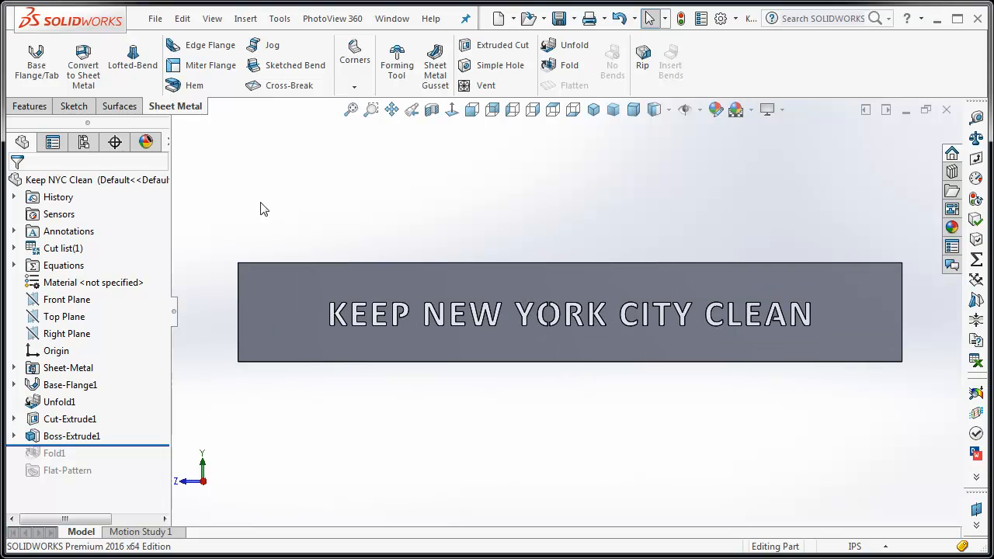
{"action": "left_click", "coordinate": [154, 18]}
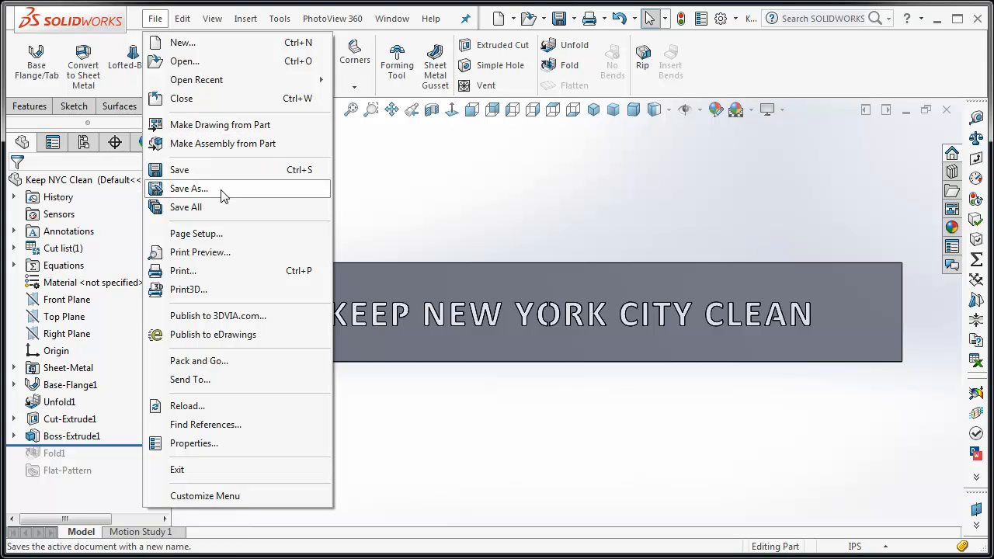
Save the part as a Dxf file with default options, replacing the existing 'Flat pattern - Keep NYC Clean' DXF
{"action": "left_click", "coordinate": [189, 189]}
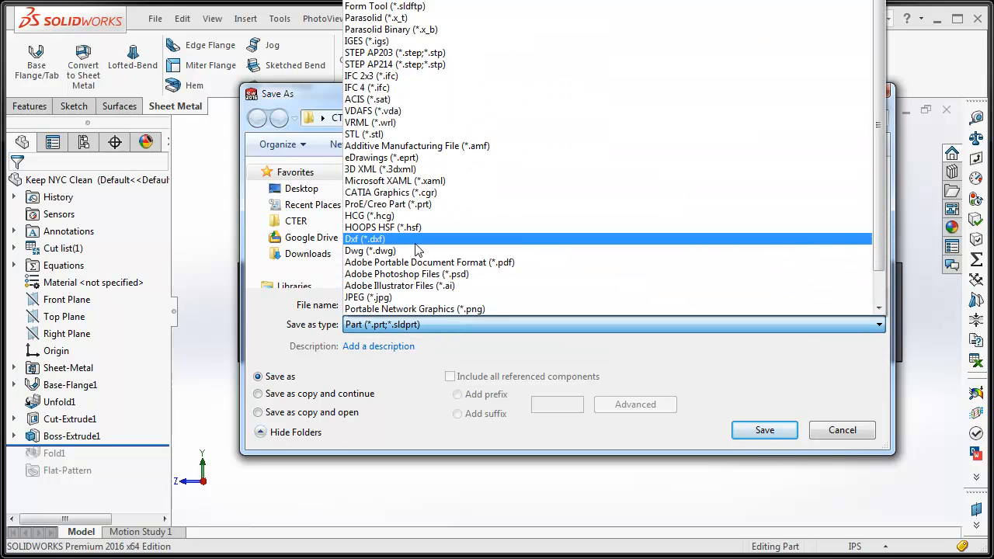
{"action": "mouse_move", "coordinate": [424, 246]}
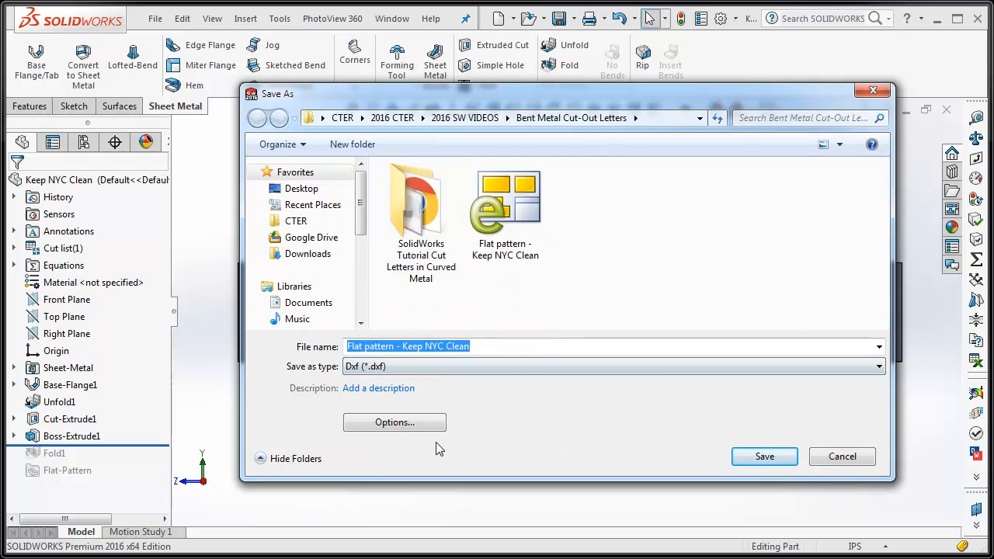
{"action": "left_click", "coordinate": [394, 422]}
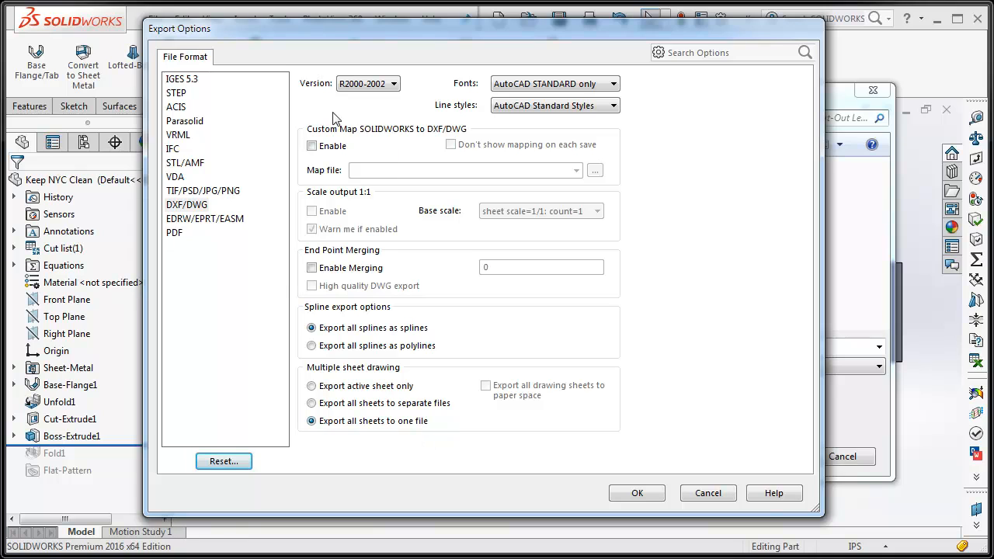
{"action": "mouse_move", "coordinate": [643, 100]}
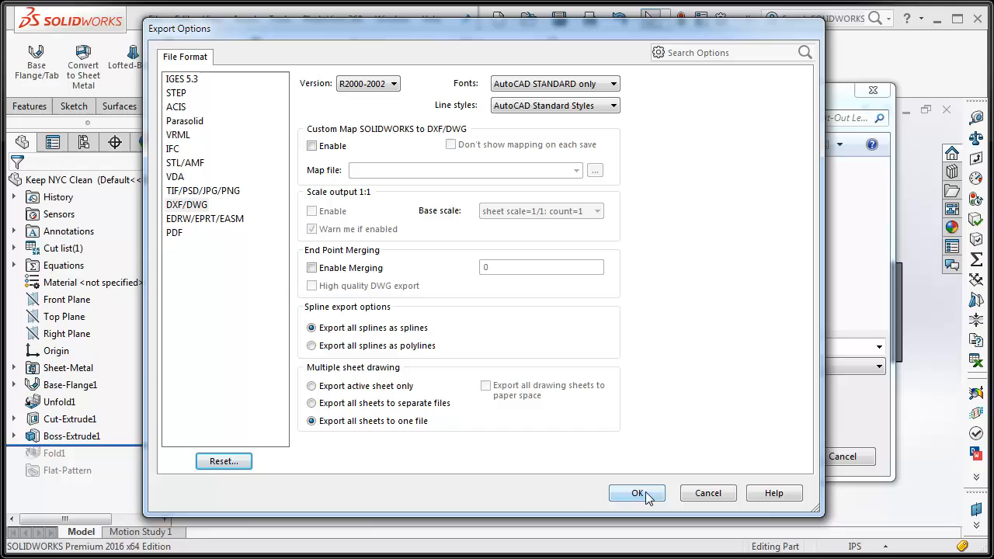
{"action": "left_click", "coordinate": [636, 493]}
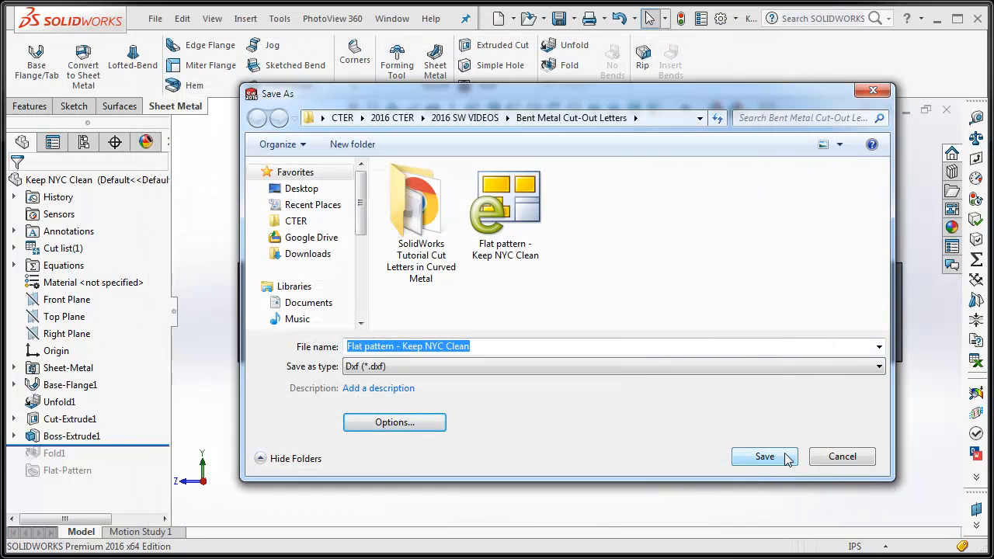
{"action": "left_click", "coordinate": [764, 456]}
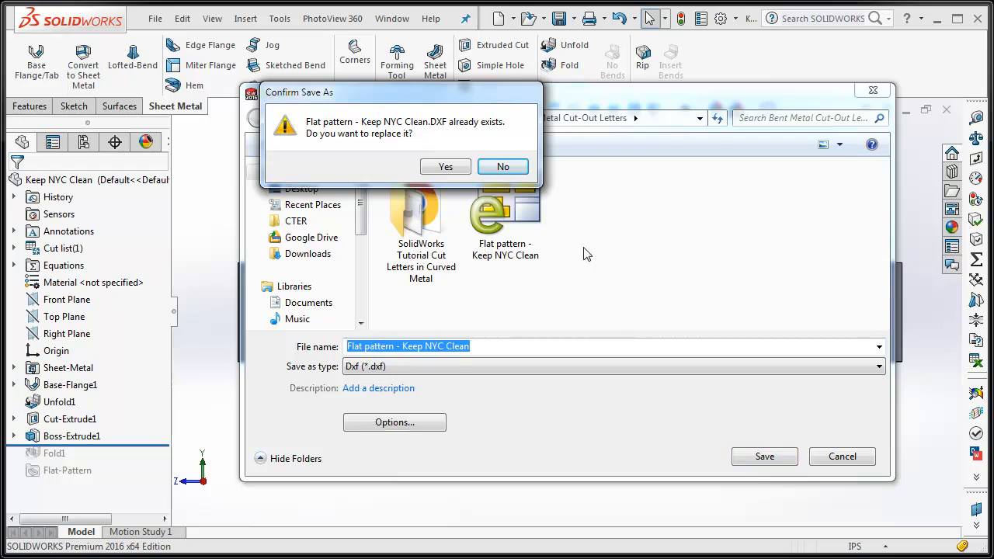
{"action": "mouse_move", "coordinate": [433, 142]}
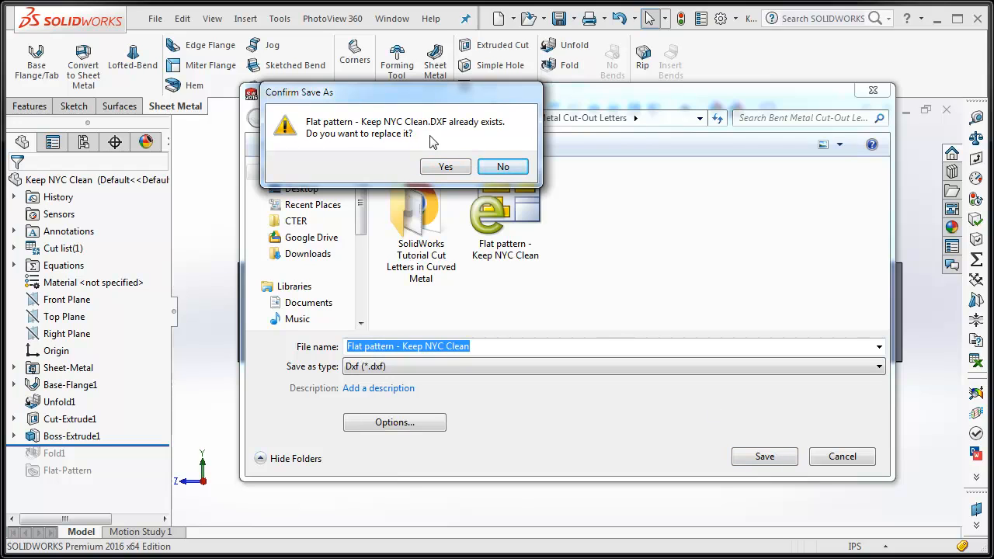
{"action": "left_click", "coordinate": [445, 166]}
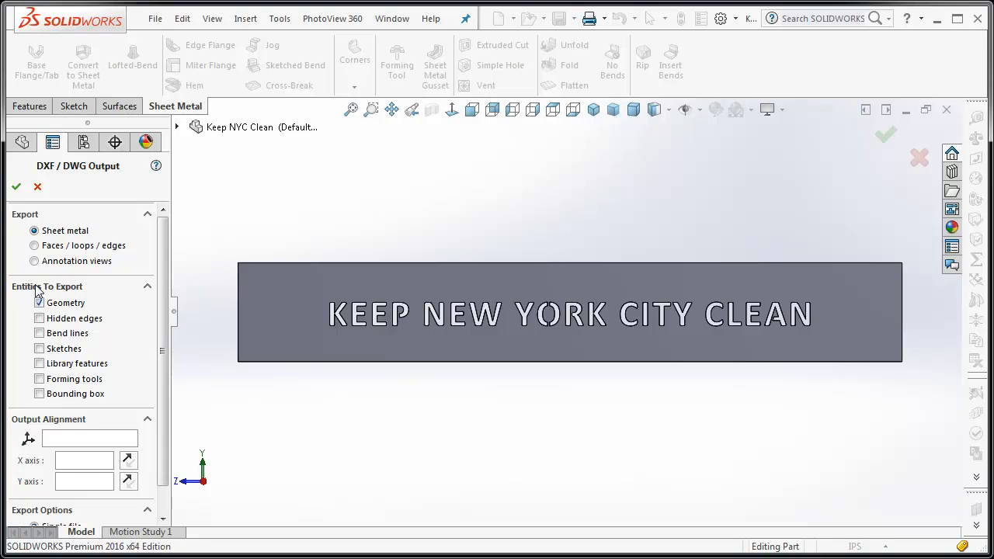
Export Annotation views with the *Current view checked and confirm the DXF/DWG output
{"action": "left_click", "coordinate": [34, 261]}
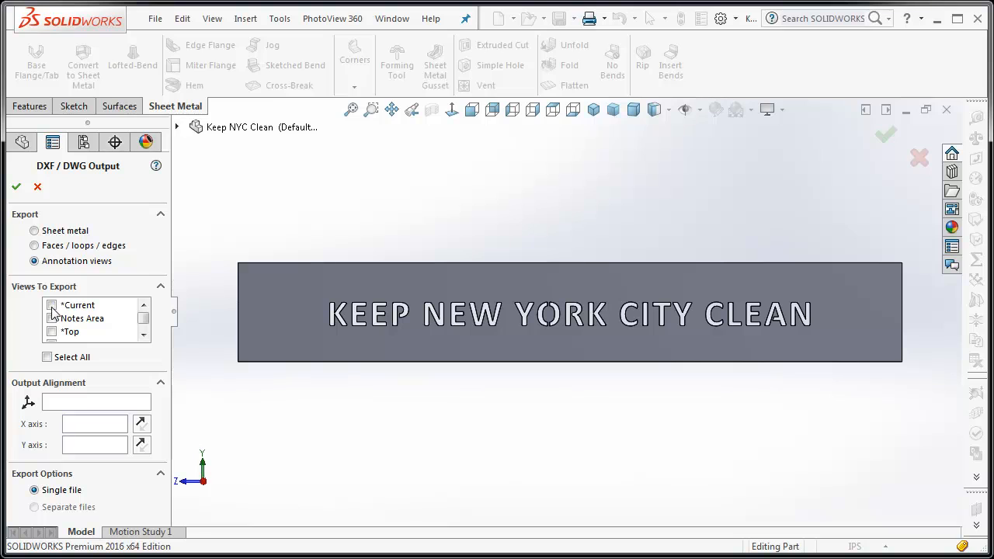
{"action": "left_click", "coordinate": [52, 304]}
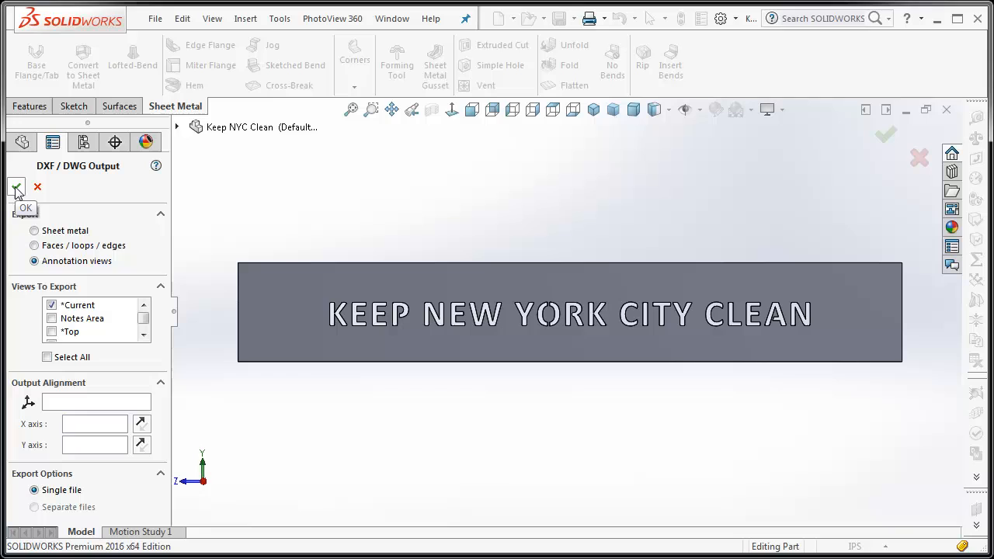
{"action": "left_click", "coordinate": [15, 186]}
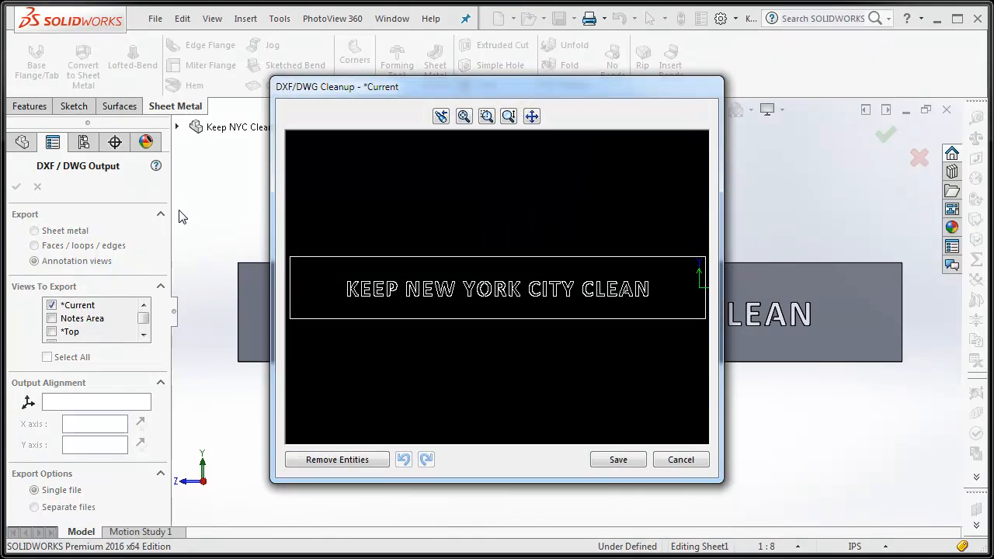
{"action": "mouse_move", "coordinate": [491, 165]}
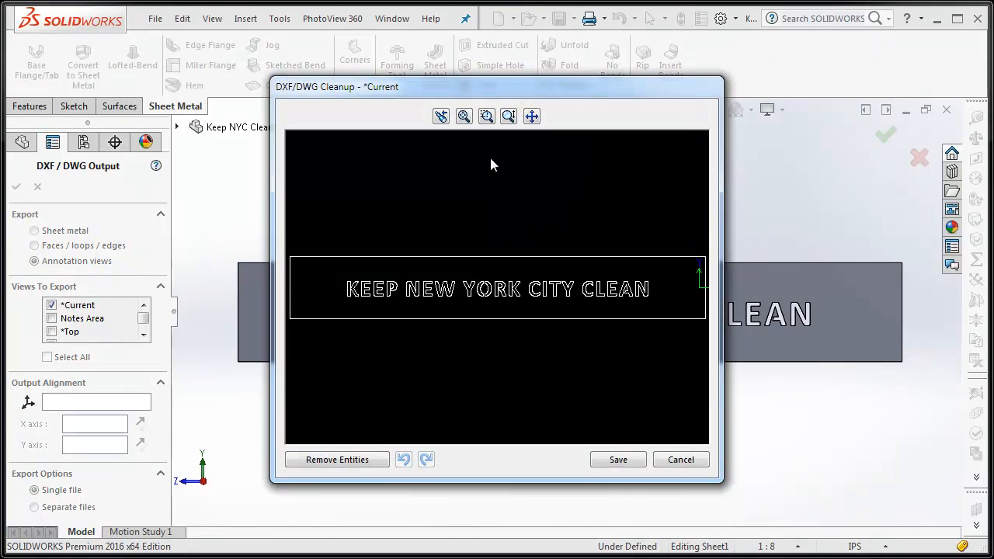
Save the DXF/DWG cleanup preview of the lettered band outline
{"action": "left_click", "coordinate": [487, 116]}
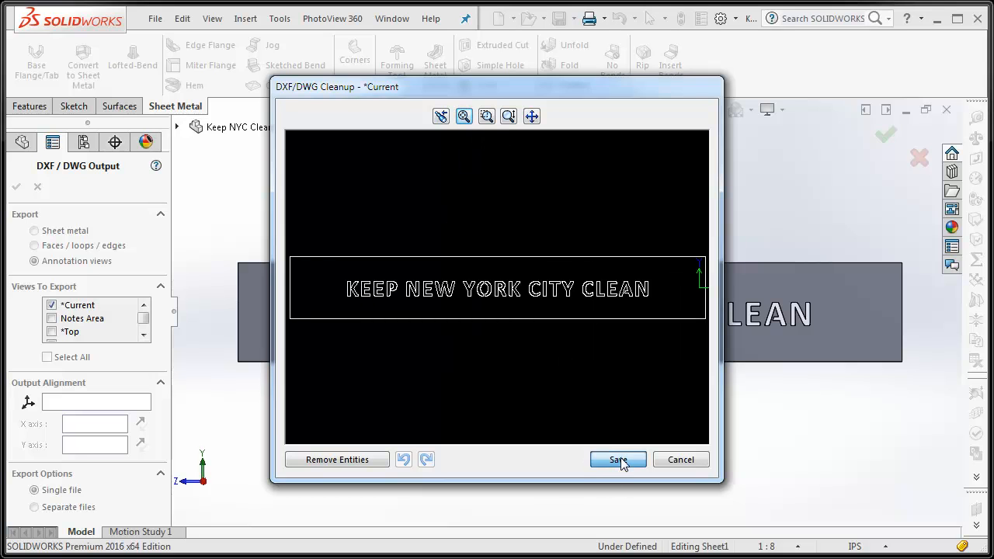
{"action": "left_click", "coordinate": [617, 459]}
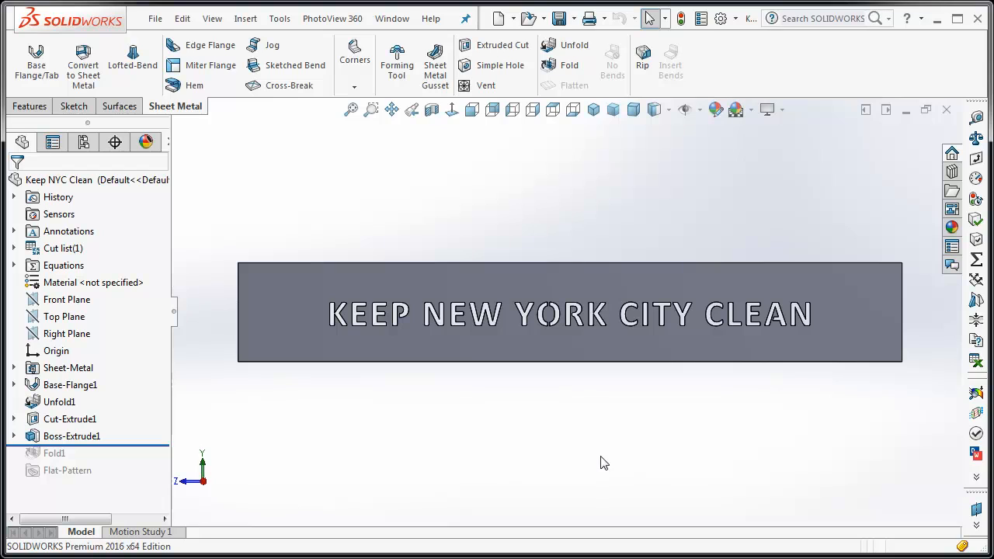